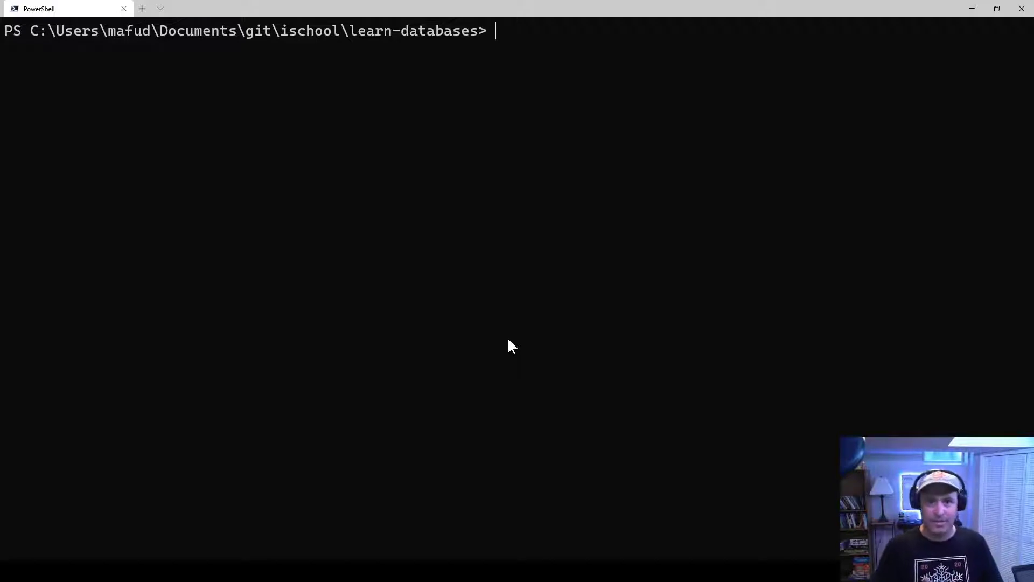
mouse_move(476, 252)
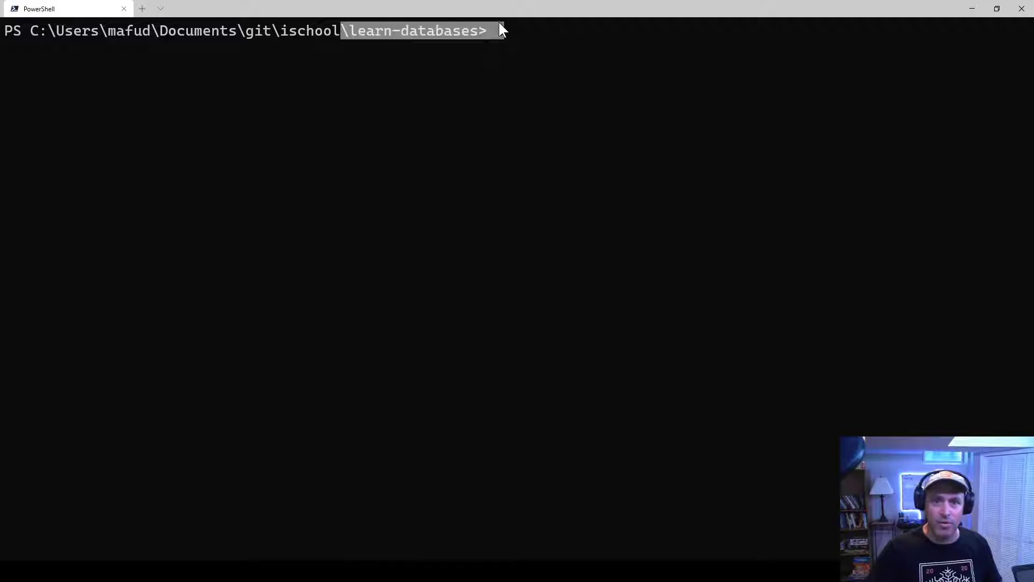
mouse_move(513, 82)
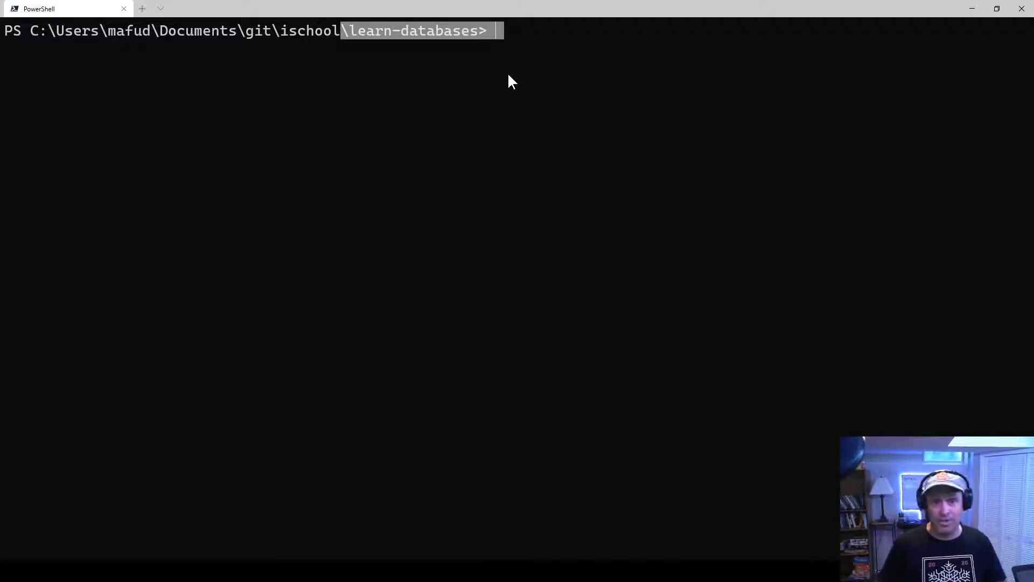
mouse_move(500, 74)
type("ls")
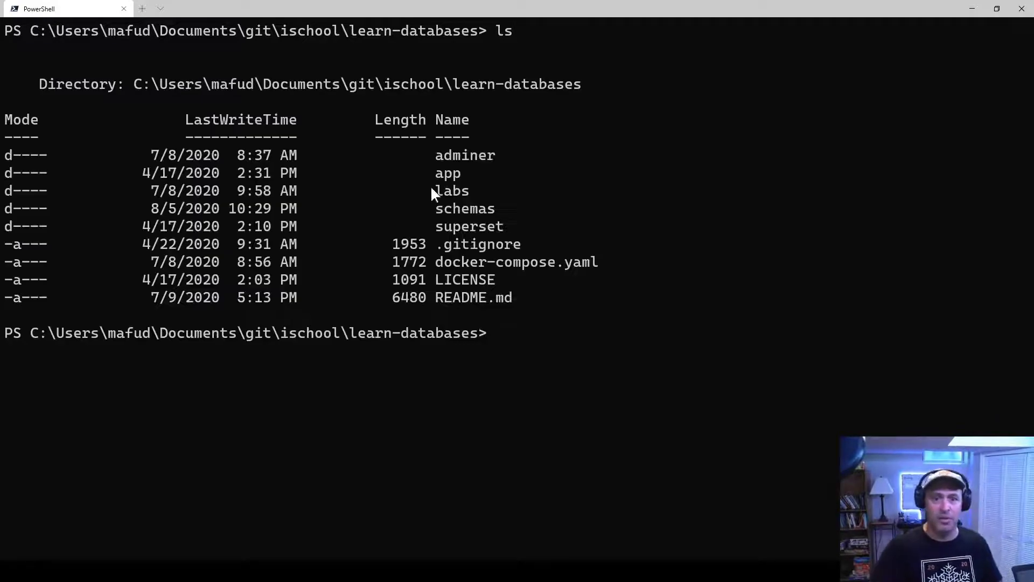
Page through docker-compose.yaml's mssql and adminer service definitions, then clear the console
double_click(516, 261)
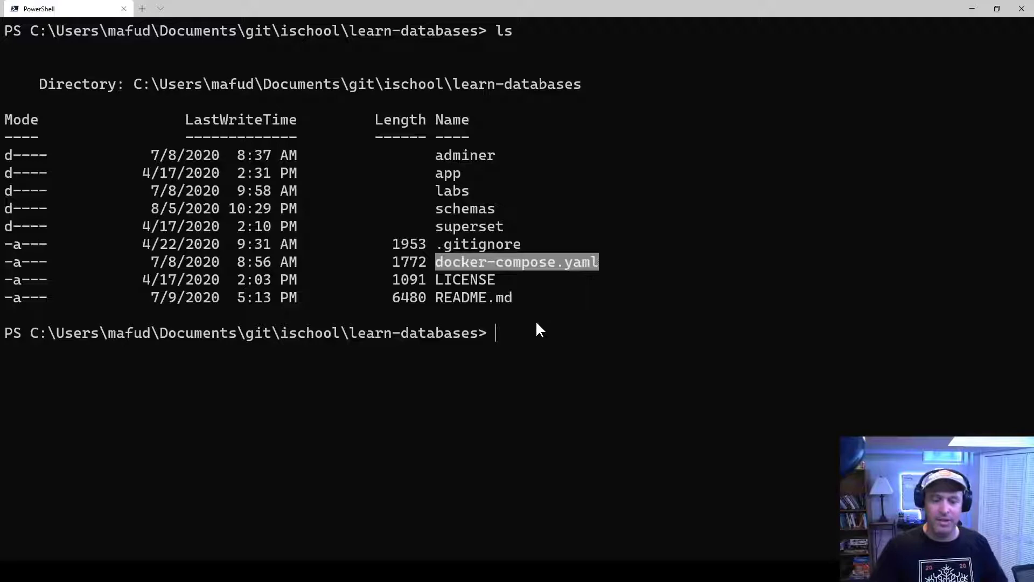
type("more .\\docker-compose.yaml")
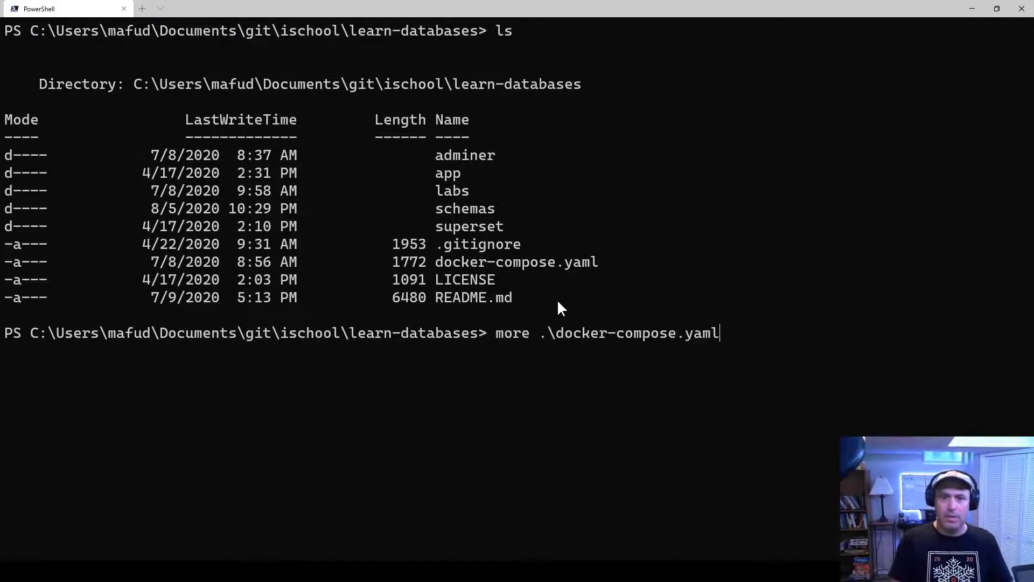
key("Return")
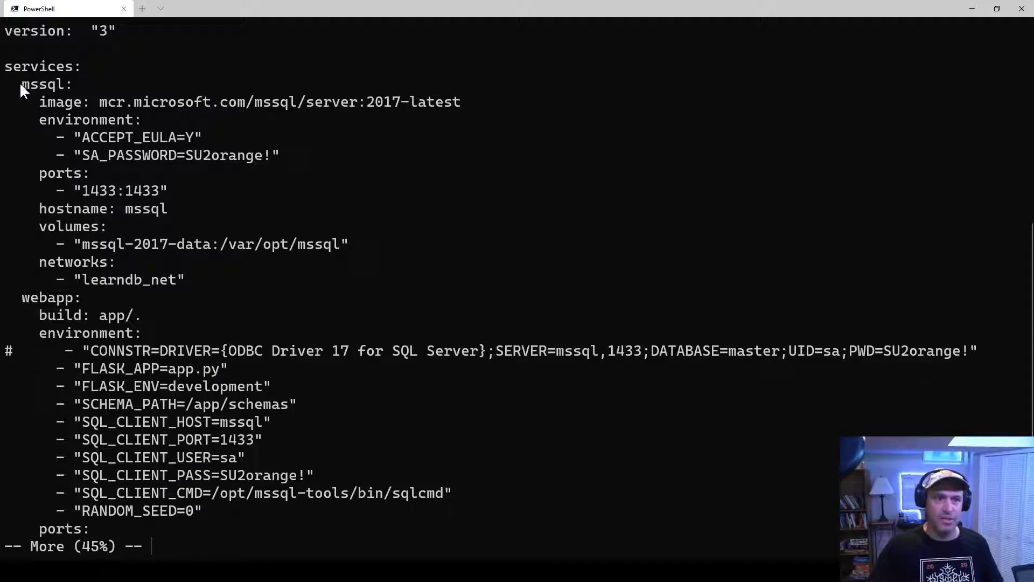
double_click(44, 84)
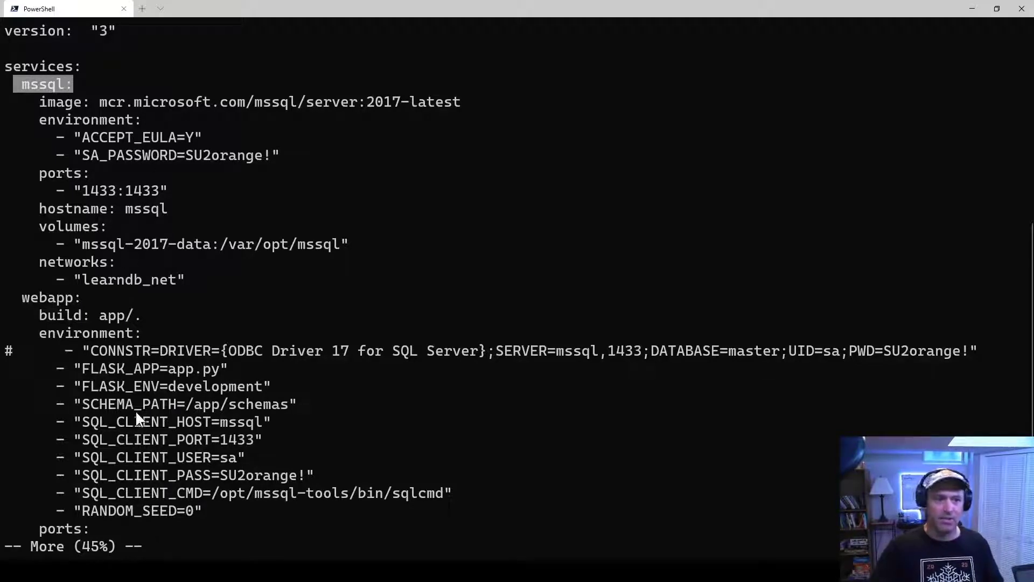
mouse_move(207, 468)
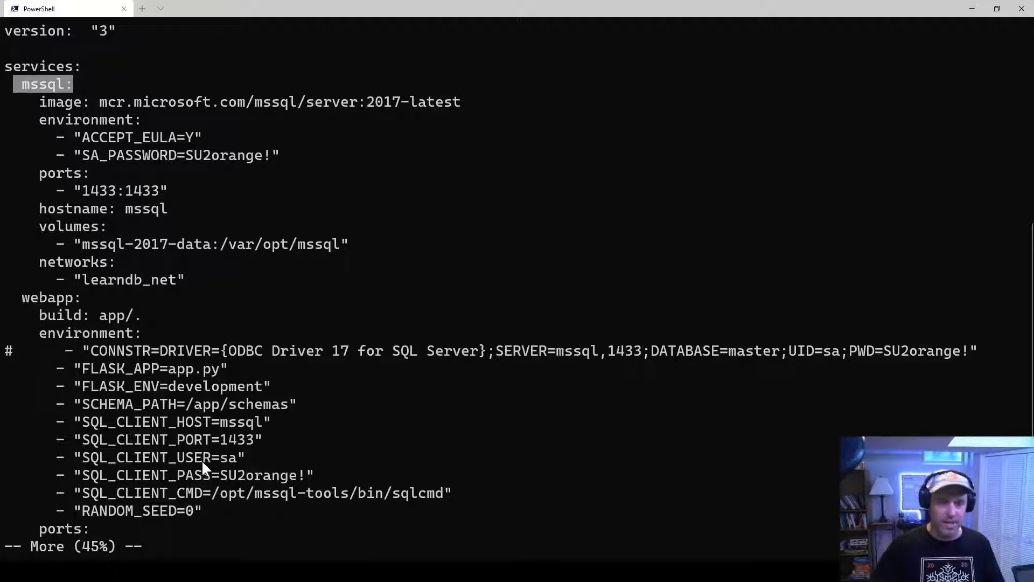
mouse_move(25, 304)
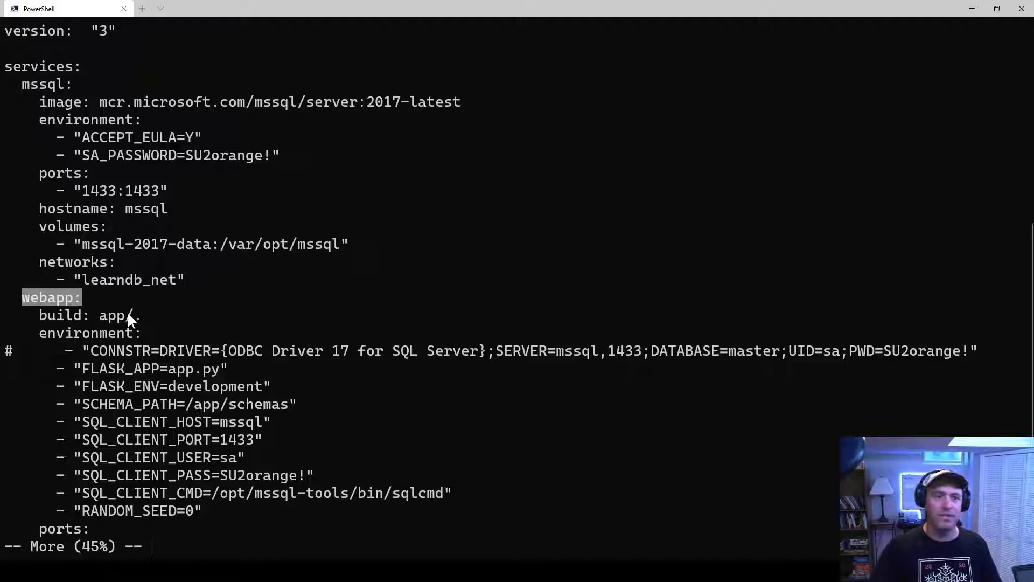
scroll("down", 3)
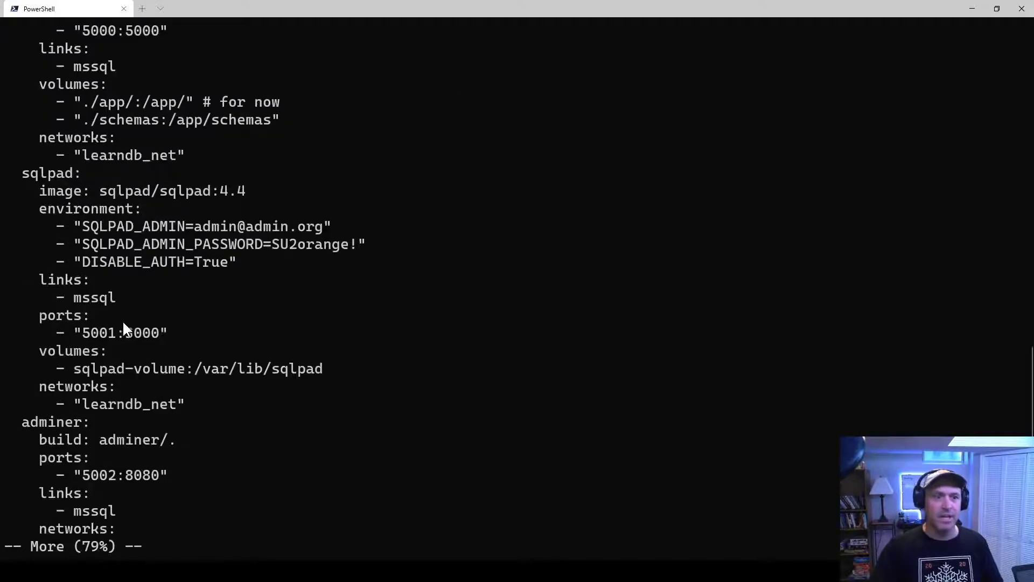
double_click(46, 173)
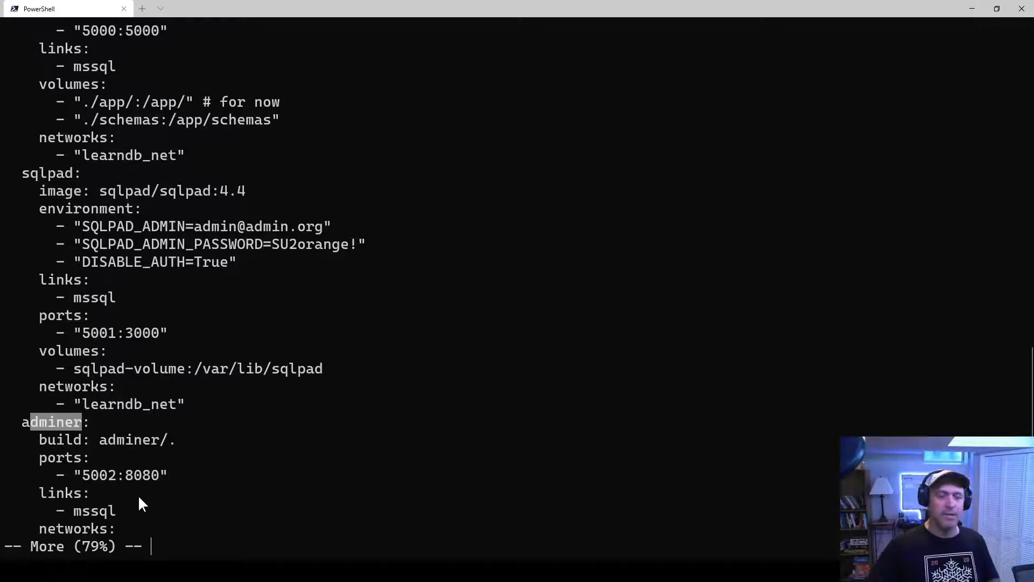
key("q")
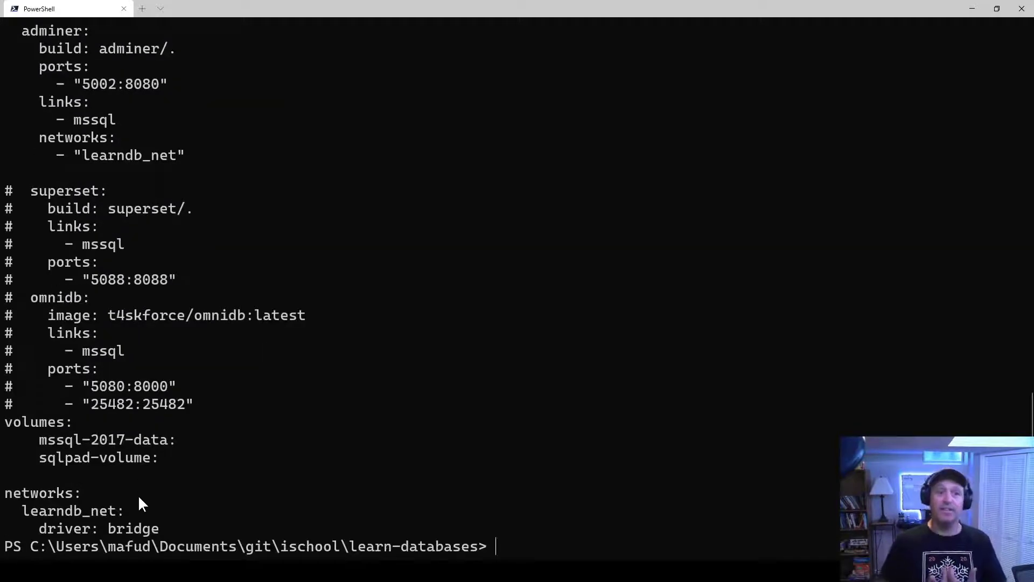
type("c")
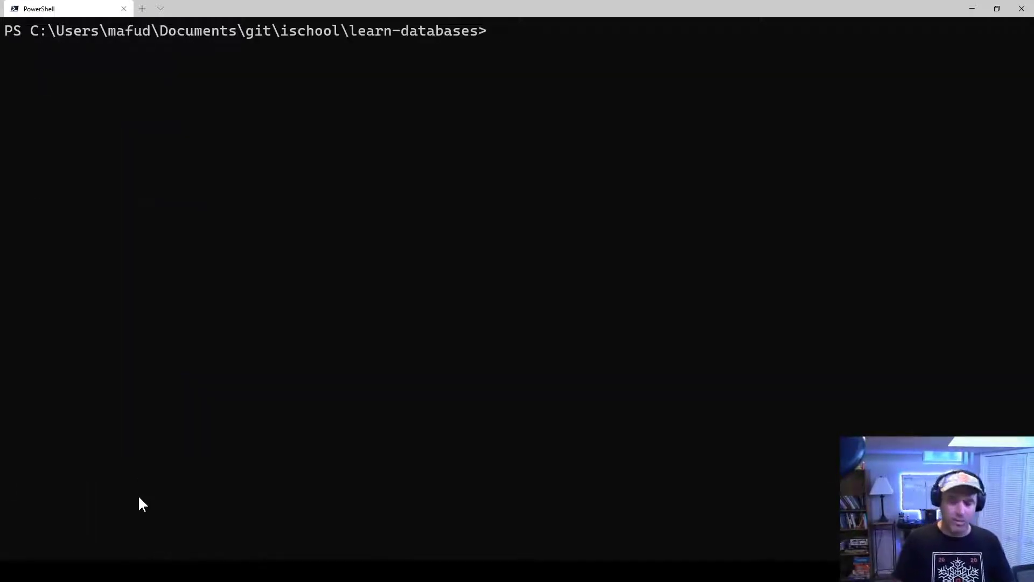
Start all compose services in the background with docker-compose up -d
type("docker-compo")
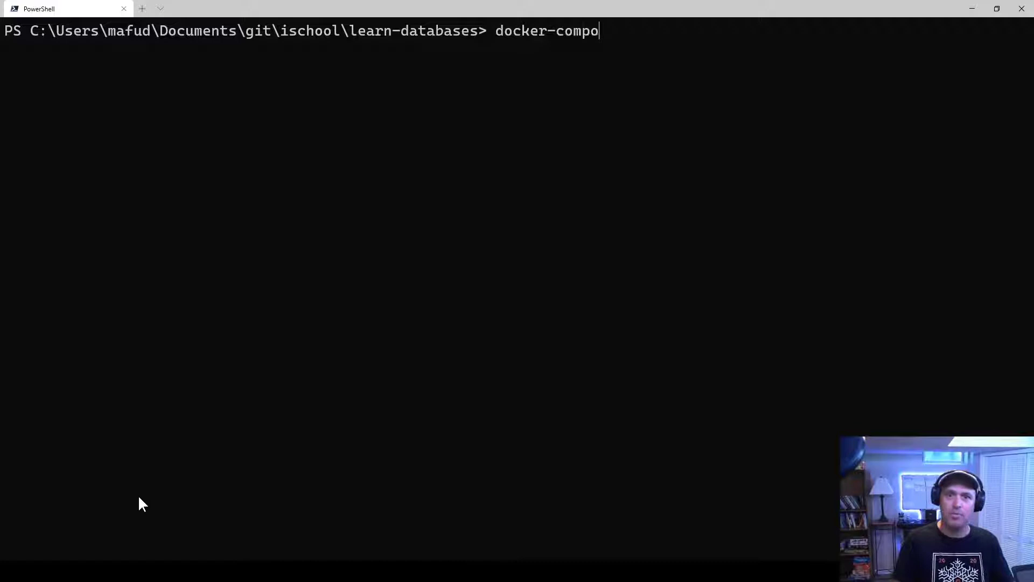
type("se up")
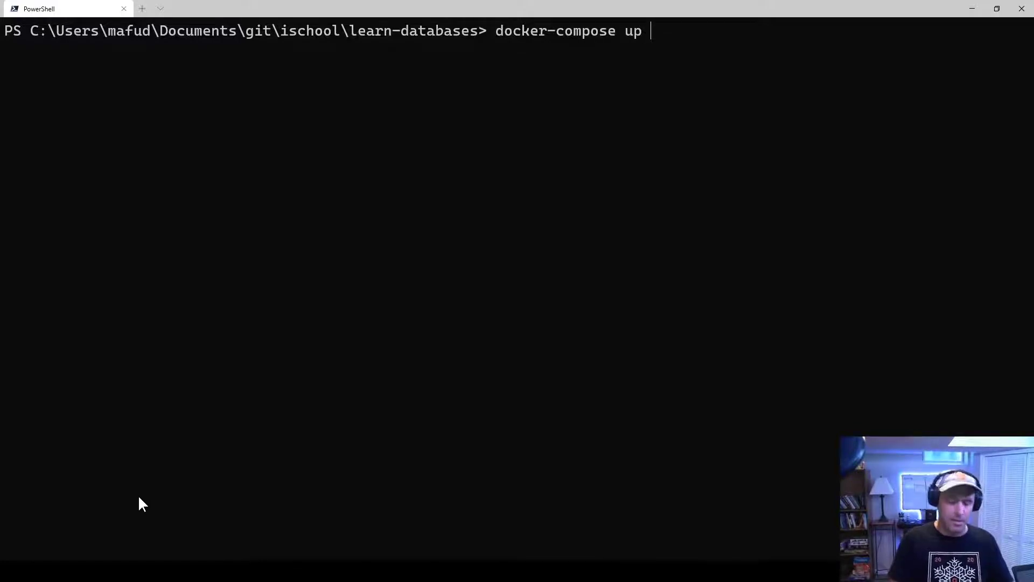
type("-d")
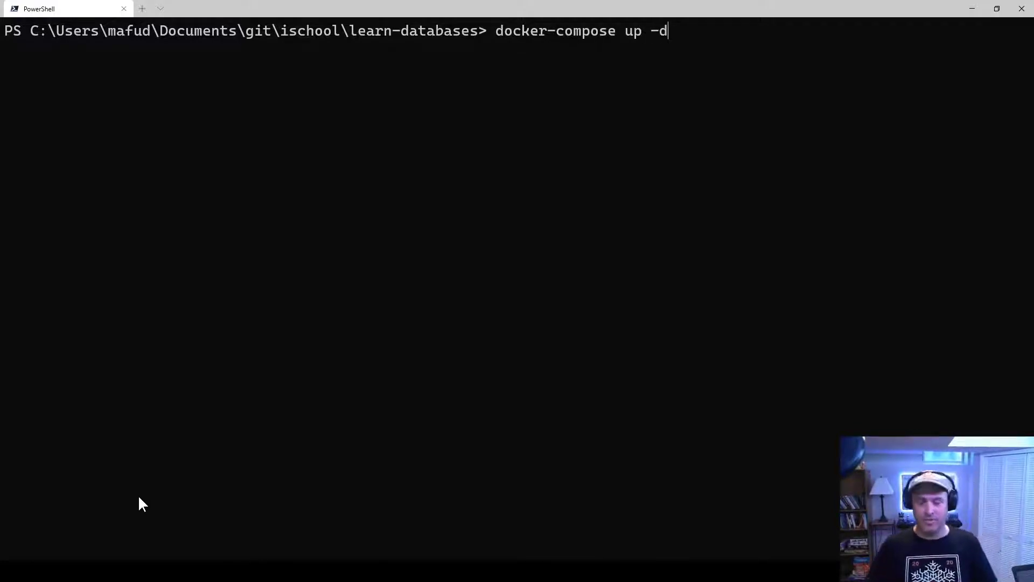
key("Return")
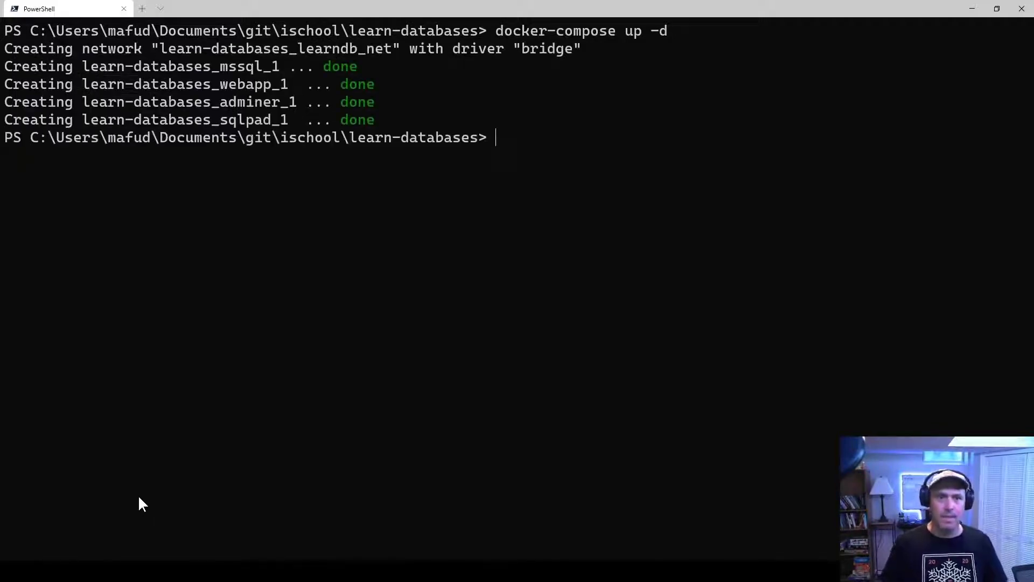
List the containers with docker-compose ps to check their states and ports
type("docker-co")
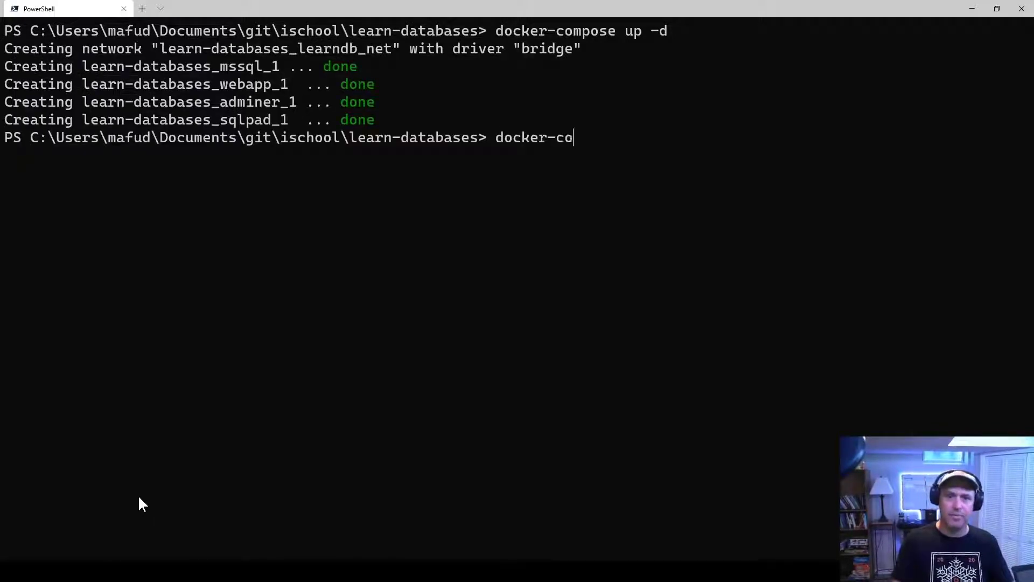
type("mpose ps")
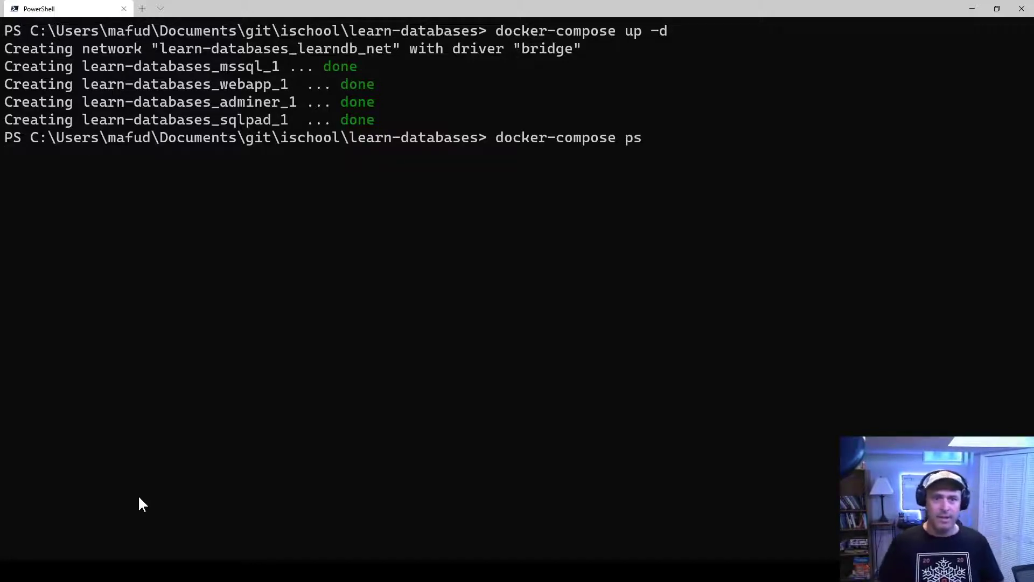
key("Return")
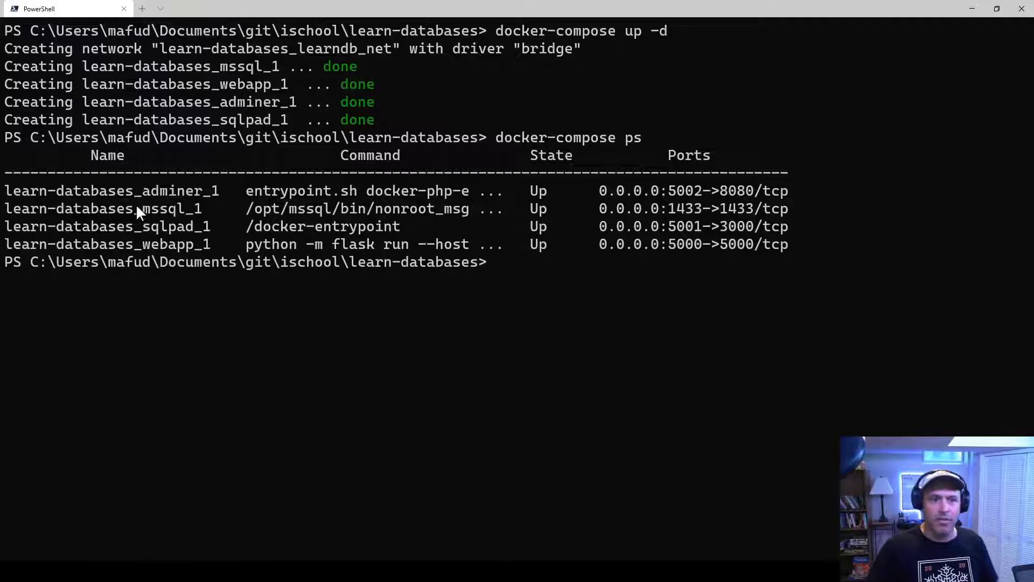
mouse_move(613, 231)
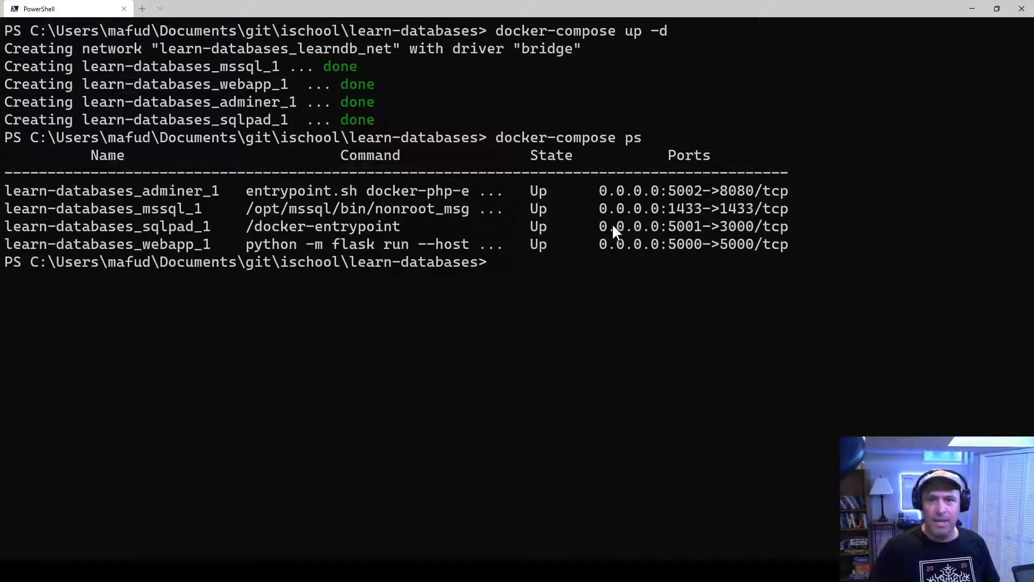
mouse_move(692, 205)
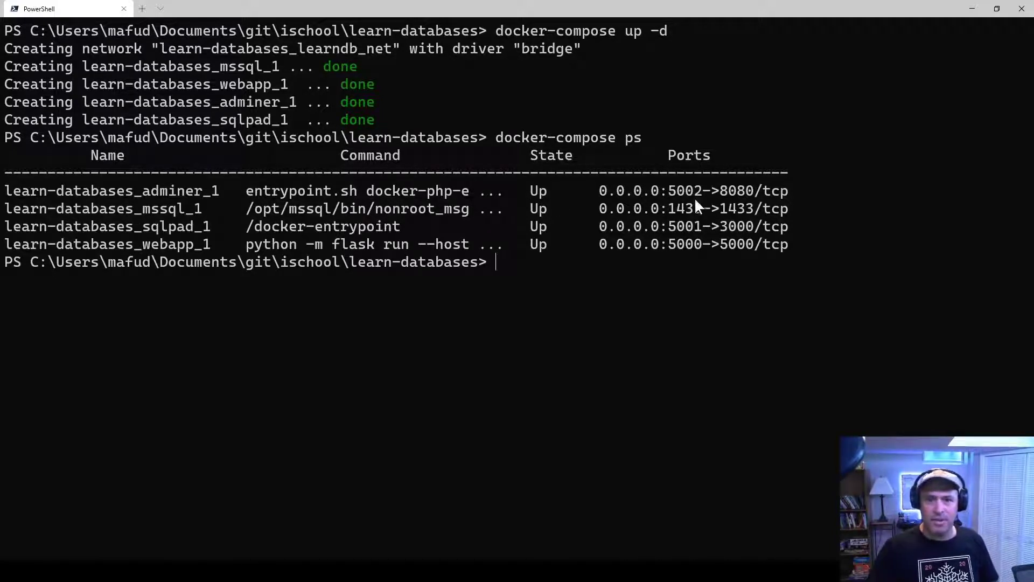
mouse_move(518, 257)
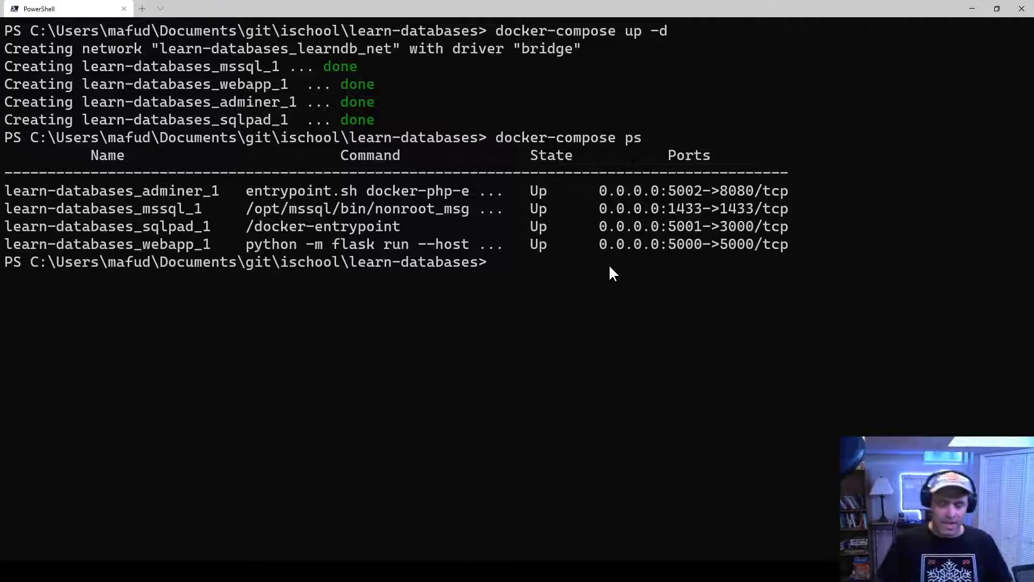
Review the combined docker-compose logs output, then clear the console
type("docker-compose p")
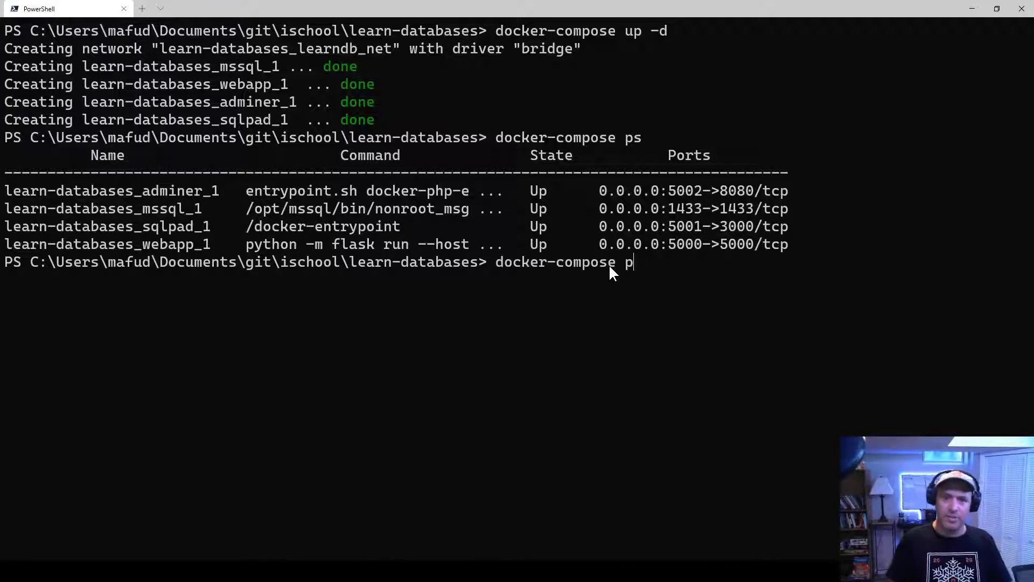
type("logs")
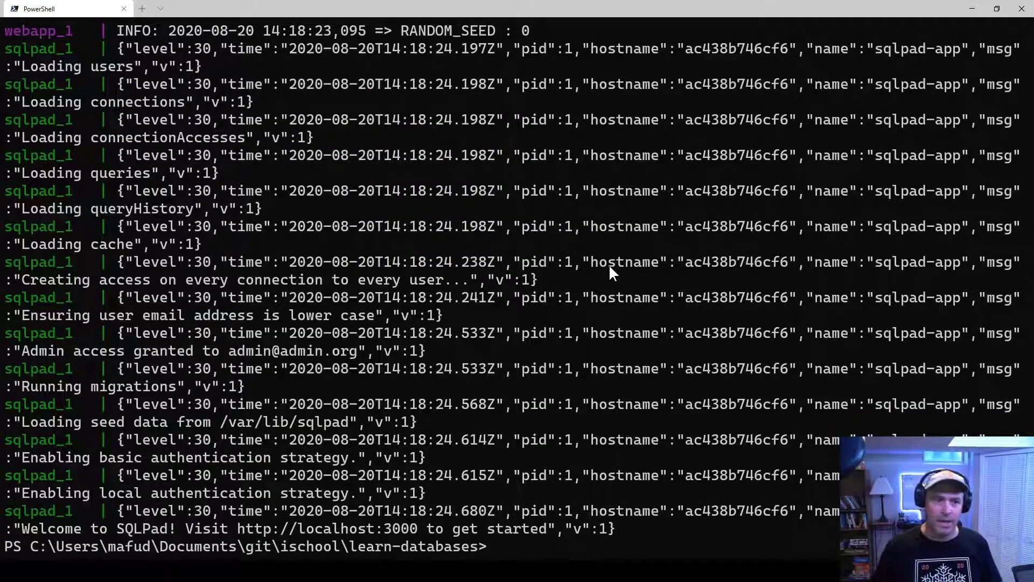
scroll("up", 3)
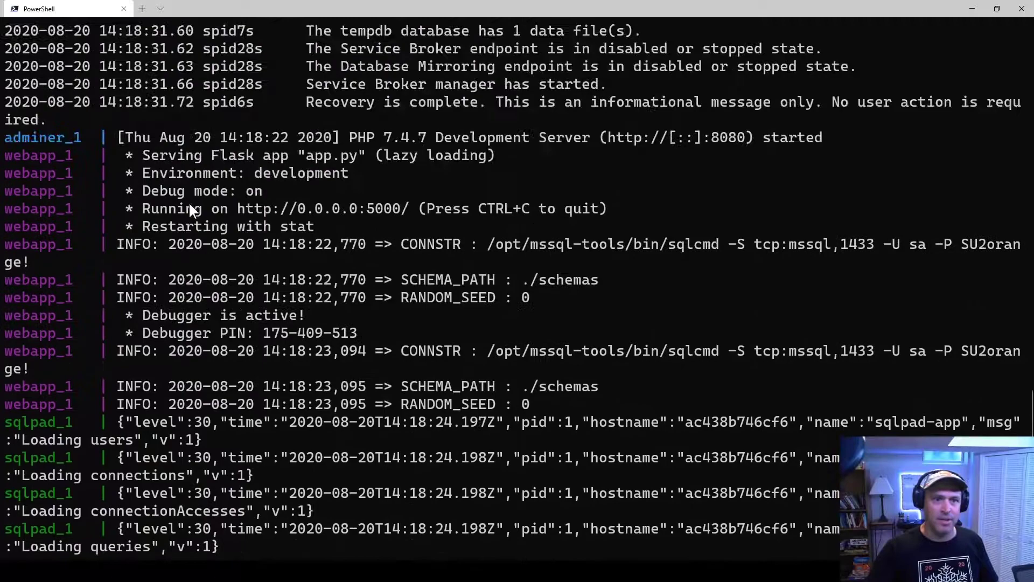
scroll("down", 3)
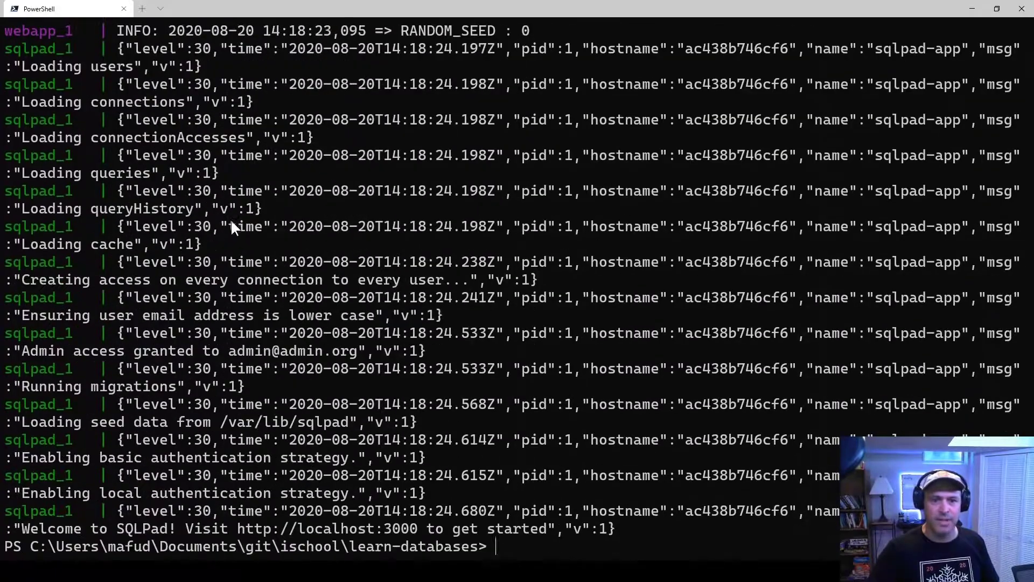
type("clear")
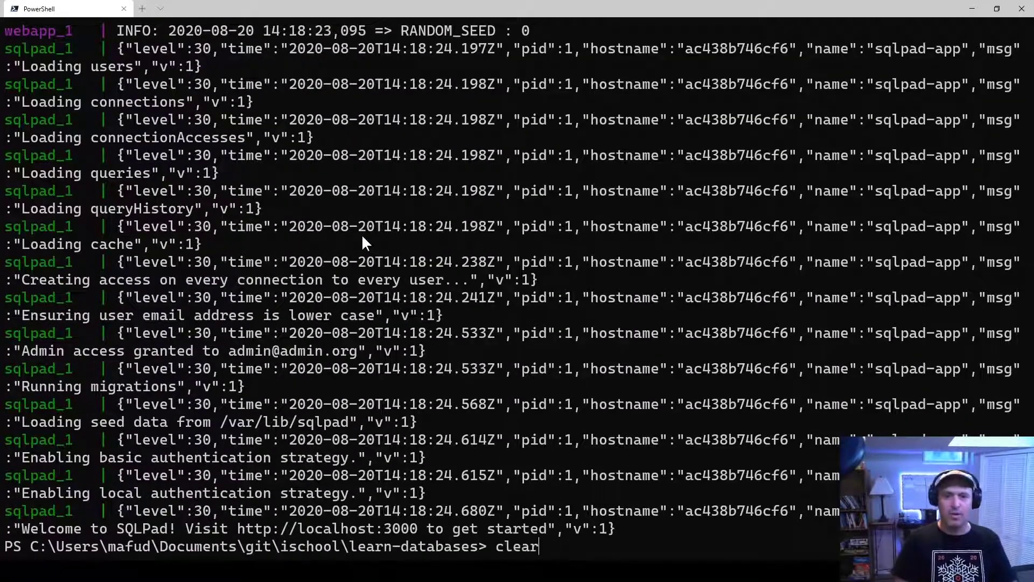
key("Return")
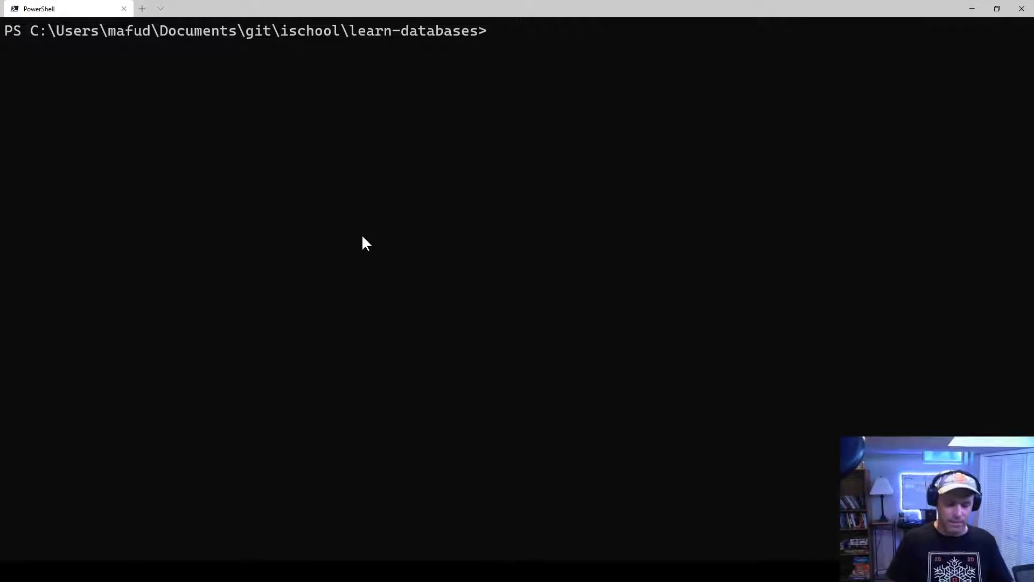
List services with docker-compose ps and highlight adminer among the four Up containers
type("doc")
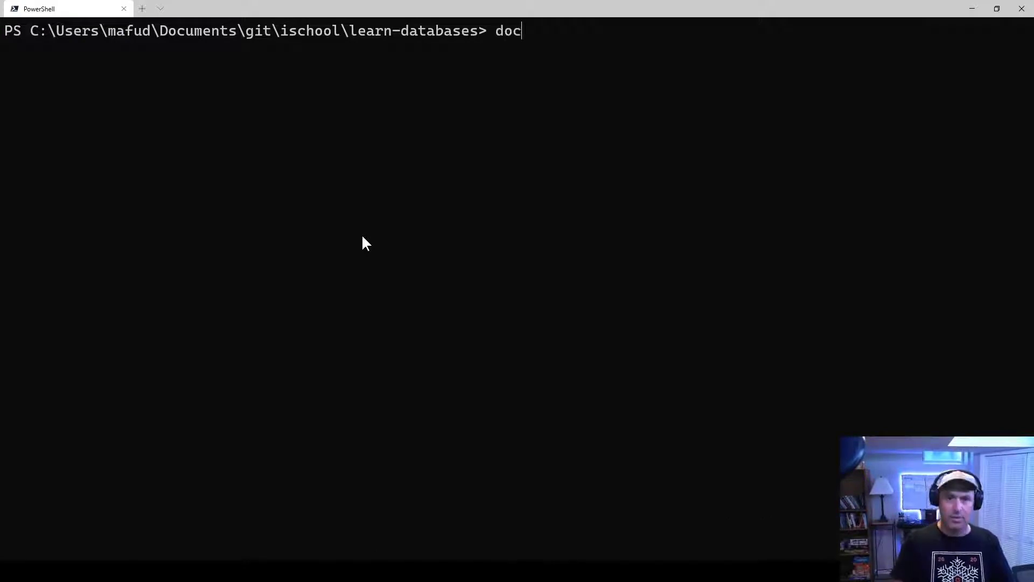
type("k")
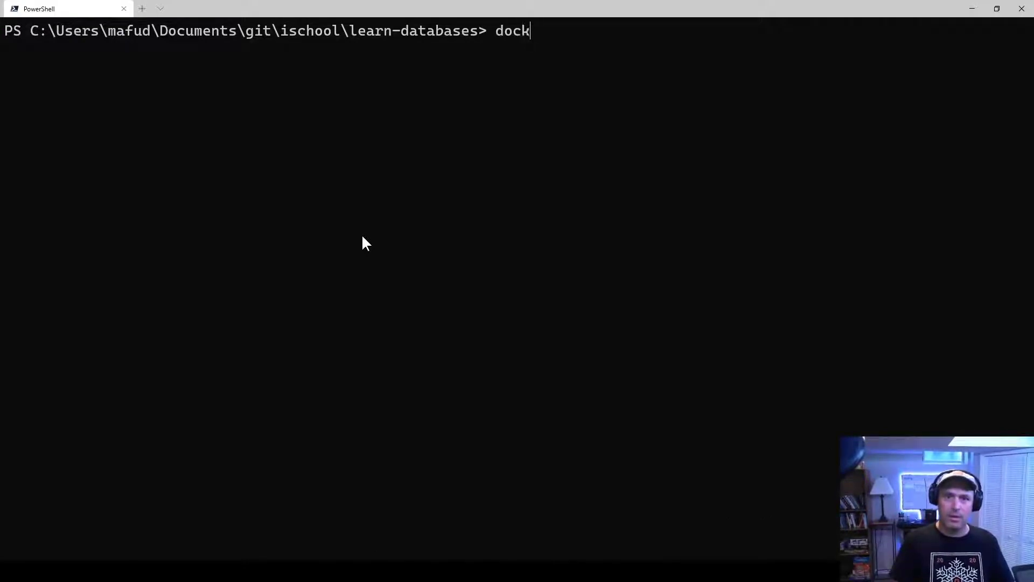
type("er-compose ps")
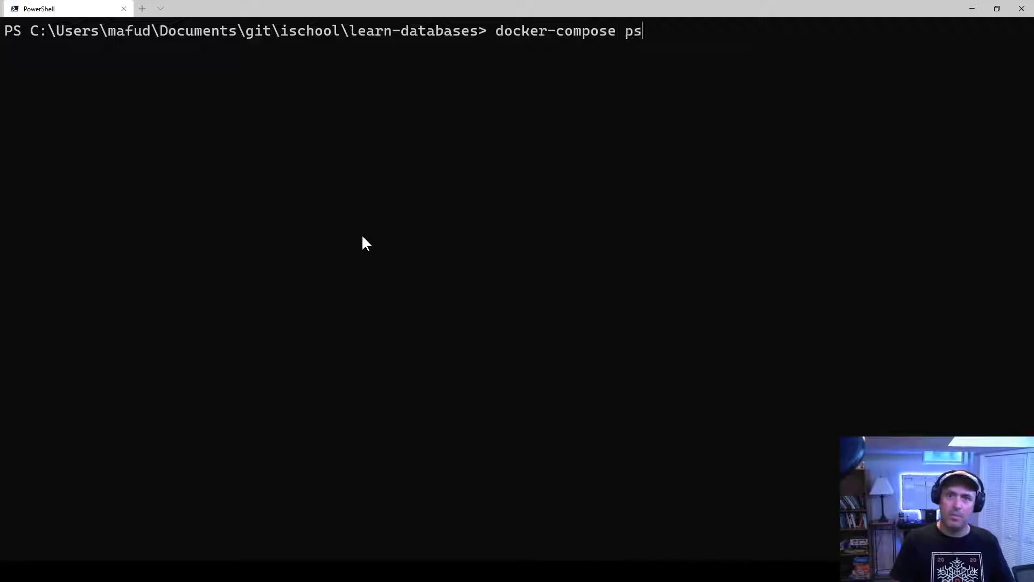
key("Return")
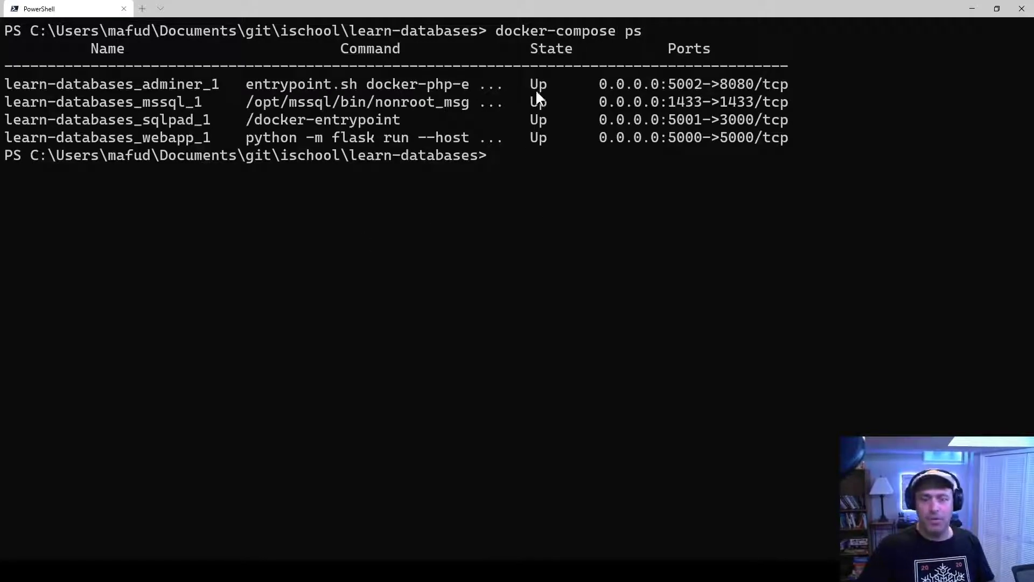
type("docker-compose ps")
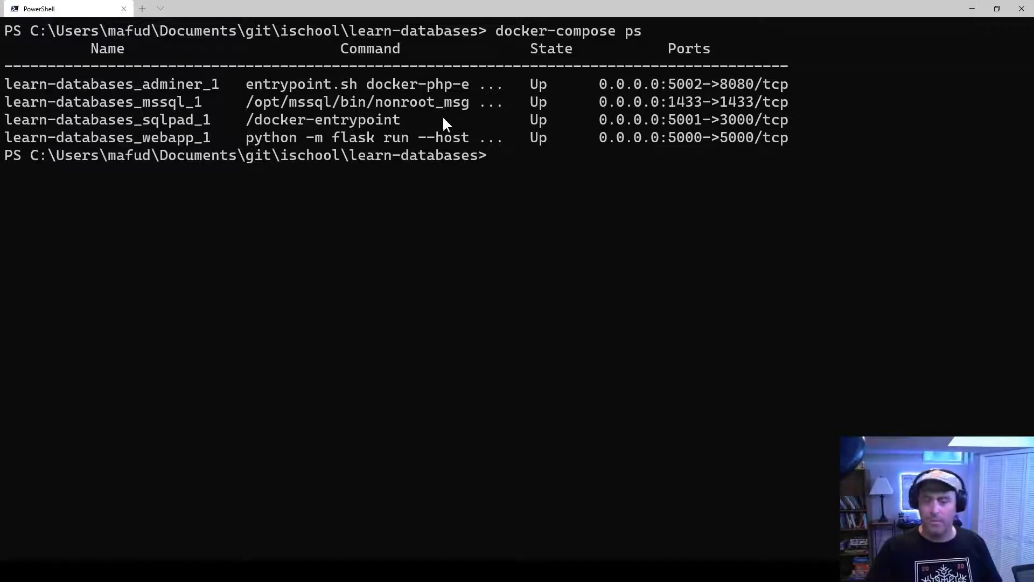
mouse_move(188, 96)
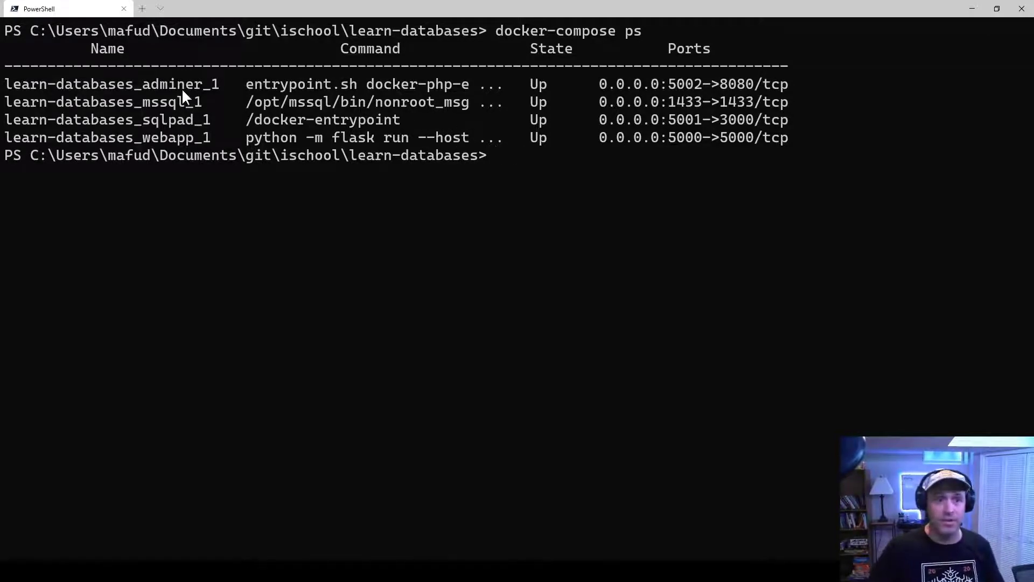
double_click(173, 84)
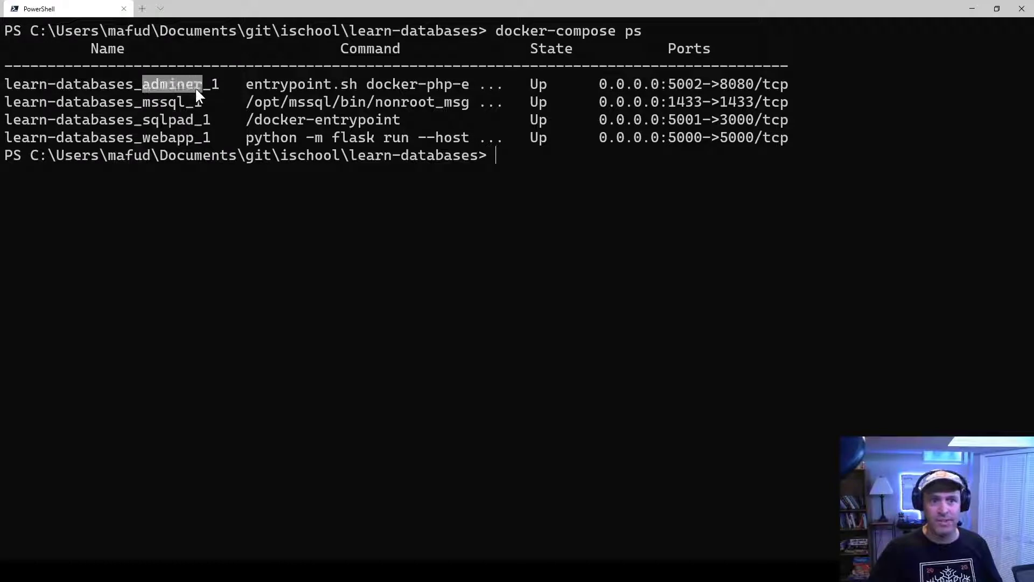
mouse_move(571, 187)
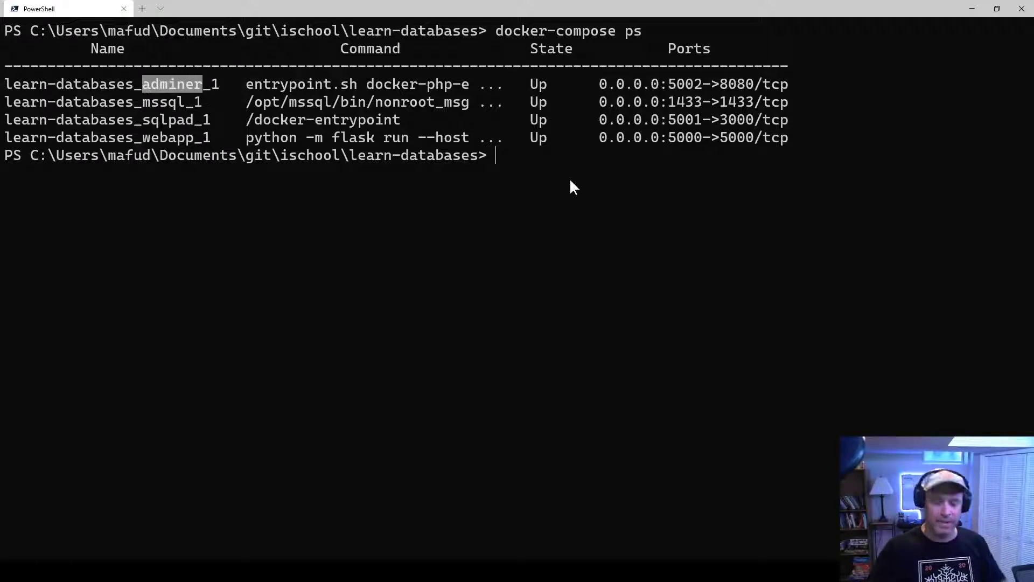
Stop the adminer service with docker-compose stop adminer
type("docker-c")
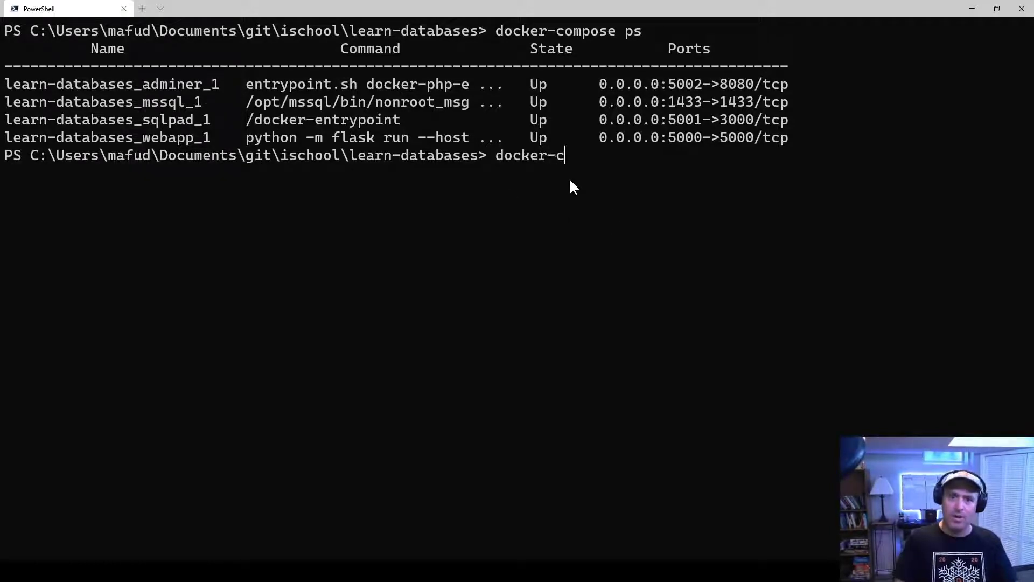
type("ompose stop adminer")
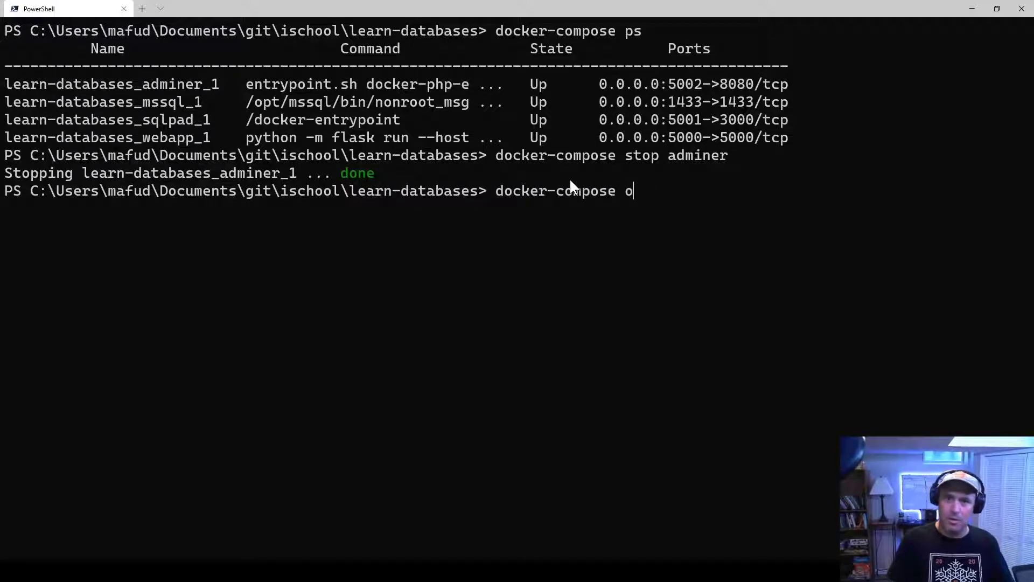
key("Return")
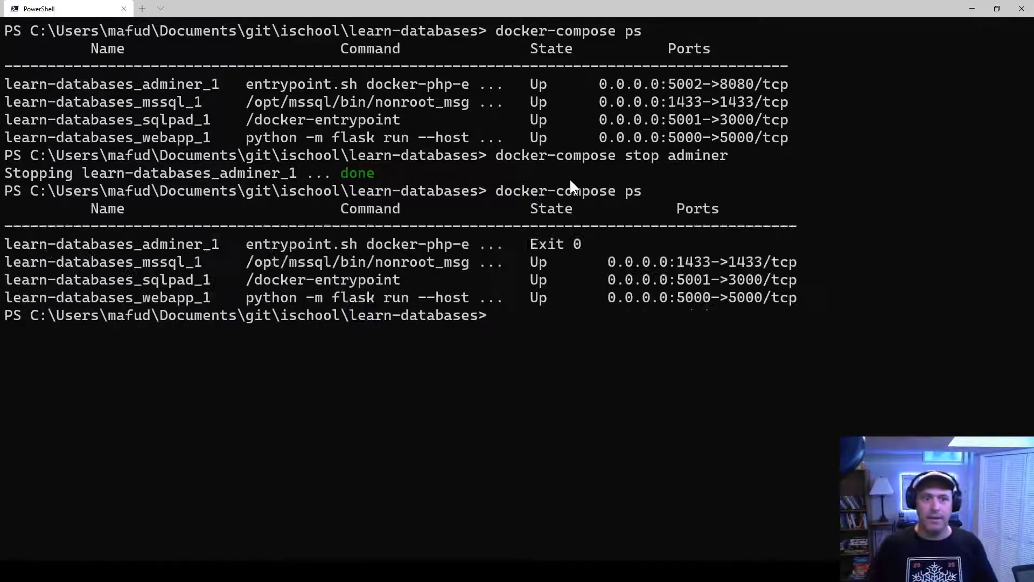
mouse_move(567, 258)
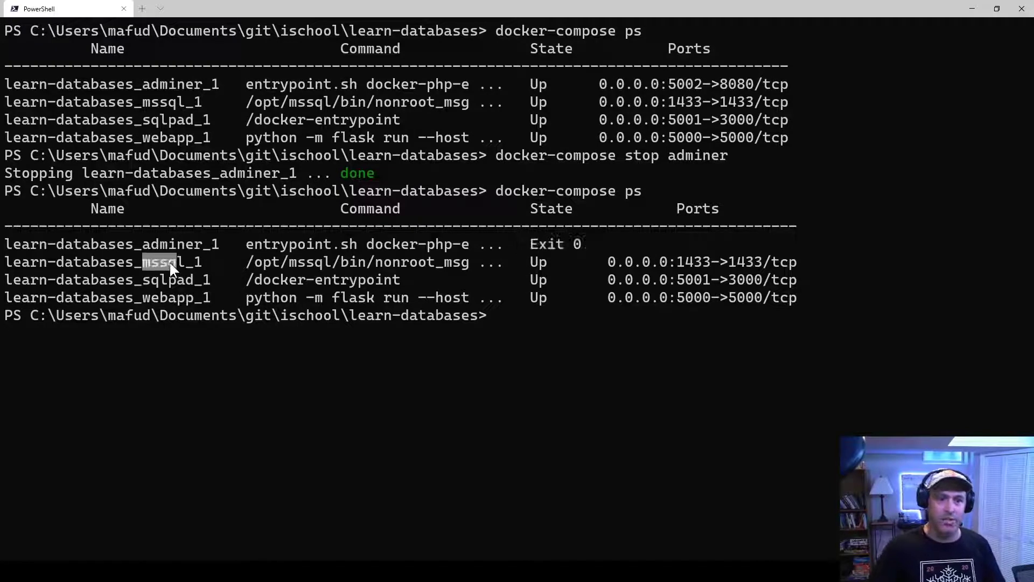
mouse_move(540, 341)
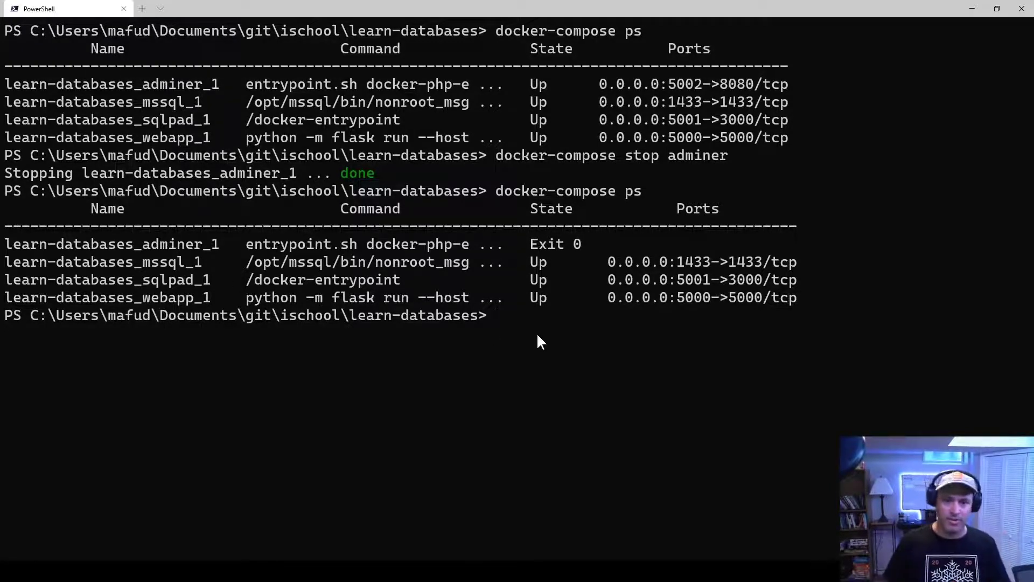
Run docker-compose up -d to bring all services back up detached
type("docker-compose ps")
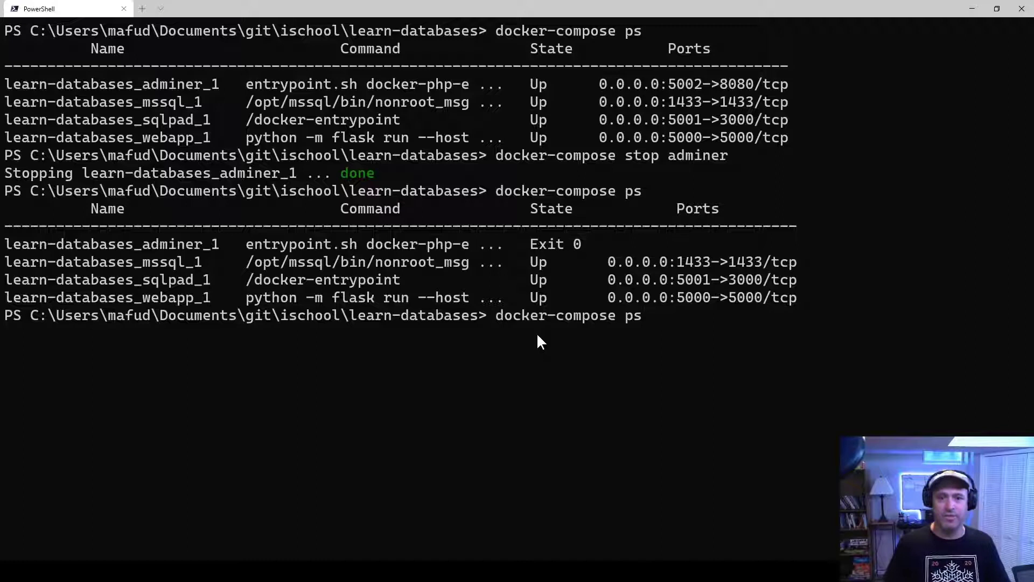
key("Backspace")
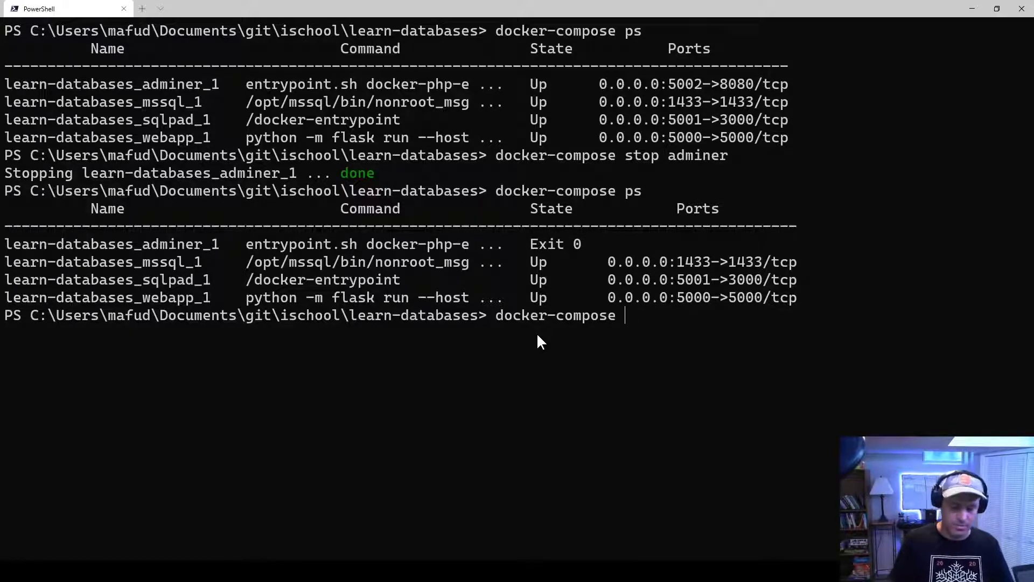
type("up -d")
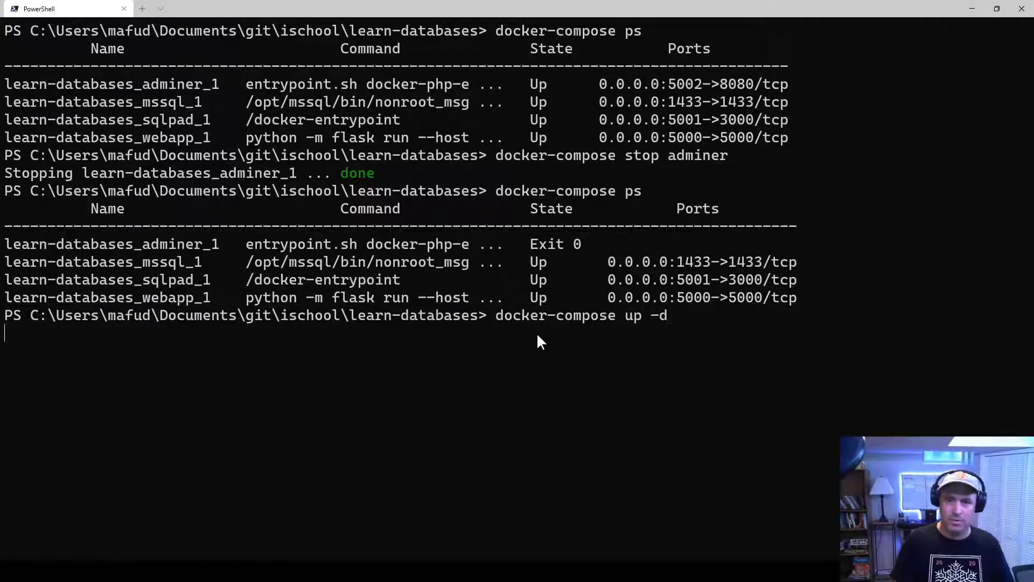
key("Return")
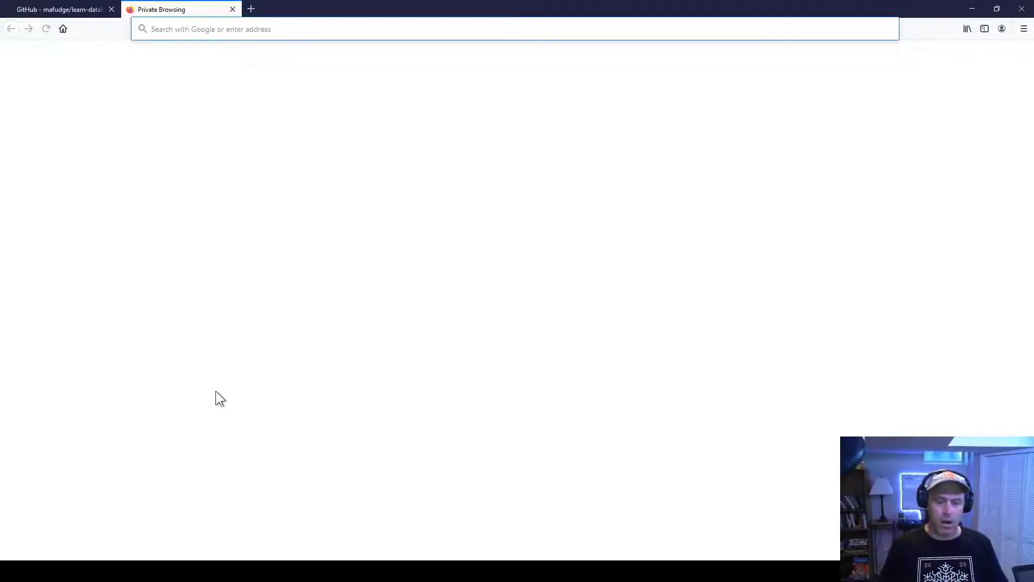
Load localhost:5000 in the private Firefox window
left_click(461, 28)
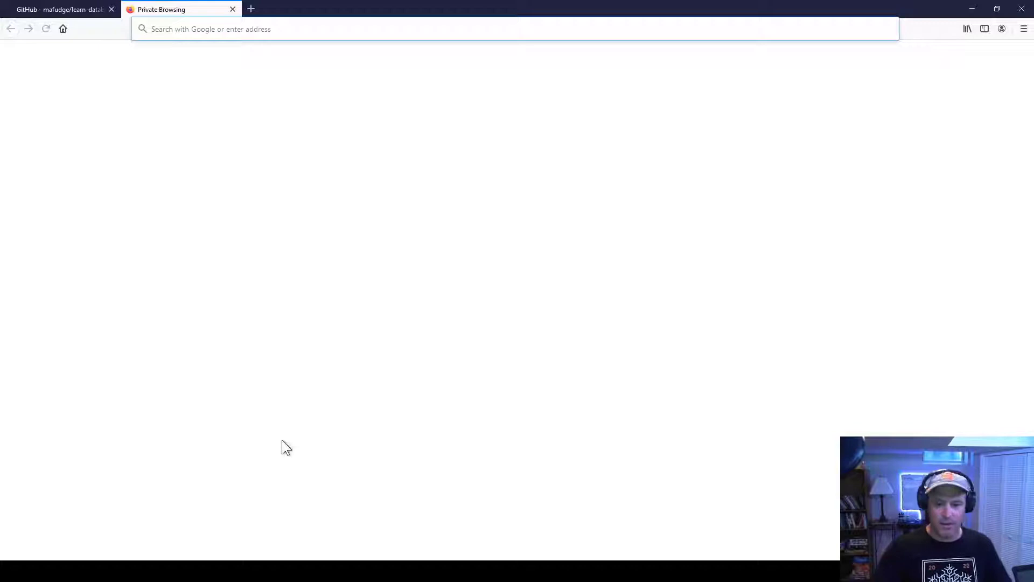
mouse_move(249, 447)
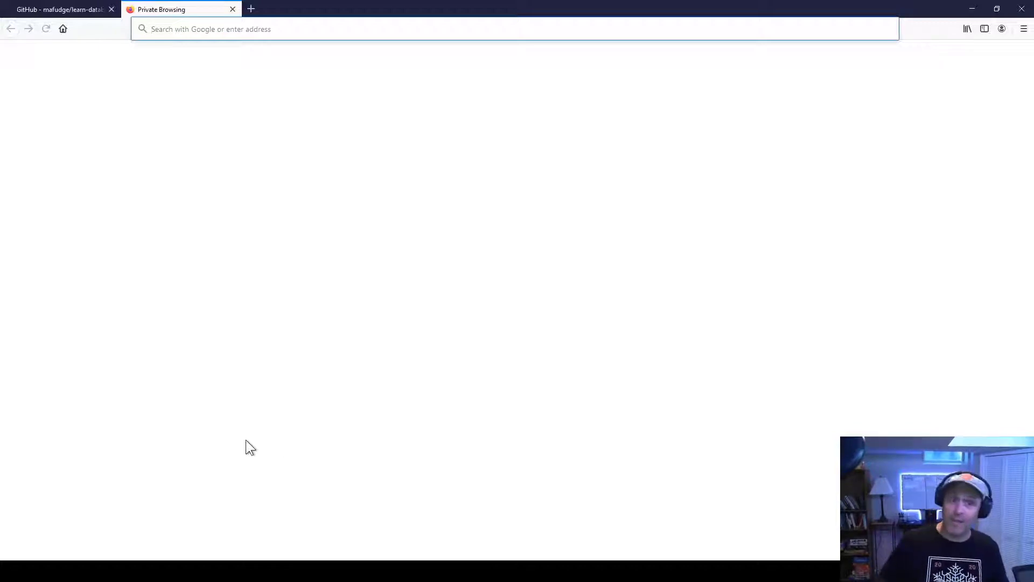
type("localhost")
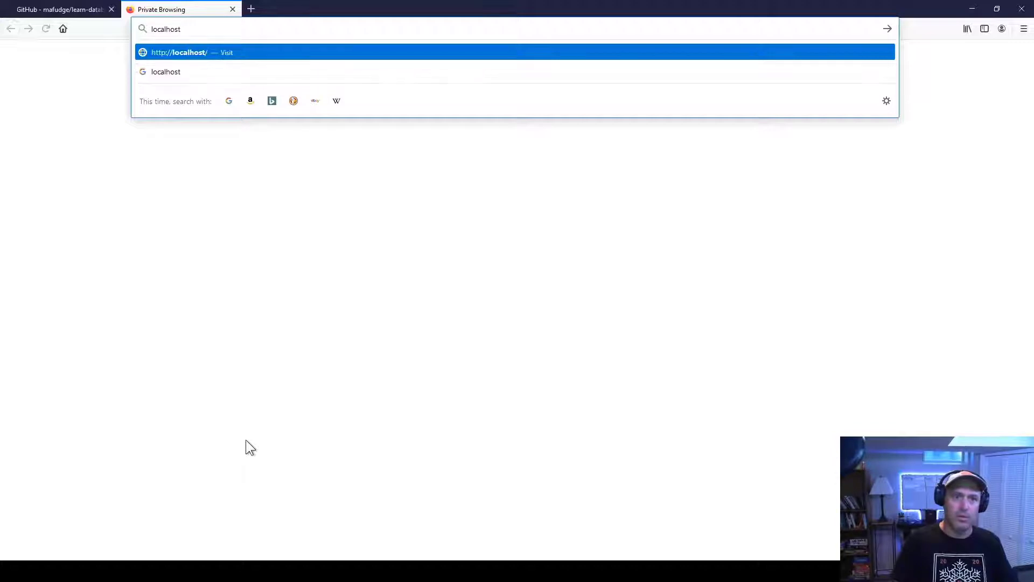
type(":5000")
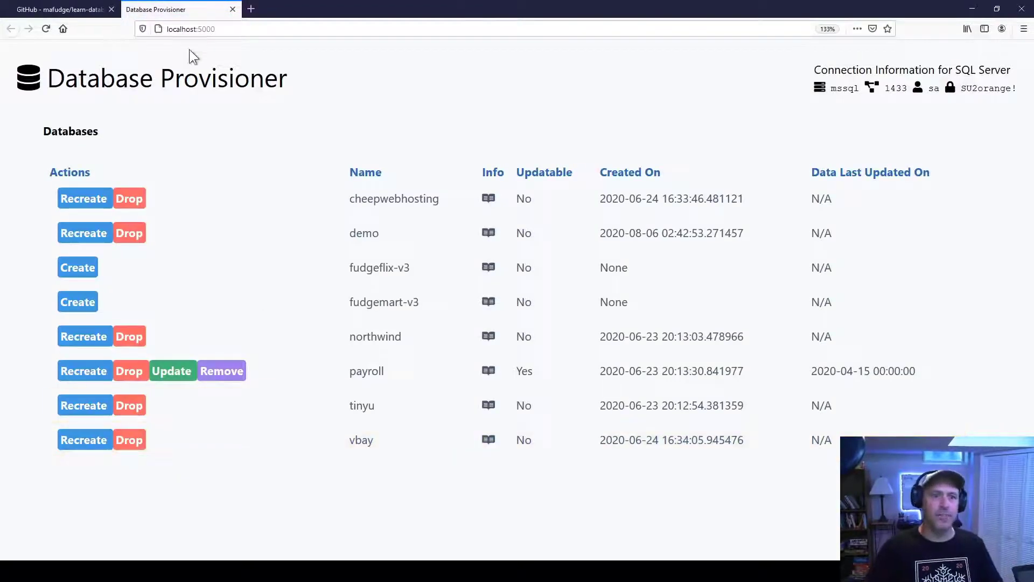
mouse_move(233, 129)
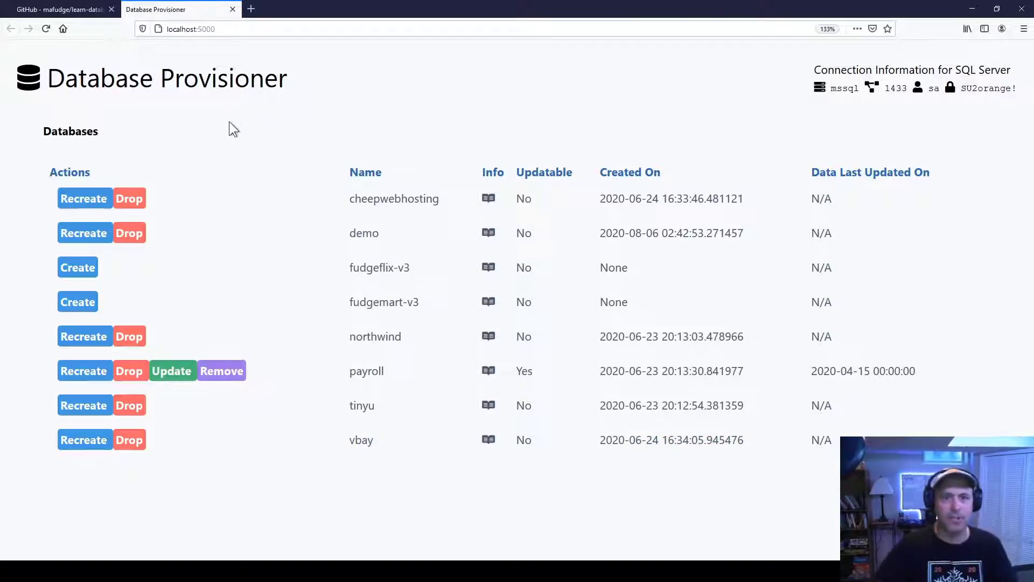
mouse_move(259, 191)
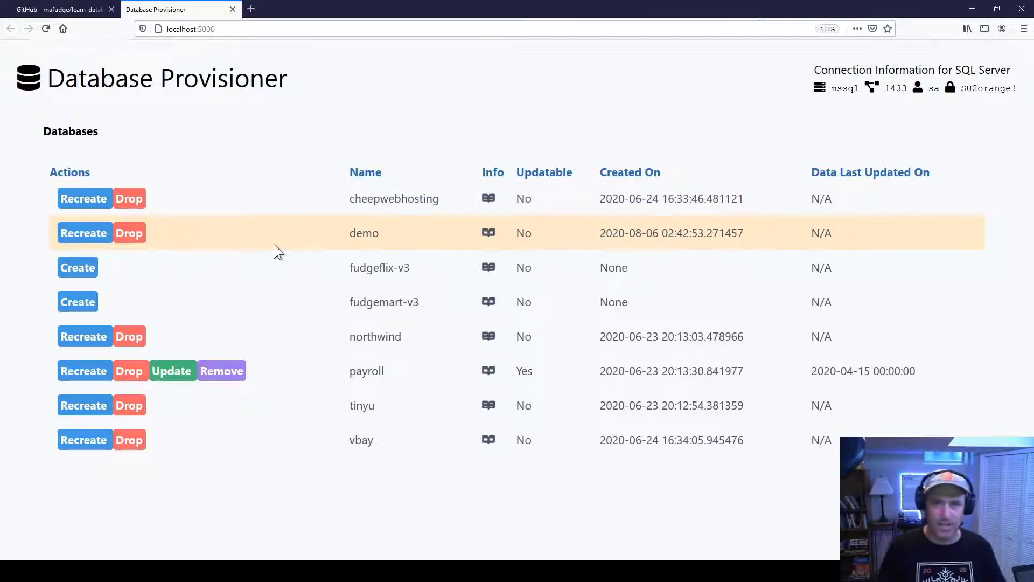
mouse_move(790, 102)
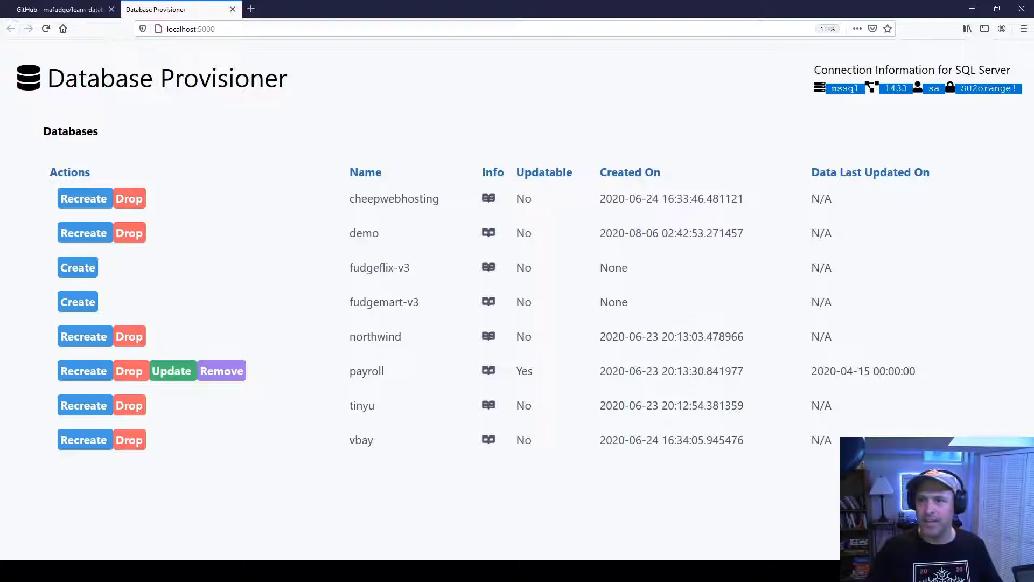
mouse_move(1025, 91)
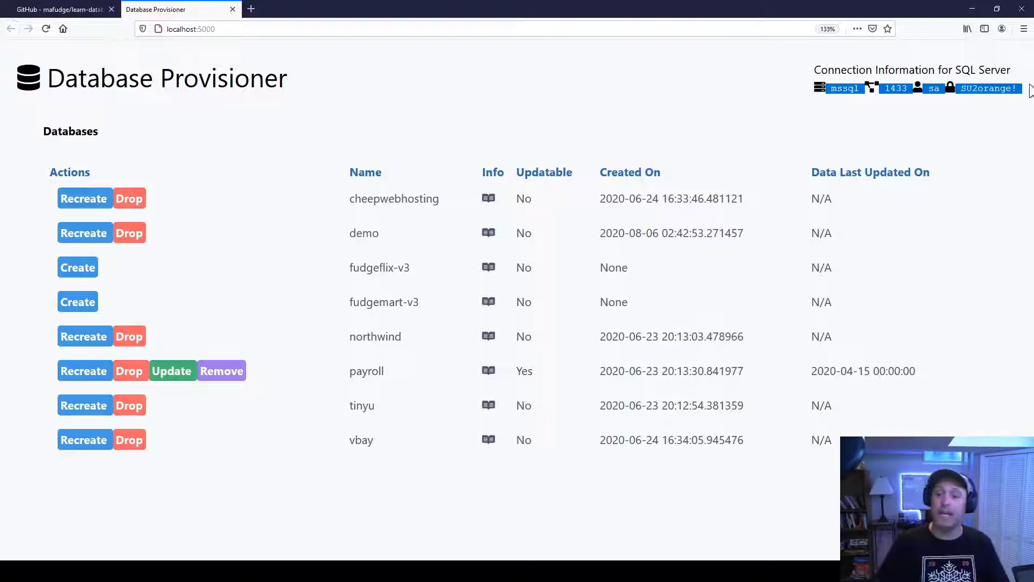
mouse_move(122, 218)
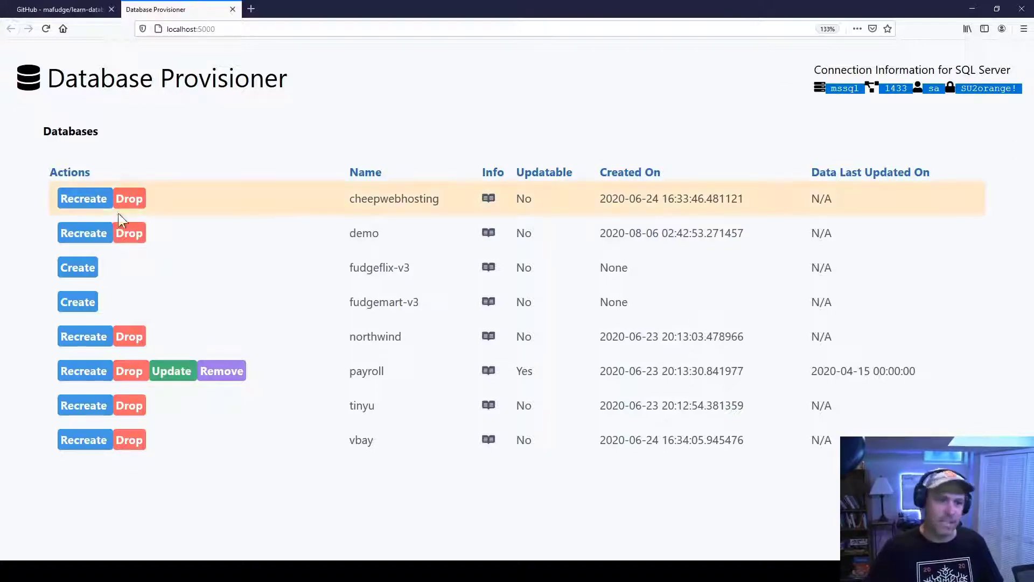
mouse_move(131, 468)
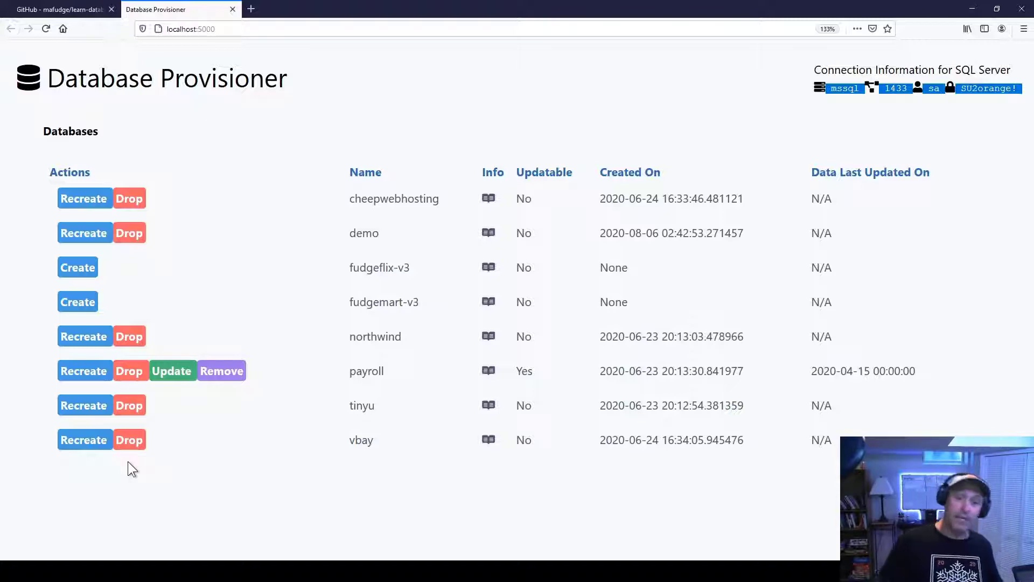
mouse_move(130, 440)
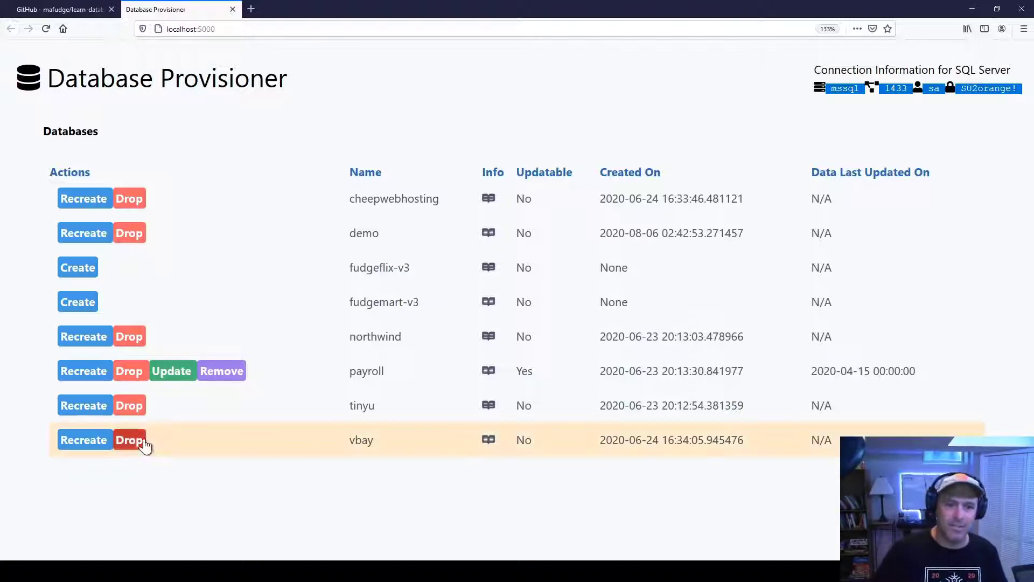
mouse_move(310, 455)
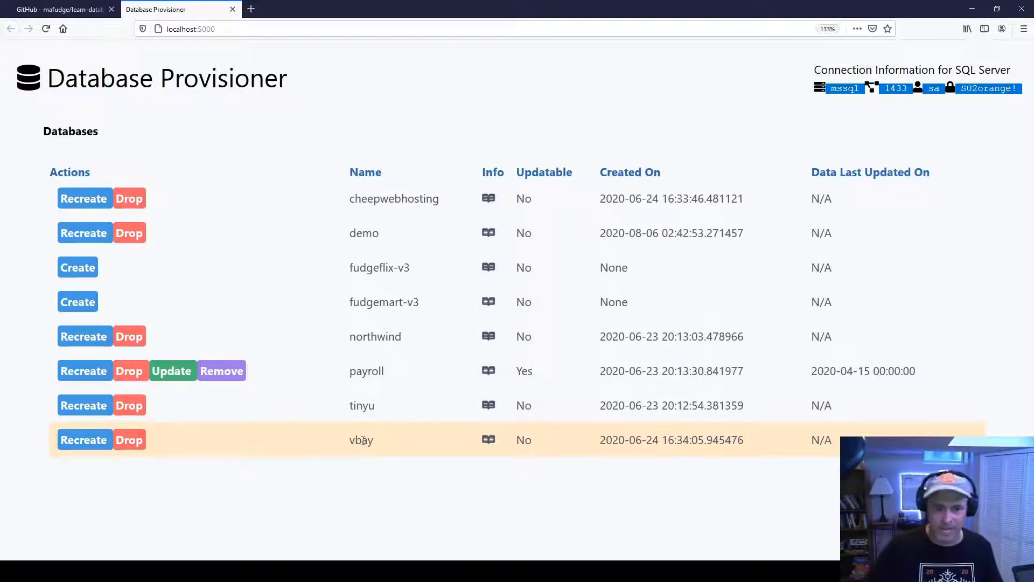
mouse_move(304, 456)
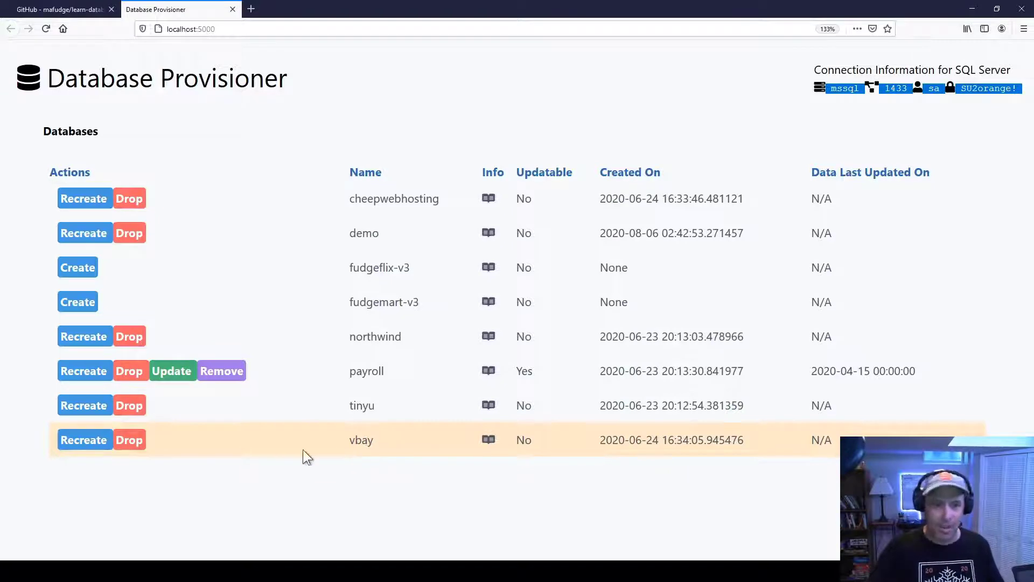
mouse_move(129, 440)
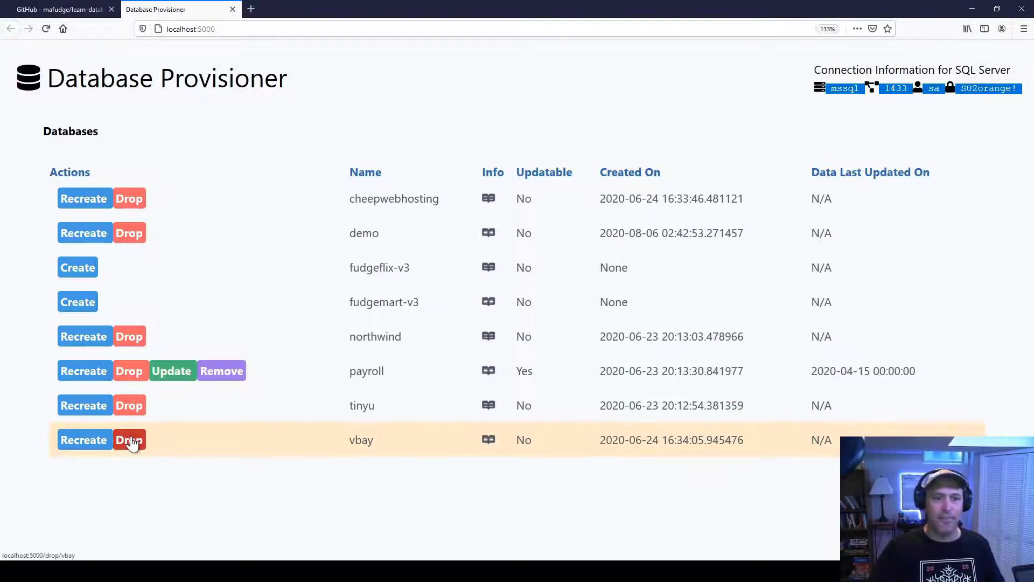
Drop the vbay database from its row in the list
left_click(129, 440)
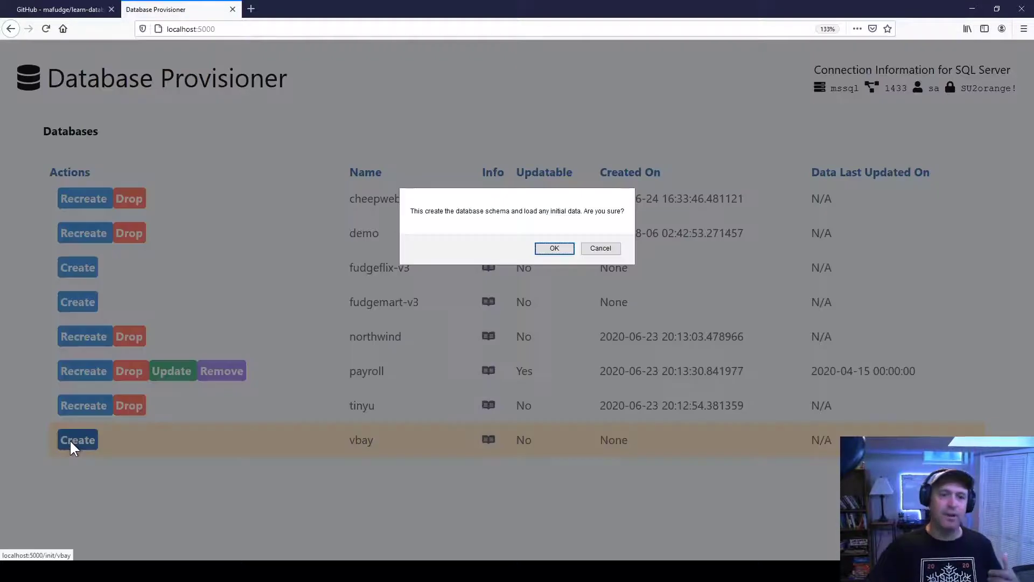
Confirm recreating vbay with its base data, then return to the database list
left_click(553, 248)
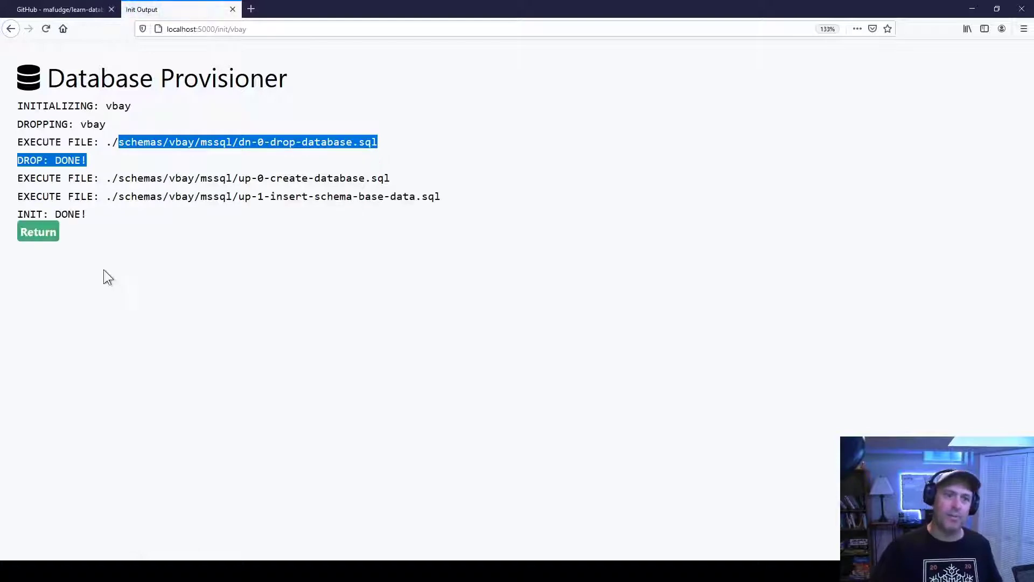
mouse_move(38, 232)
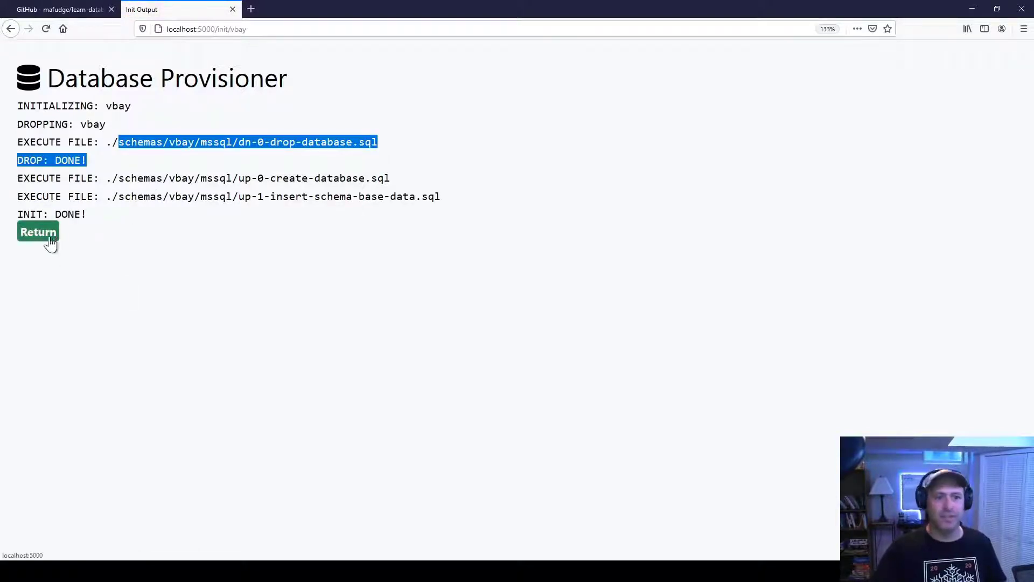
mouse_move(26, 245)
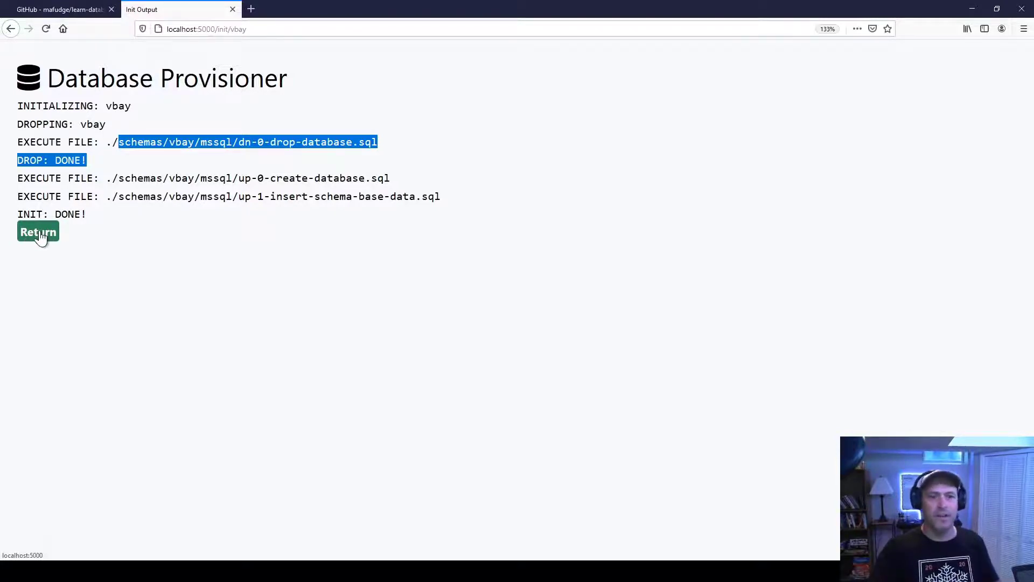
left_click(37, 231)
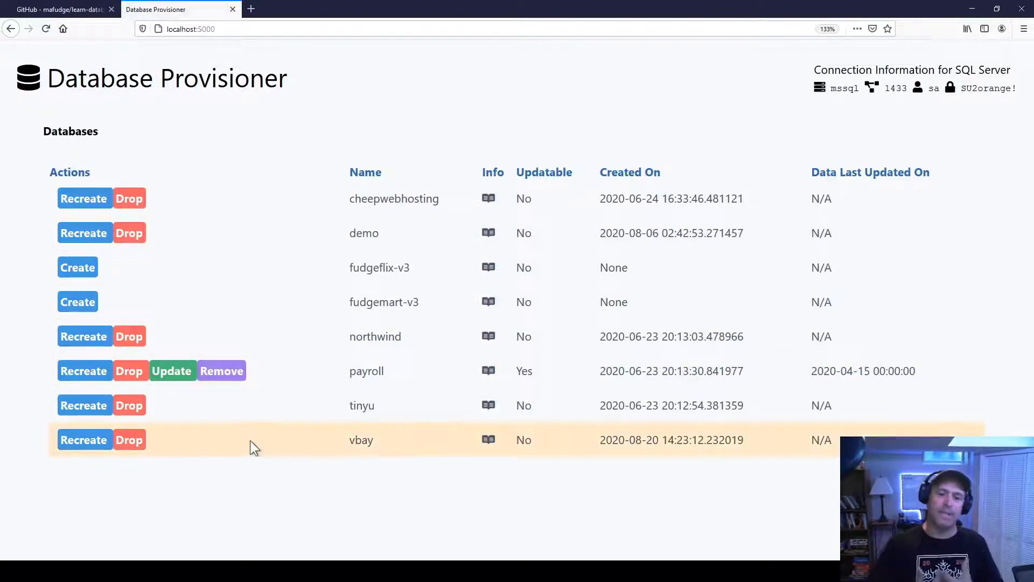
mouse_move(329, 461)
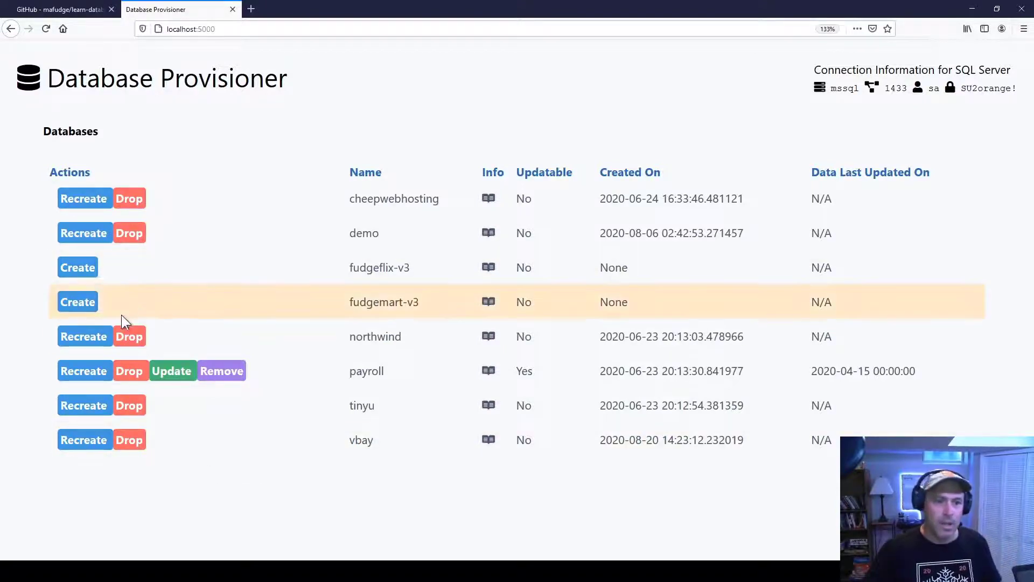
mouse_move(130, 370)
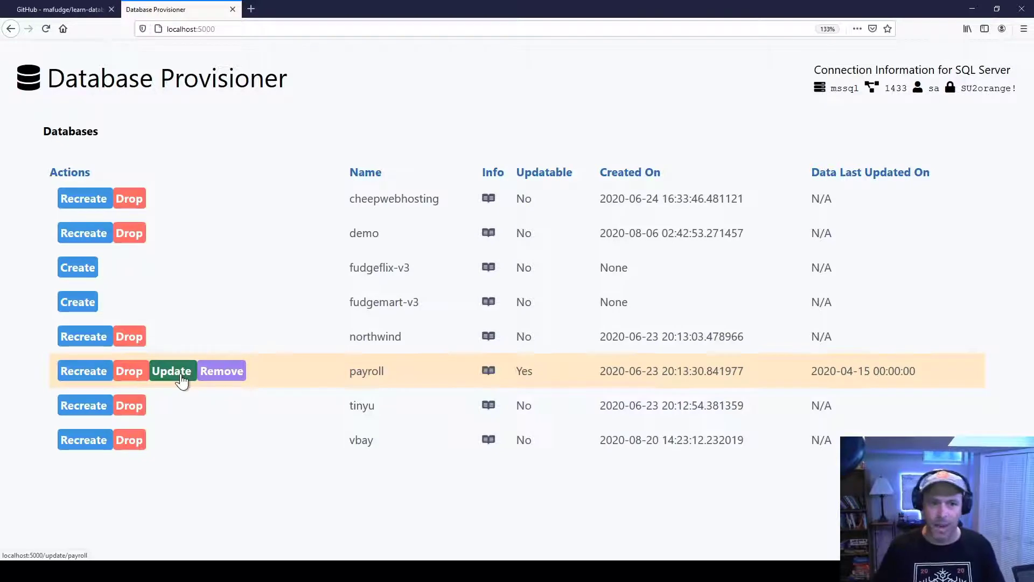
mouse_move(99, 389)
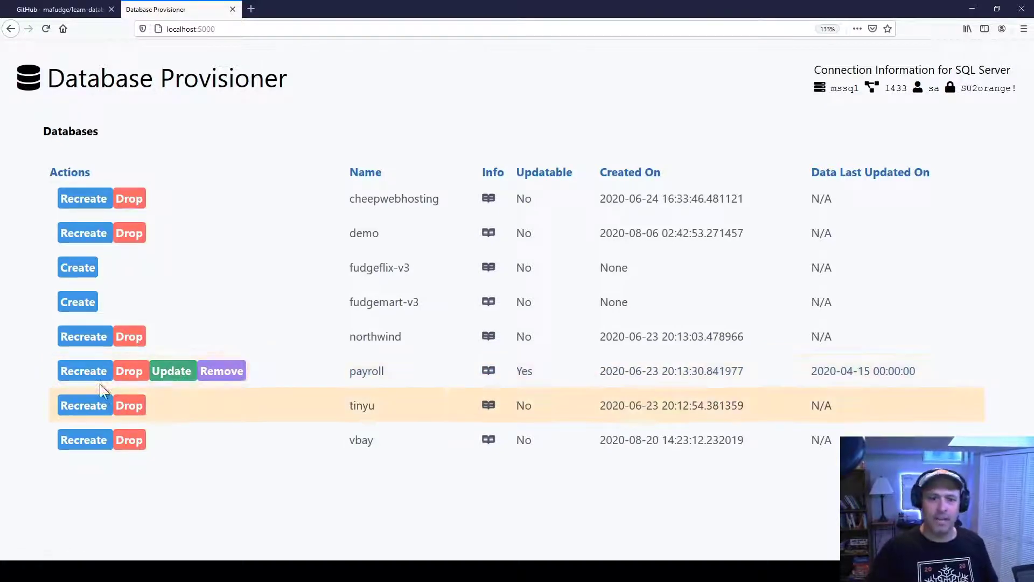
double_click(367, 370)
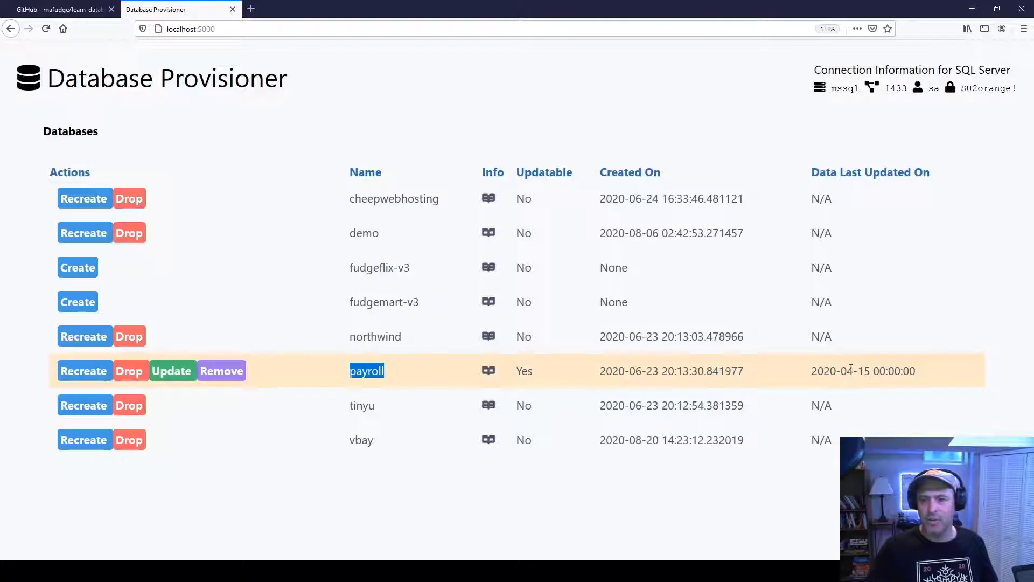
double_click(845, 370)
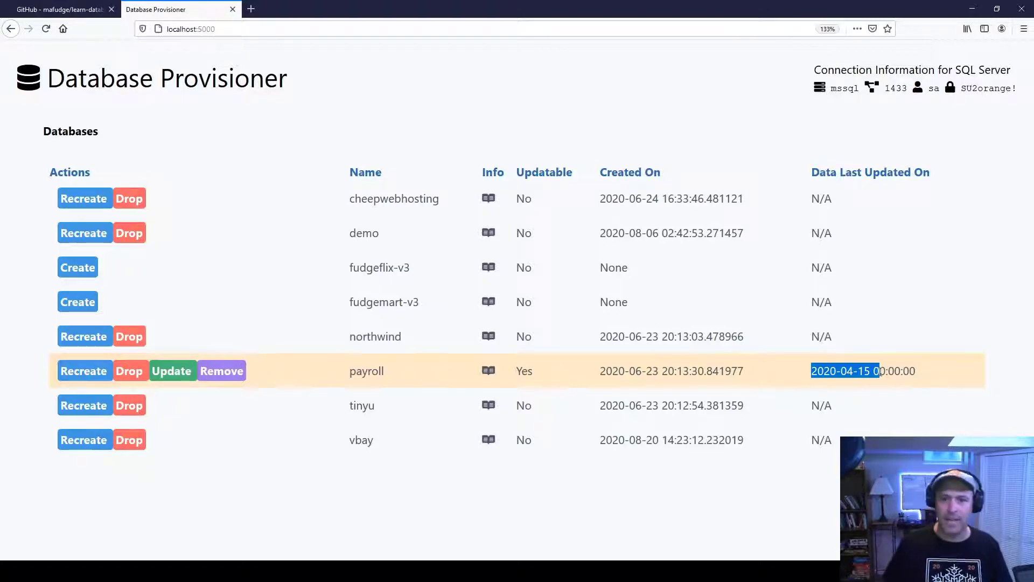
mouse_move(461, 398)
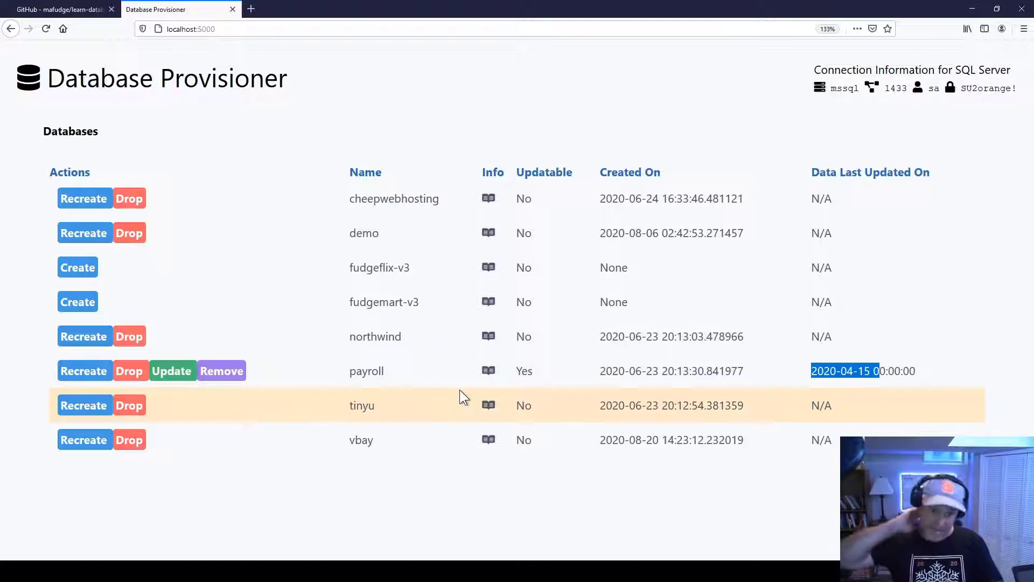
mouse_move(330, 326)
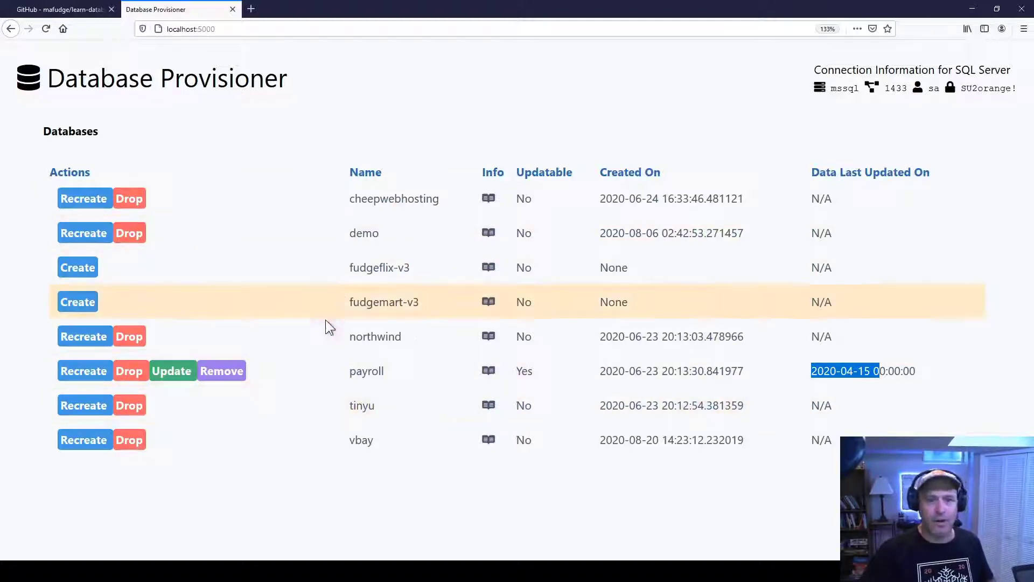
mouse_move(296, 463)
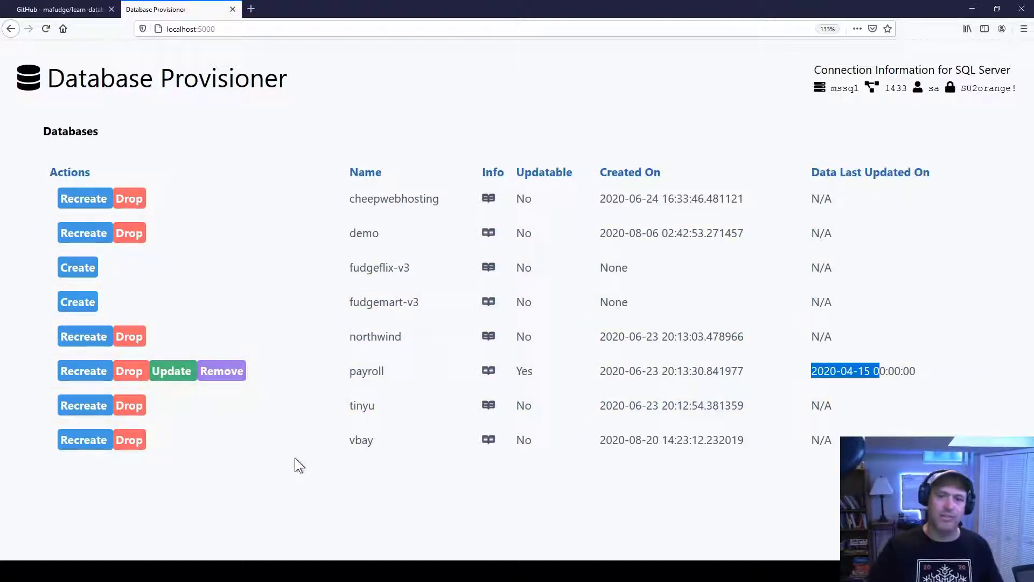
mouse_move(221, 369)
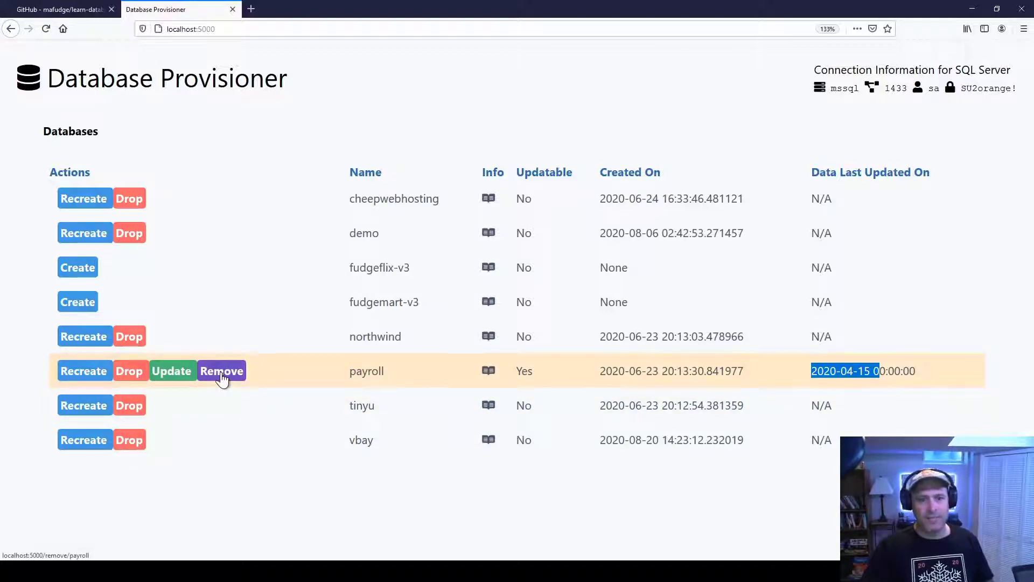
mouse_move(129, 370)
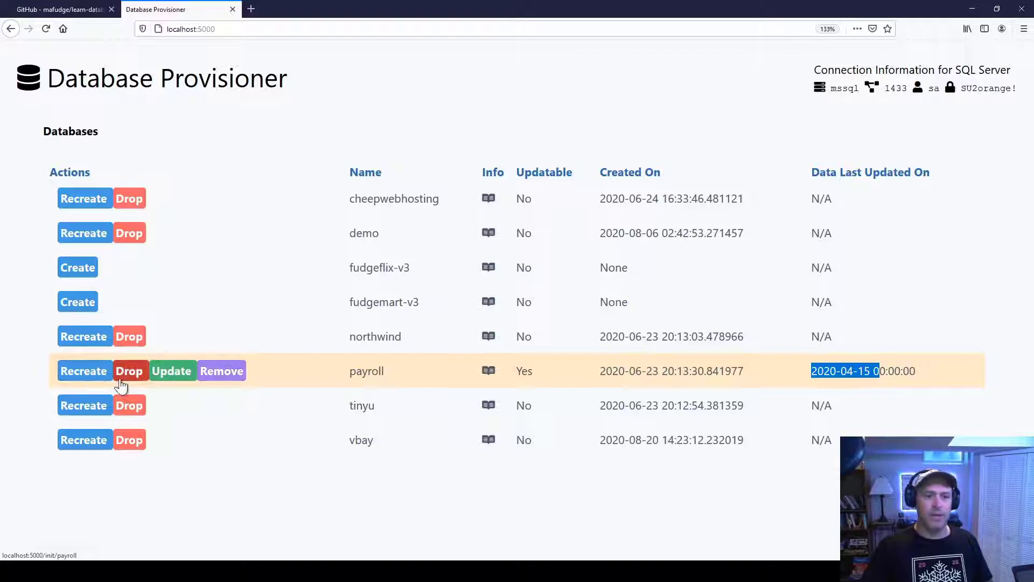
mouse_move(84, 370)
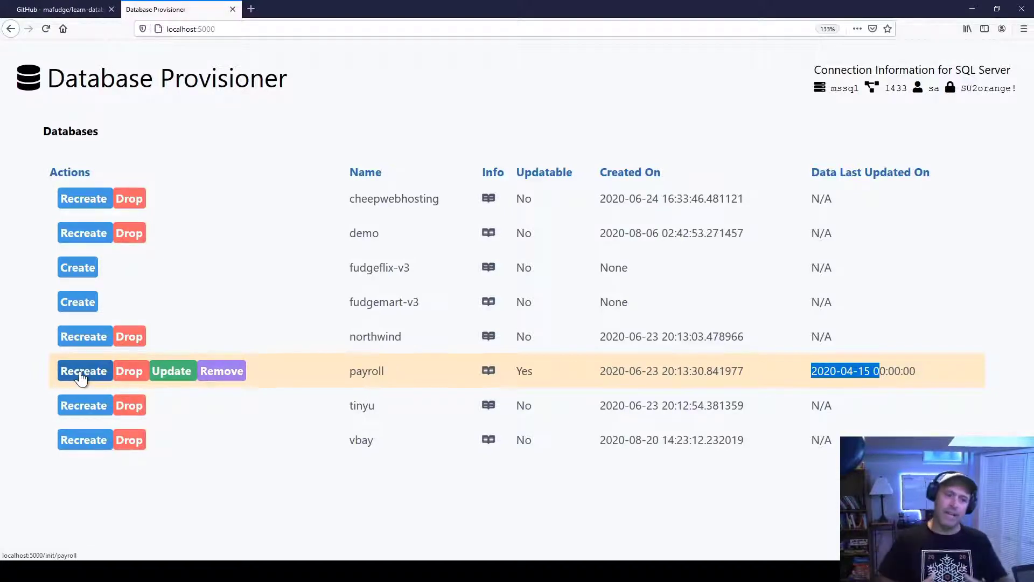
mouse_move(172, 370)
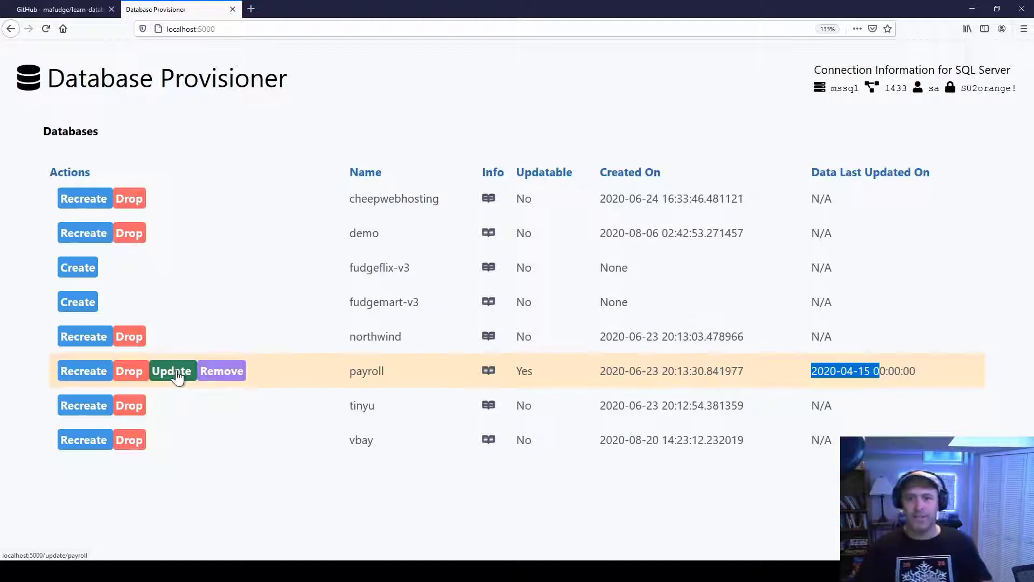
mouse_move(153, 375)
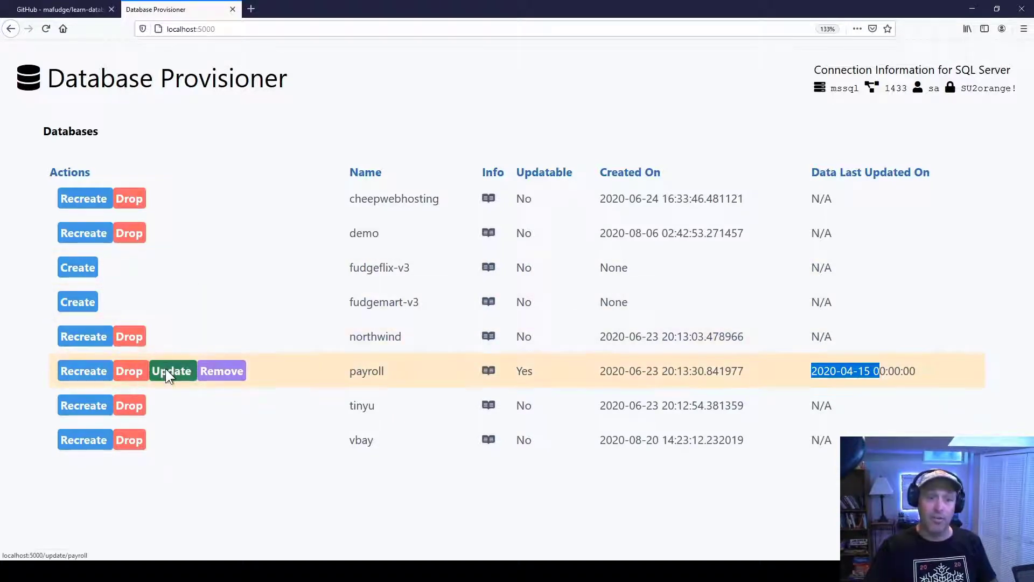
left_click(172, 370)
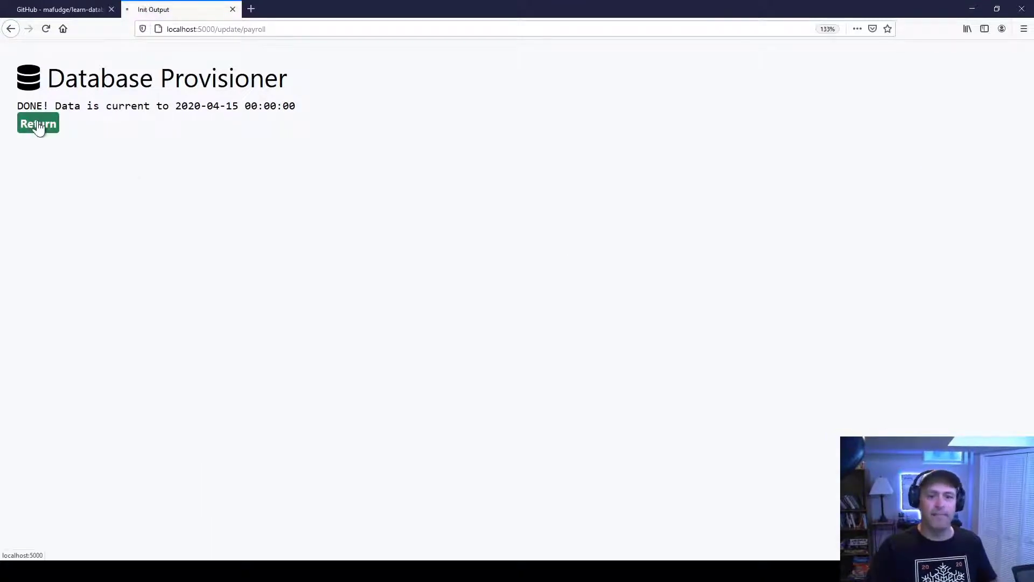
left_click(38, 124)
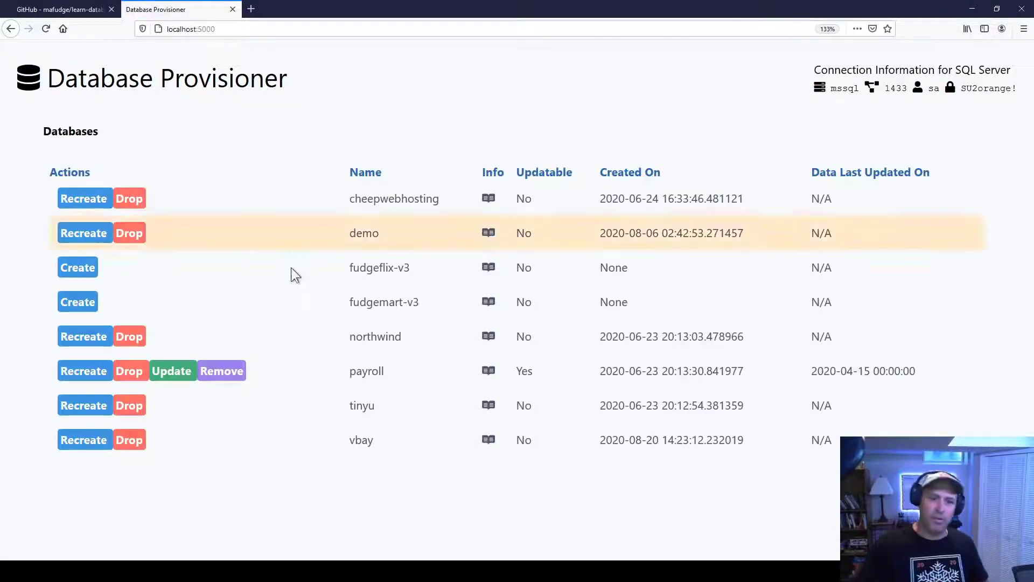
mouse_move(171, 382)
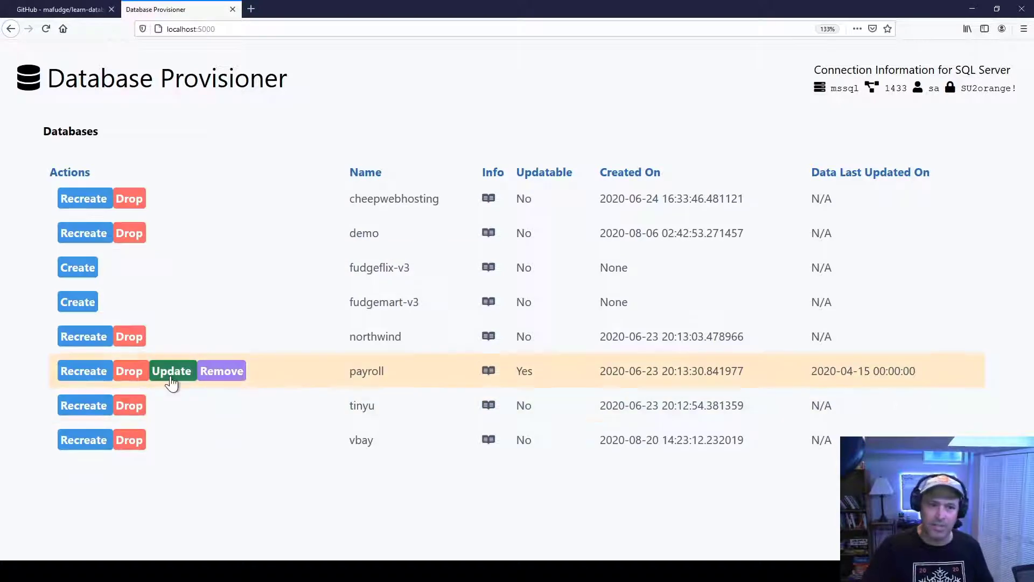
mouse_move(172, 370)
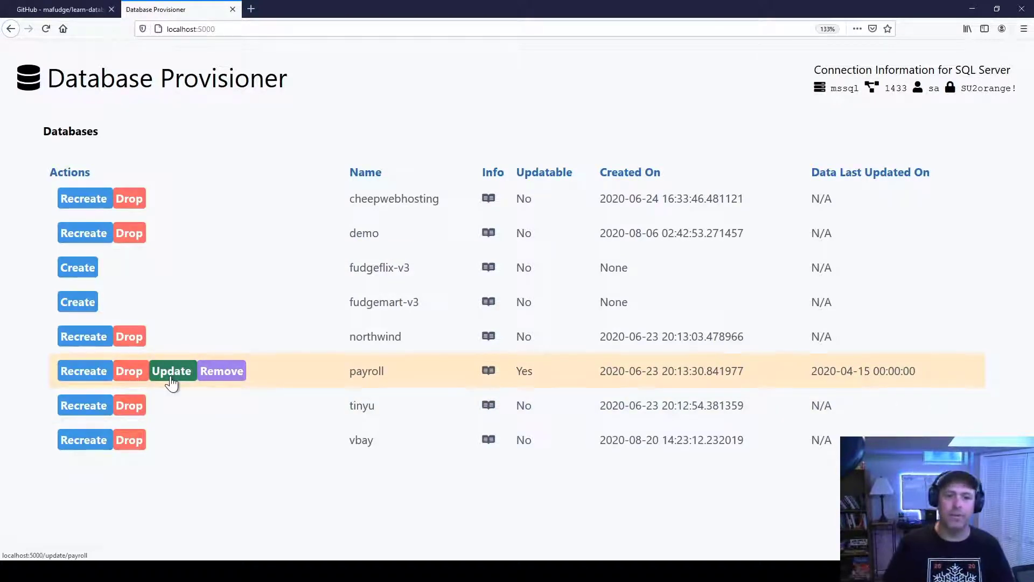
mouse_move(161, 376)
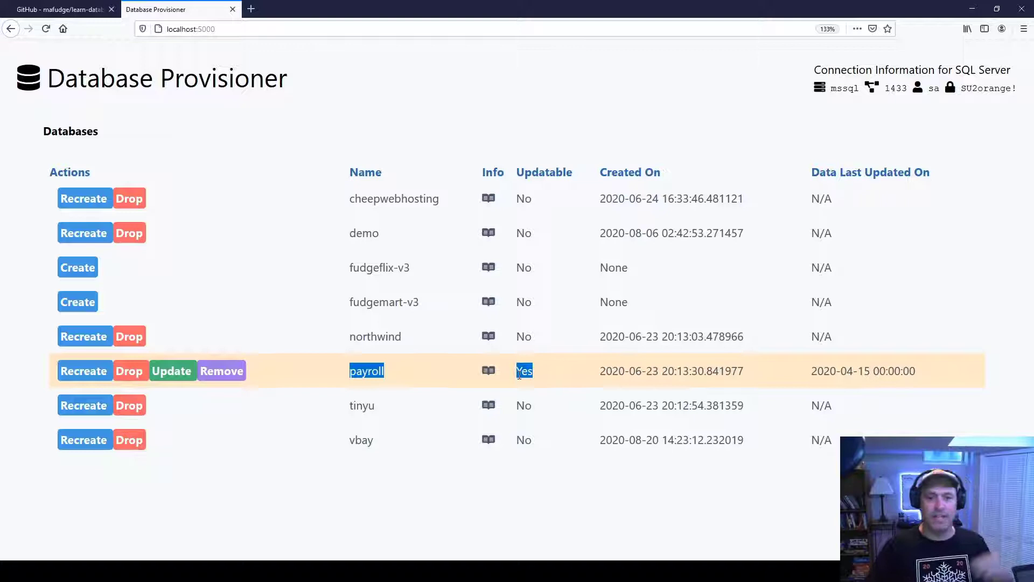
mouse_move(276, 547)
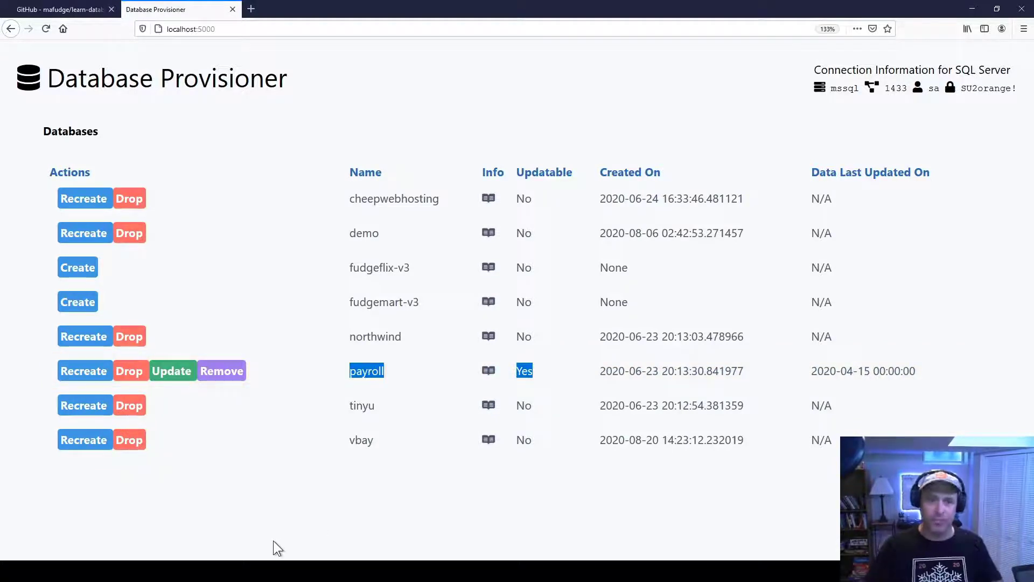
mouse_move(118, 481)
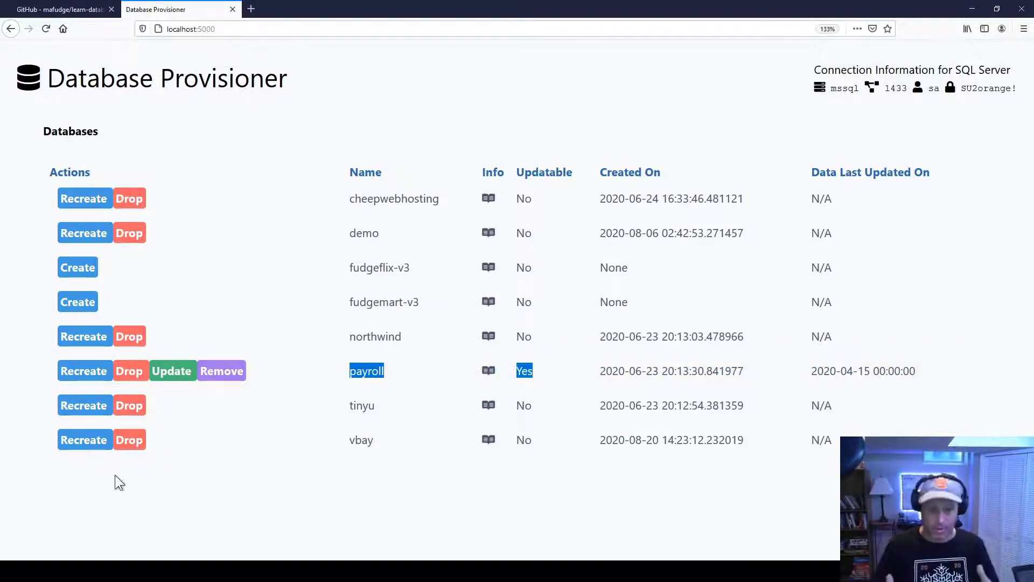
mouse_move(130, 429)
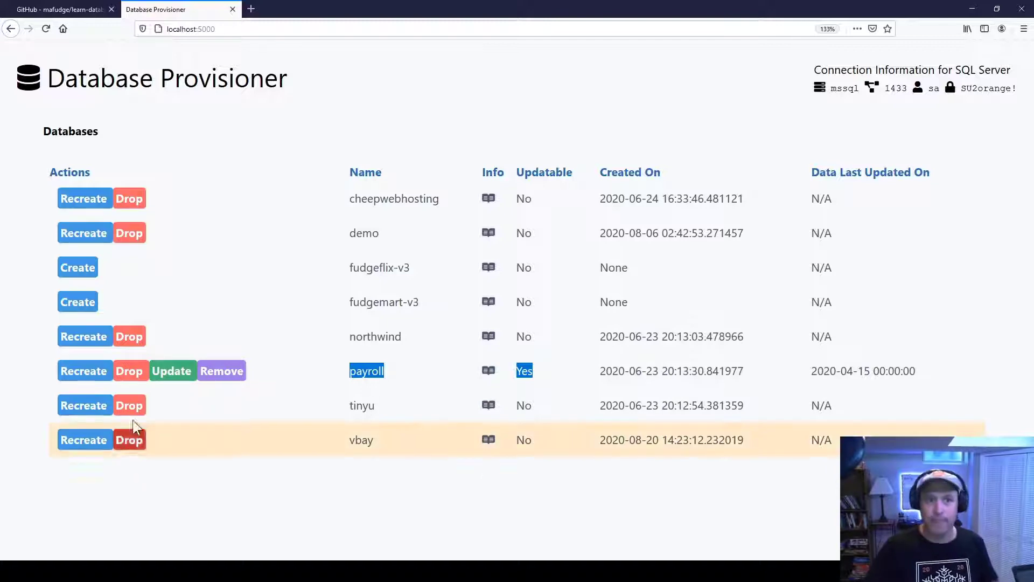
mouse_move(164, 405)
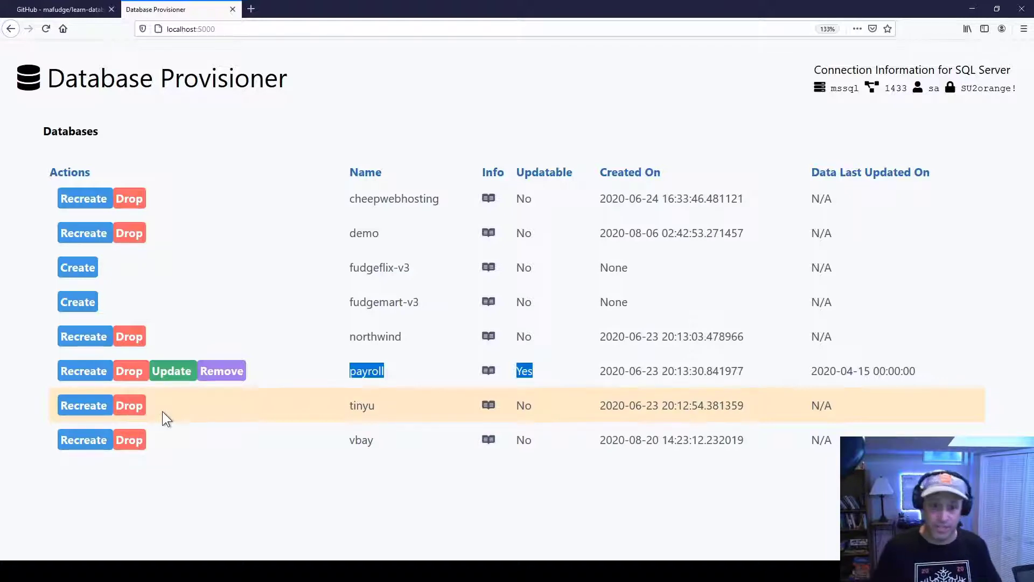
mouse_move(384, 292)
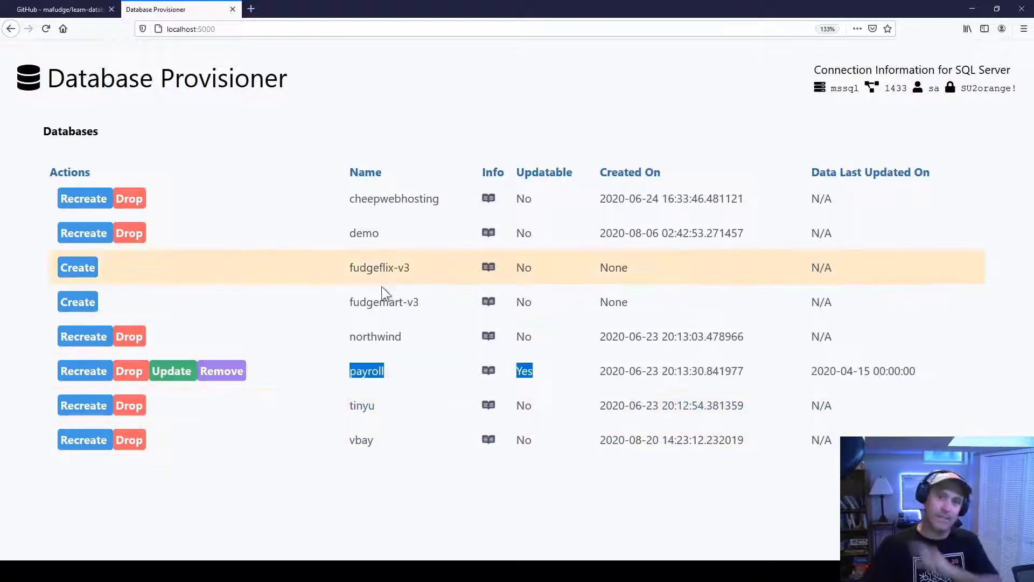
mouse_move(485, 506)
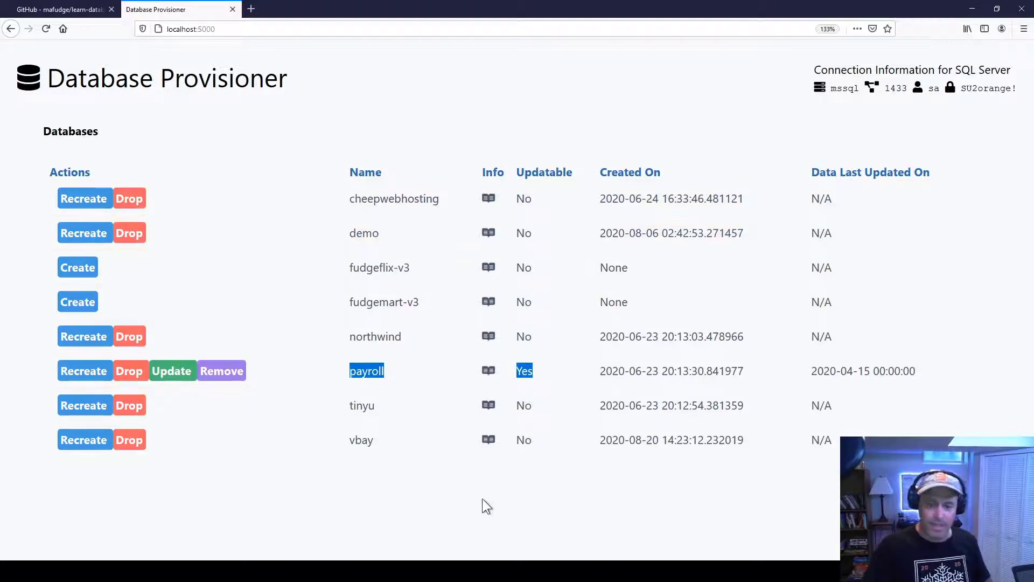
mouse_move(488, 440)
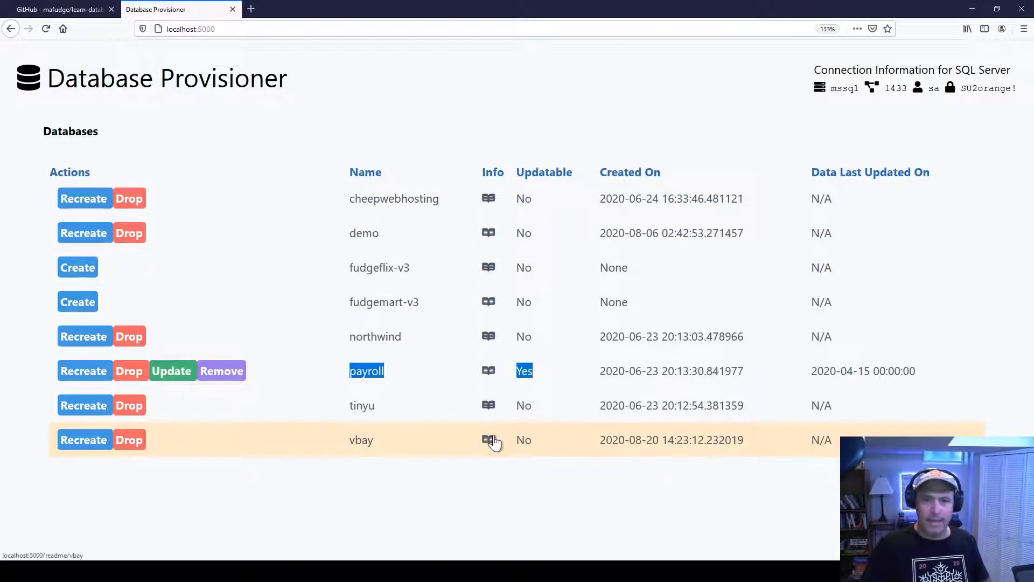
left_click(488, 440)
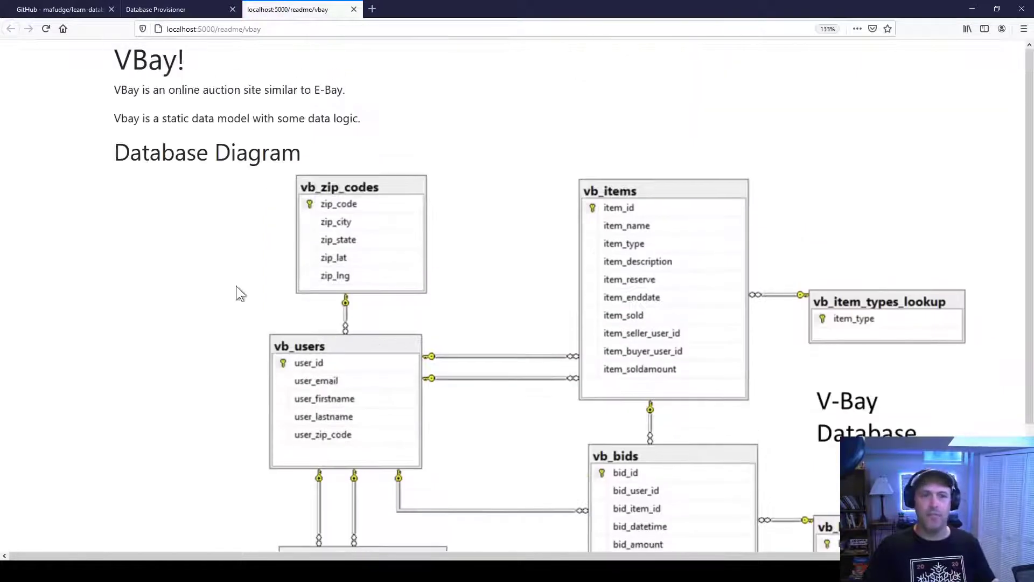
mouse_move(115, 91)
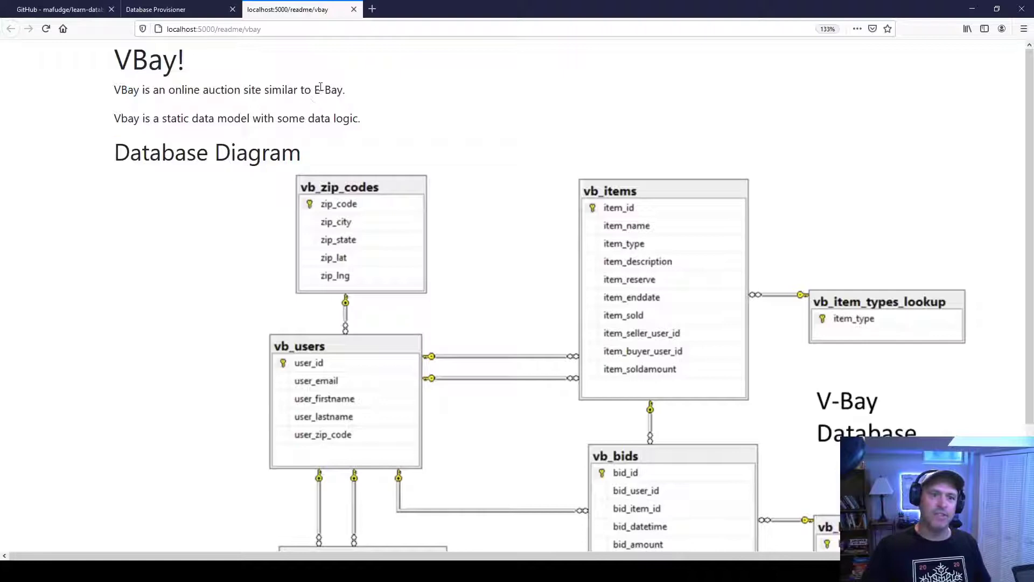
scroll("down", 3)
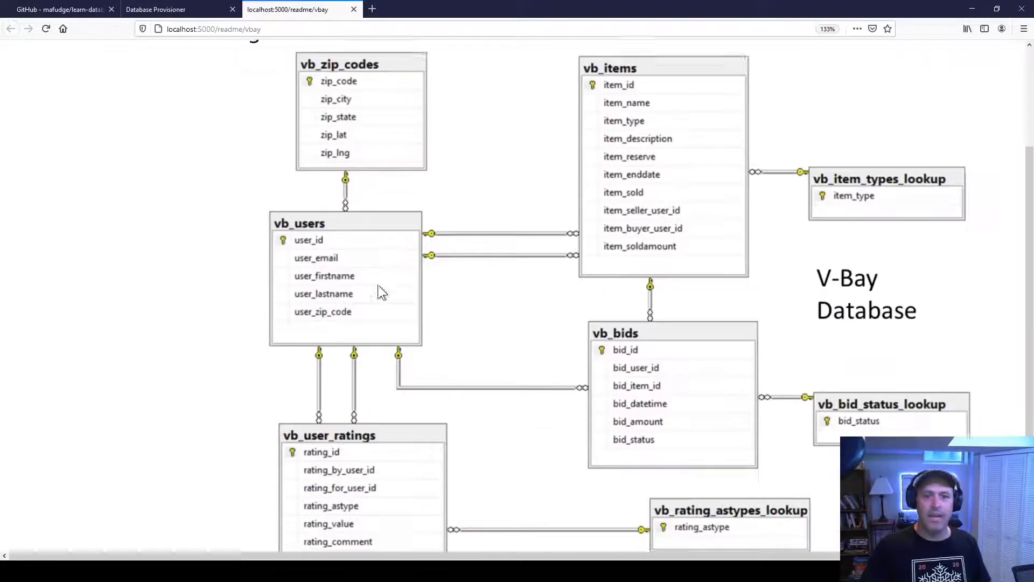
scroll("up", 3)
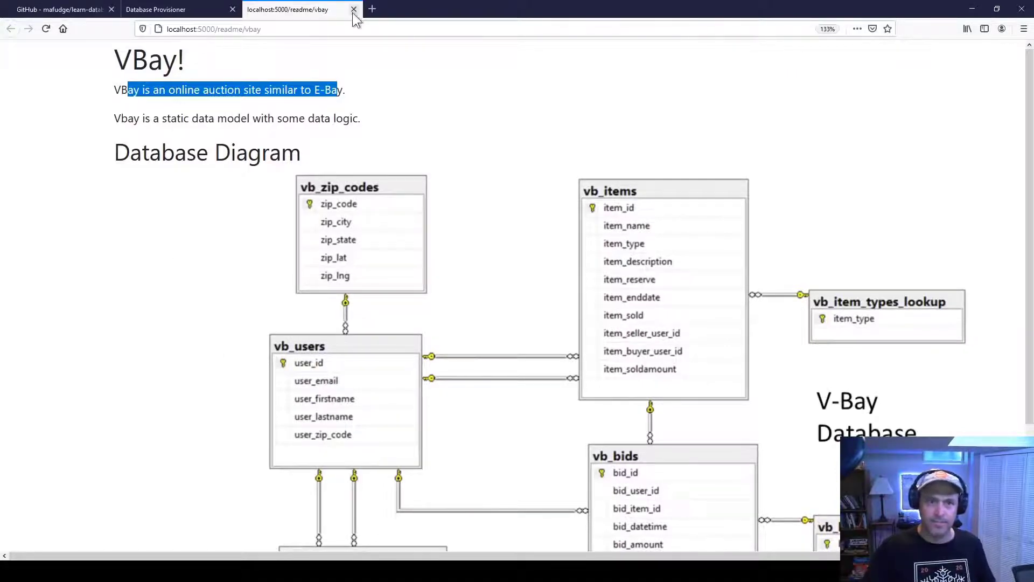
left_click(353, 9)
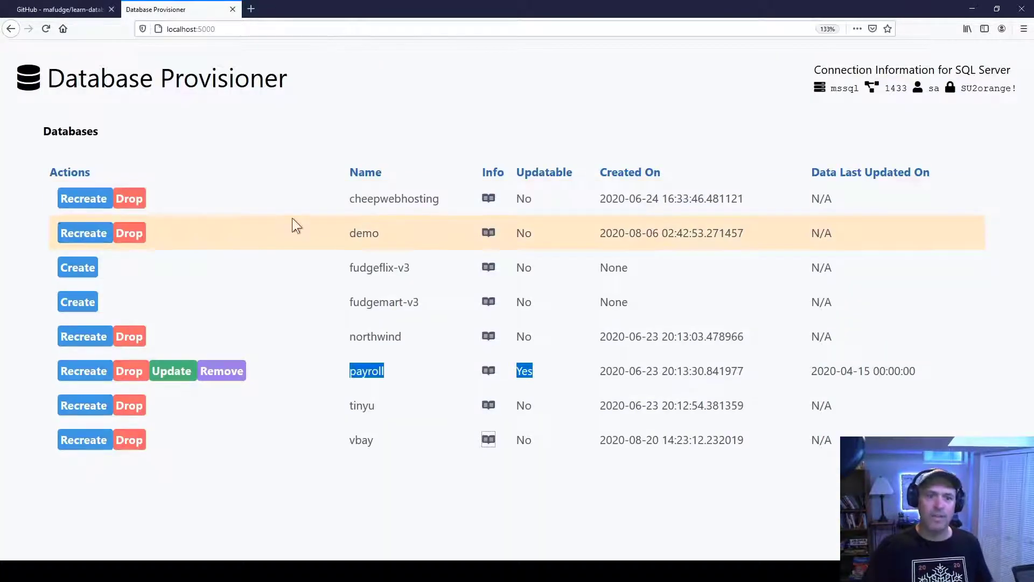
left_click(488, 198)
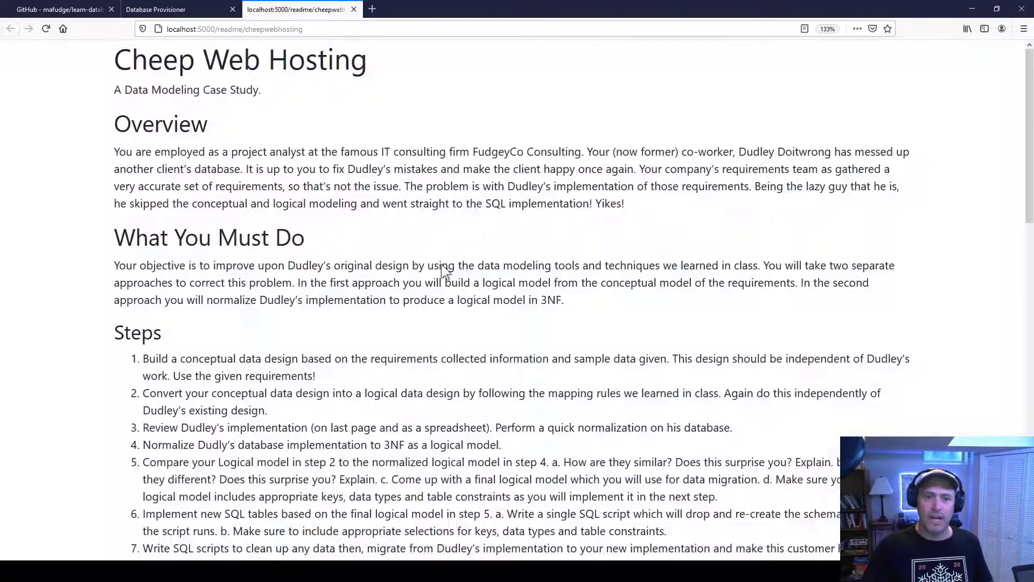
scroll("down", 3)
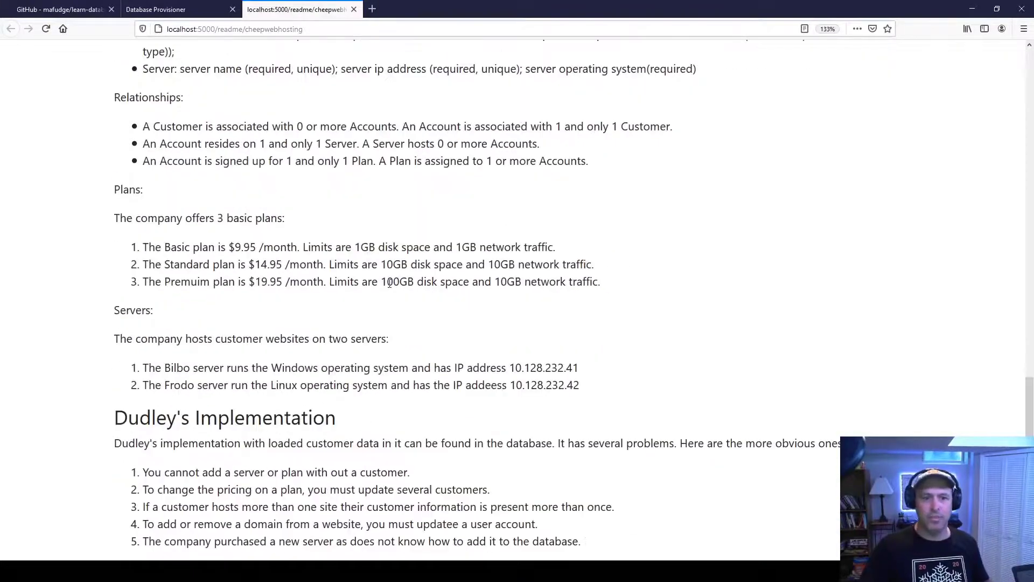
scroll("up", 3)
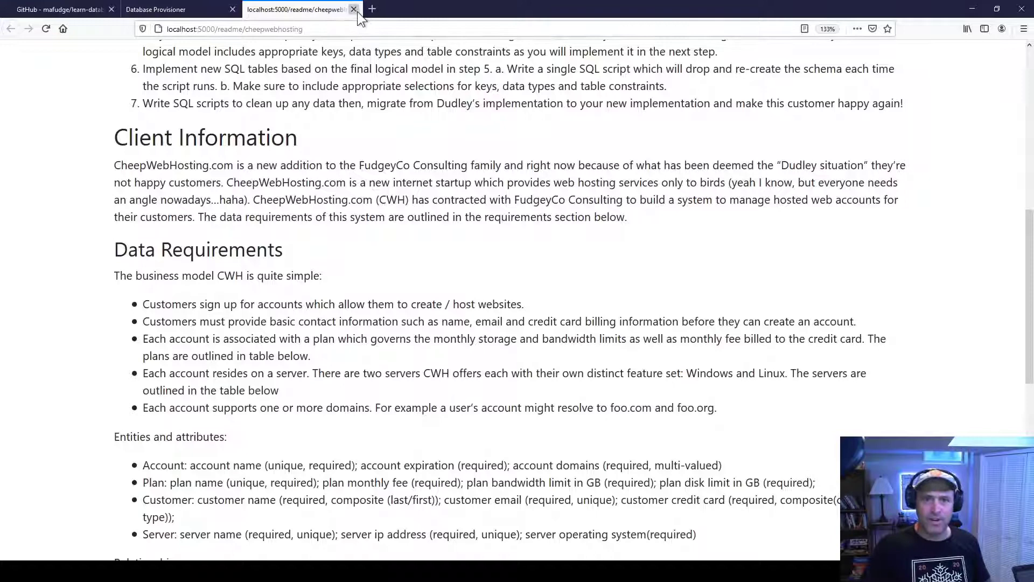
left_click(355, 9)
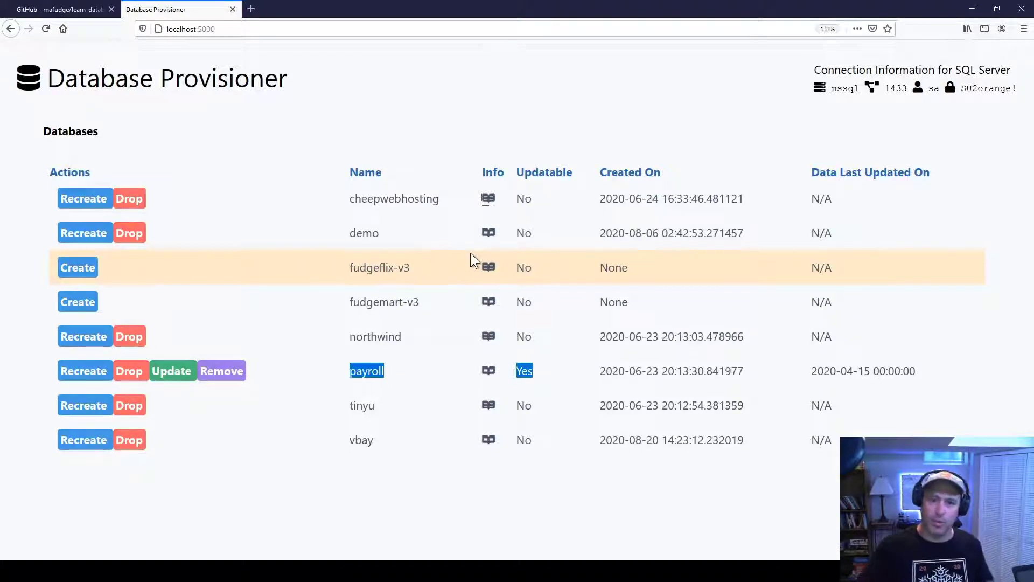
mouse_move(276, 250)
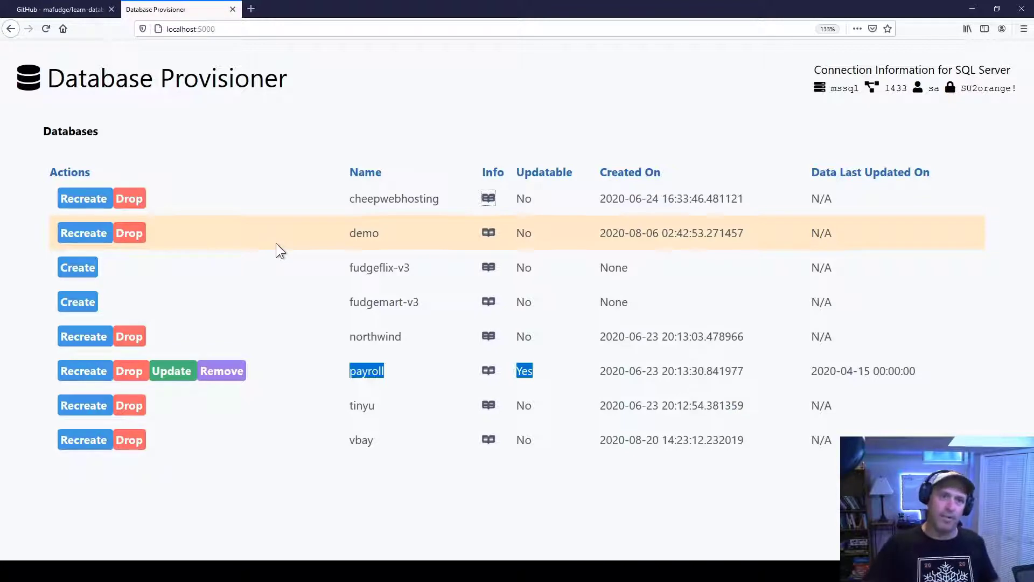
mouse_move(129, 370)
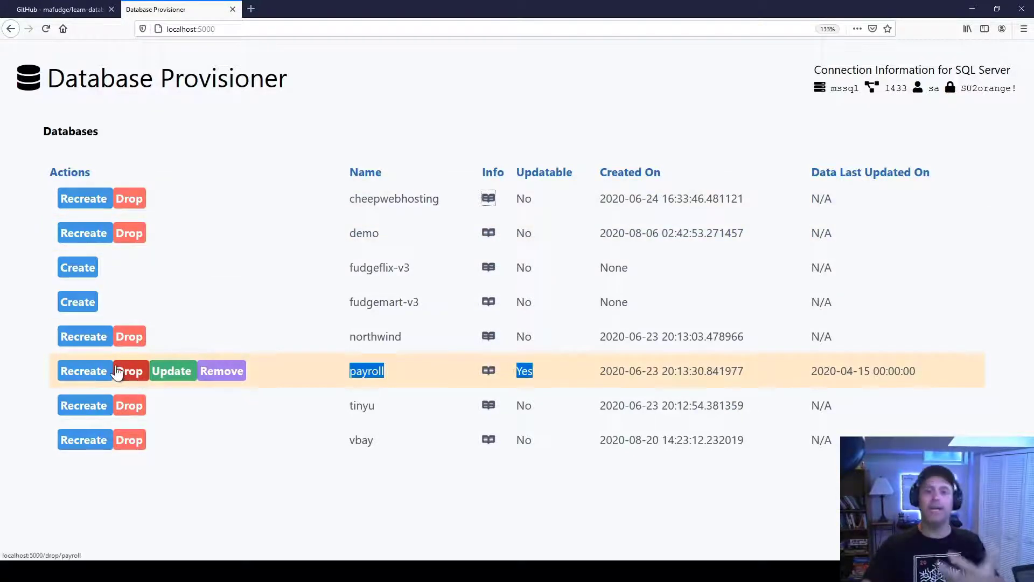
mouse_move(206, 508)
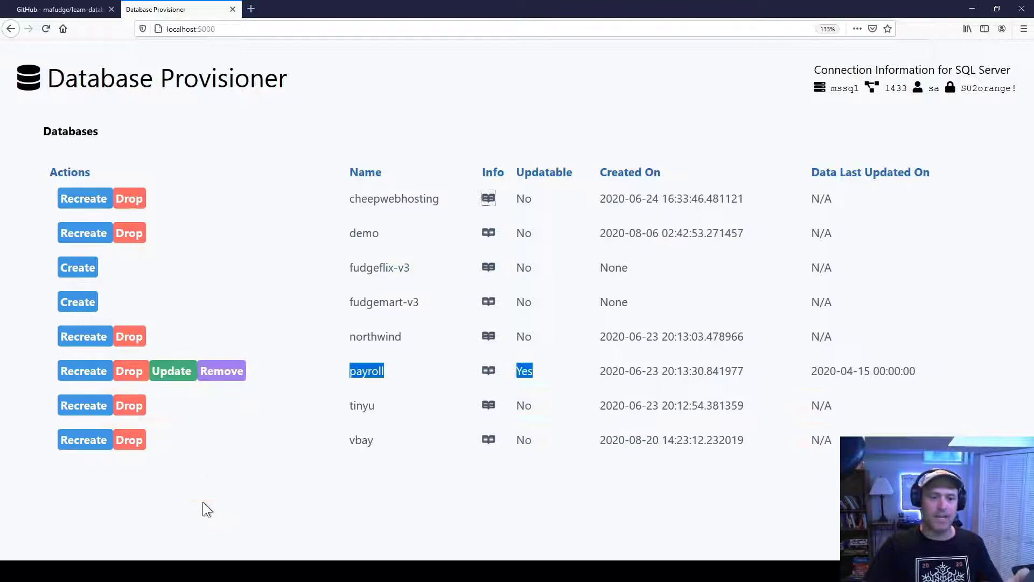
mouse_move(262, 506)
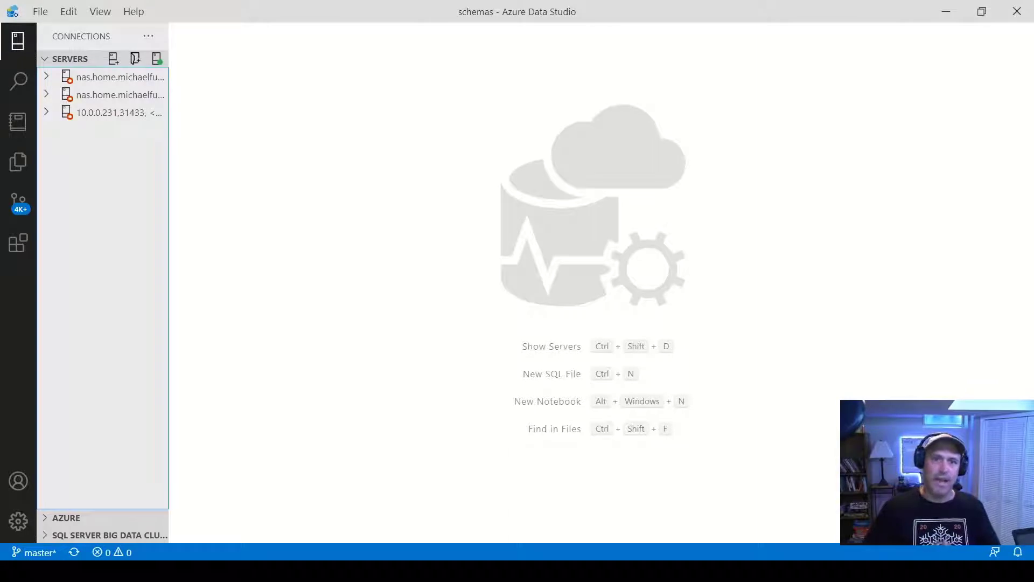
mouse_move(519, 352)
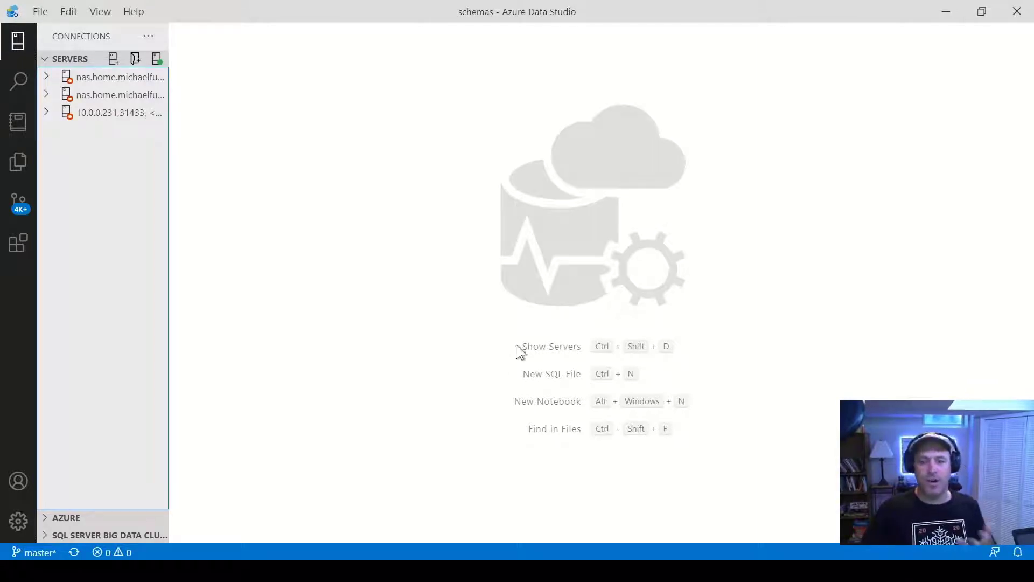
mouse_move(254, 356)
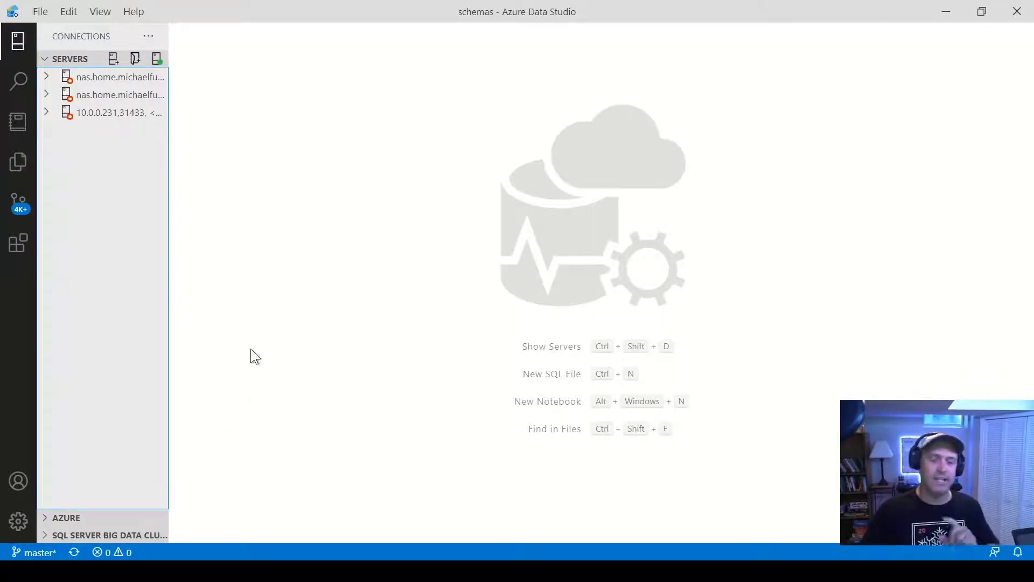
mouse_move(255, 280)
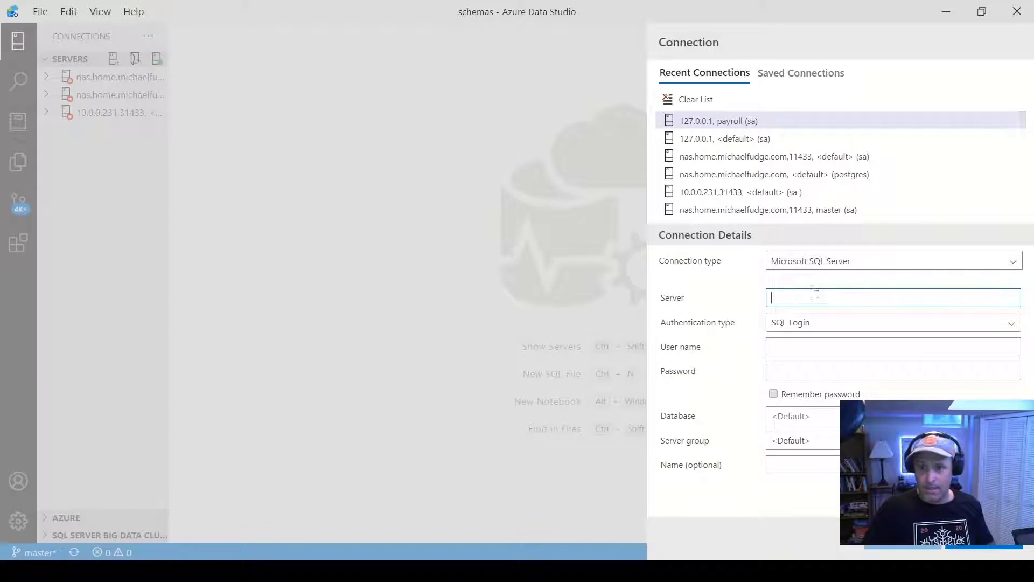
Enter server localhost, user sa, and the copied SQL Server password
type("localho")
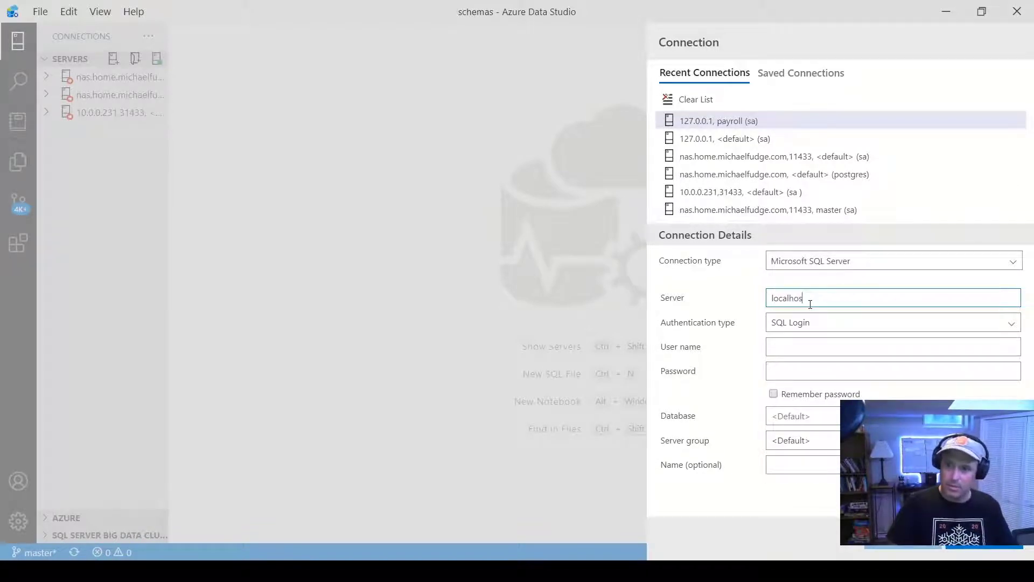
type("sa")
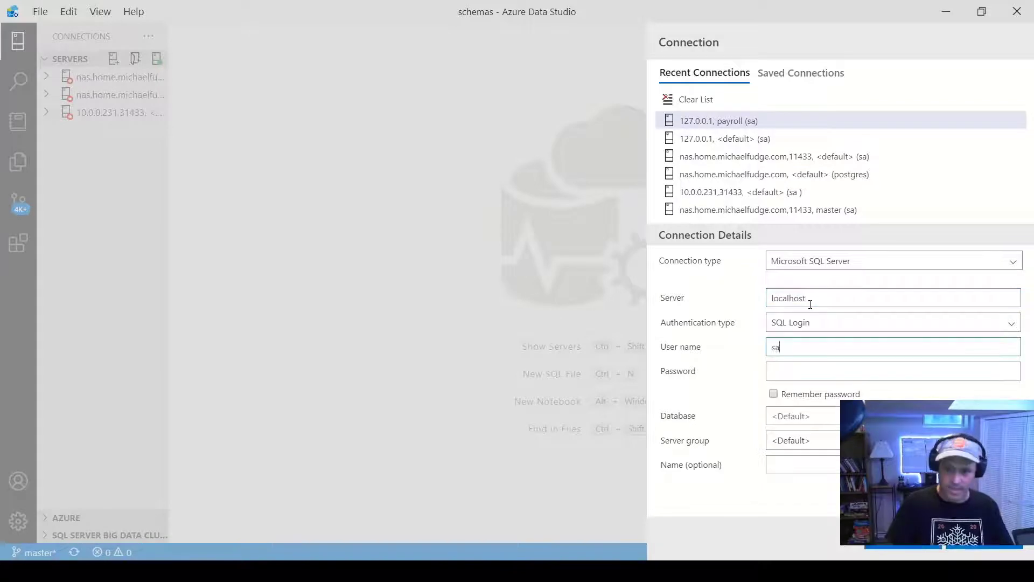
type("••")
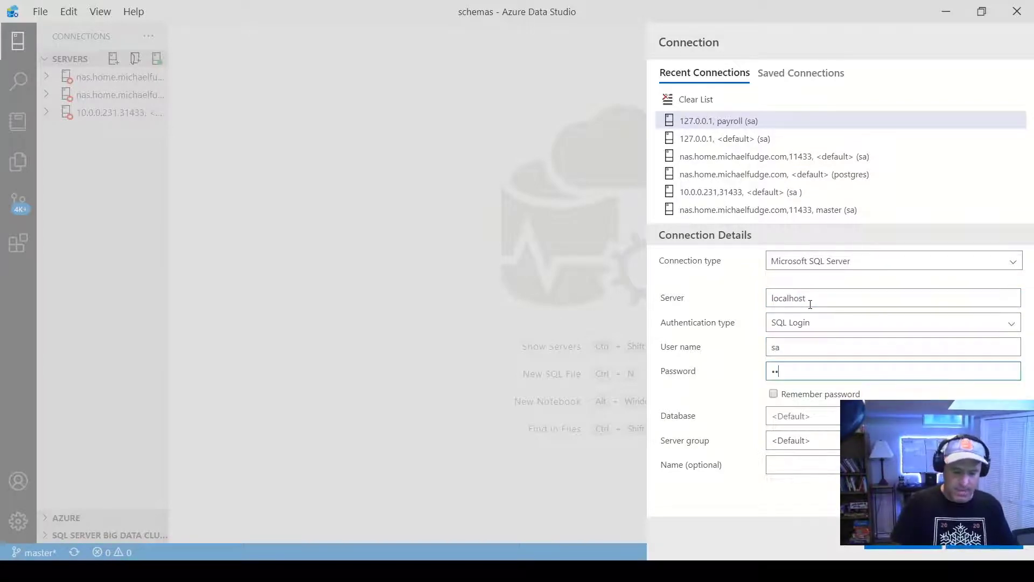
type("••")
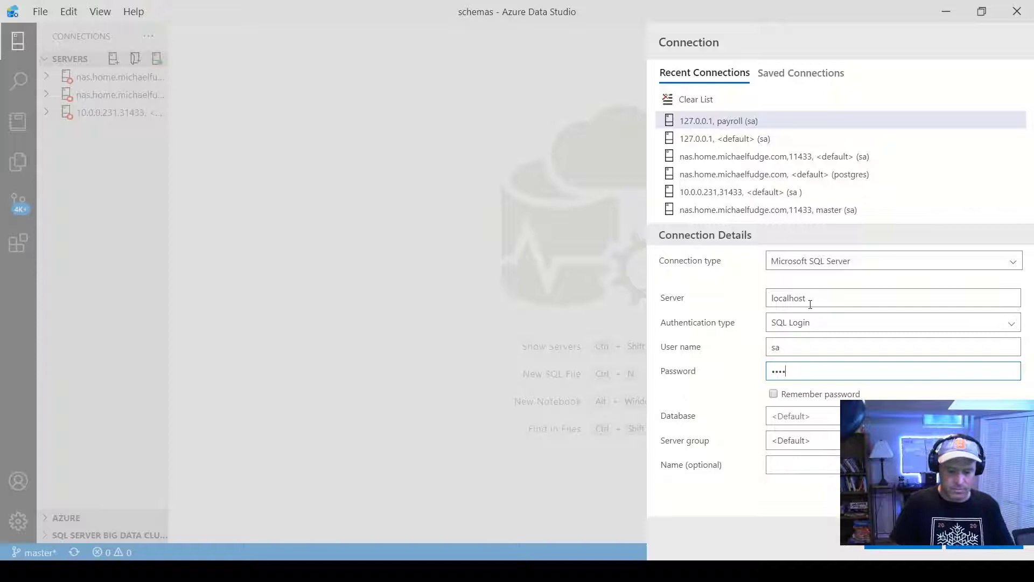
type("password")
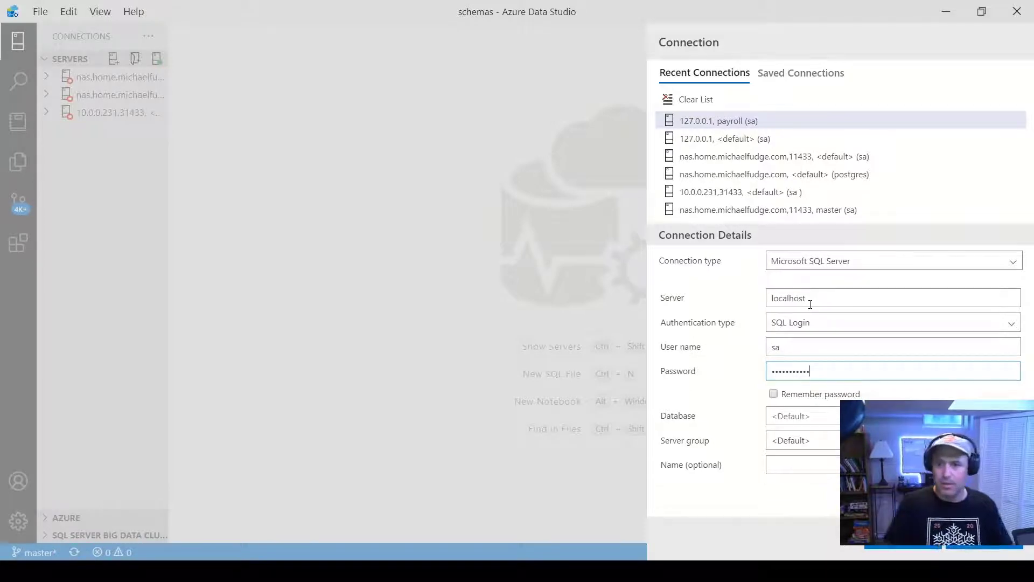
mouse_move(253, 517)
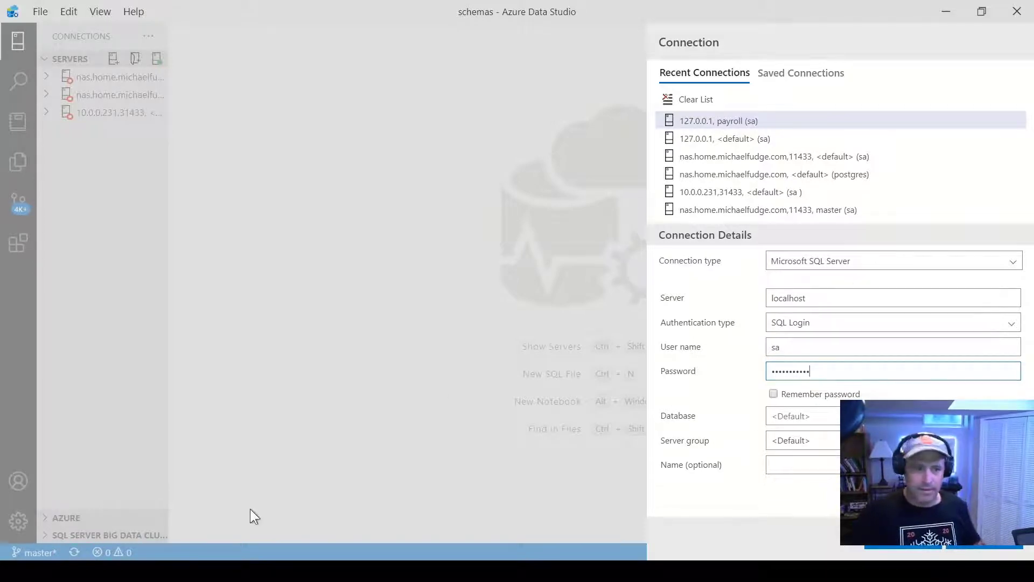
mouse_move(352, 511)
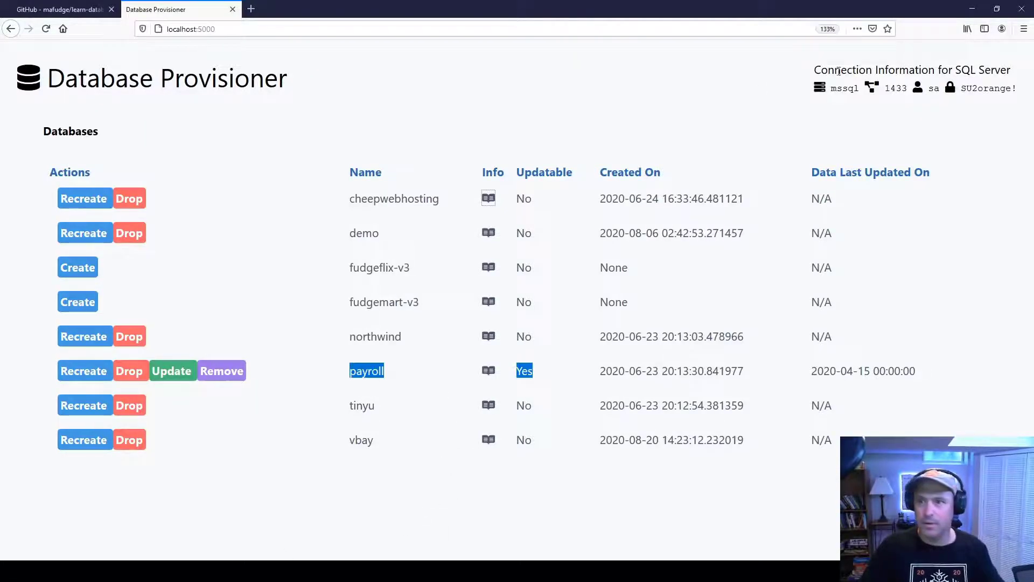
double_click(987, 88)
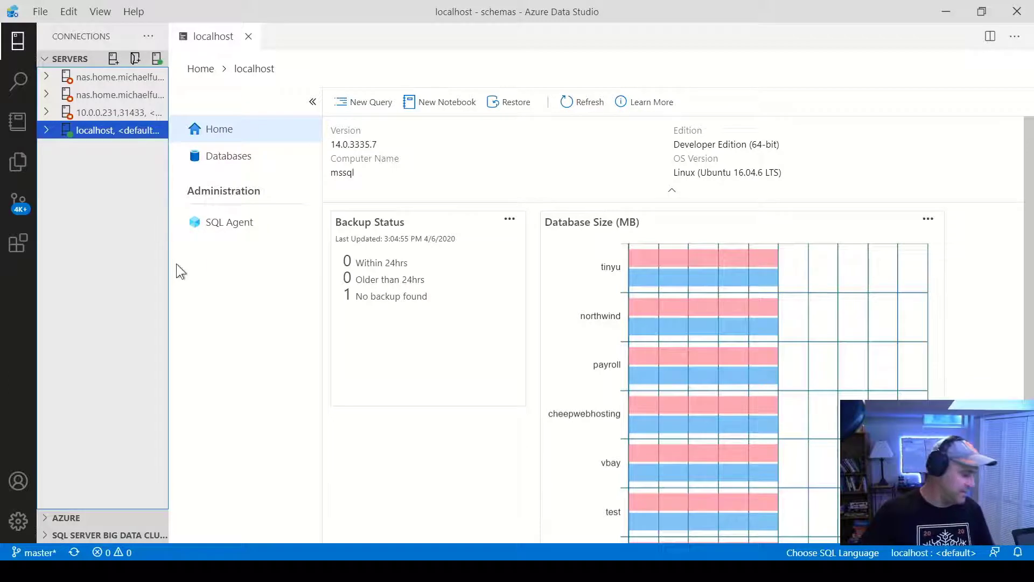
mouse_move(236, 72)
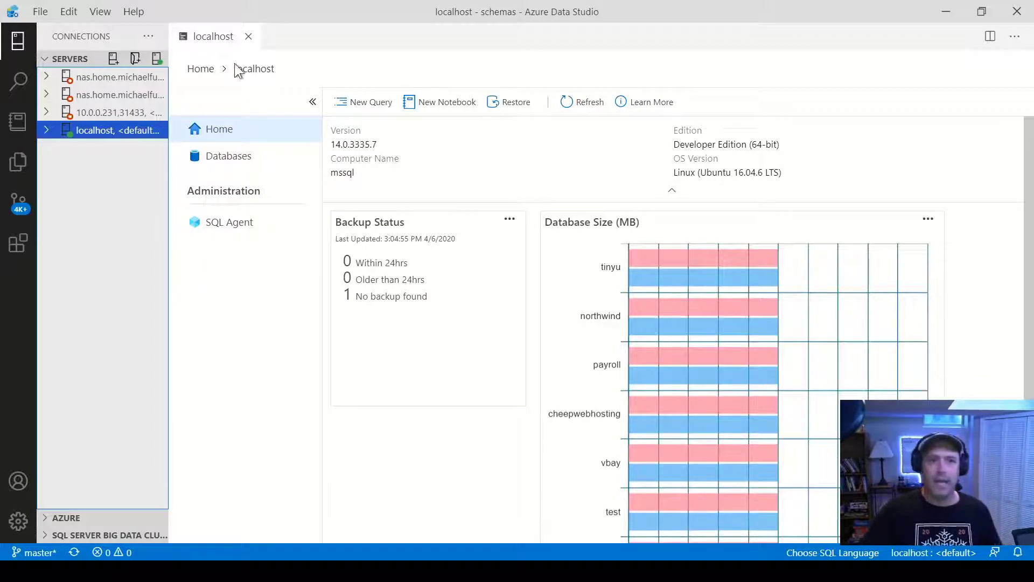
Expand the localhost connection and its Databases folder to show cheepwebhosting through vbay
left_click(47, 129)
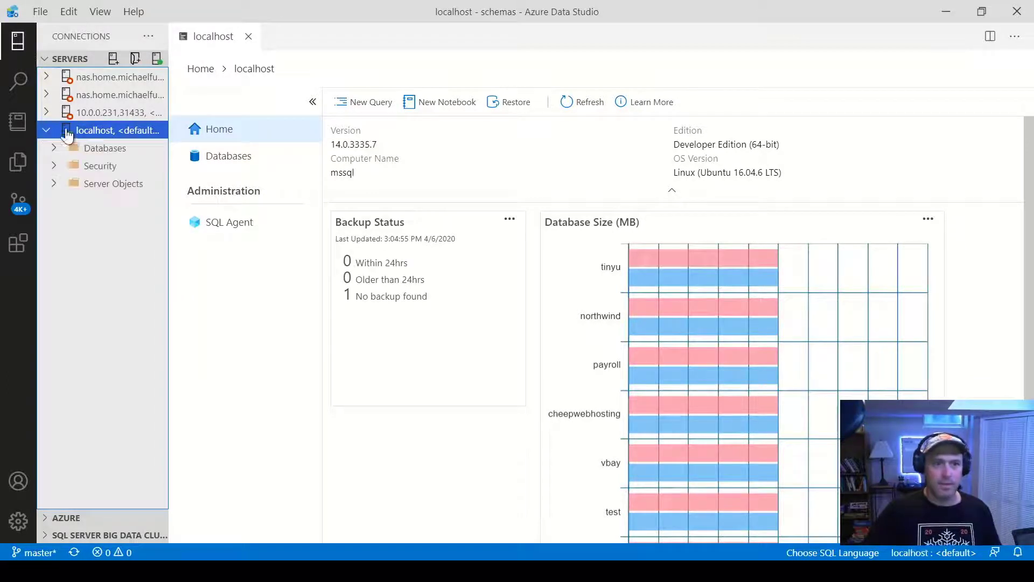
left_click(105, 147)
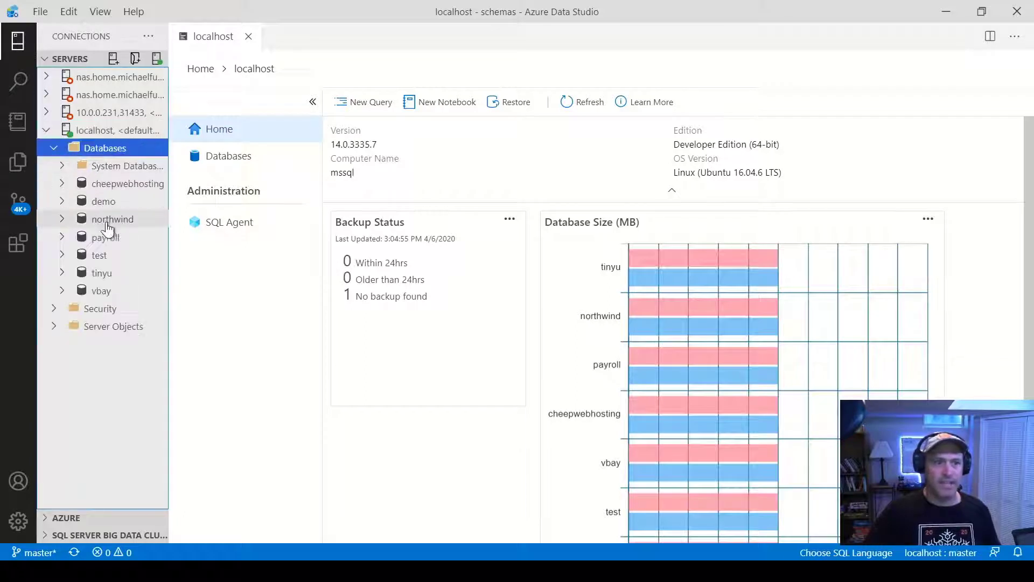
mouse_move(100, 272)
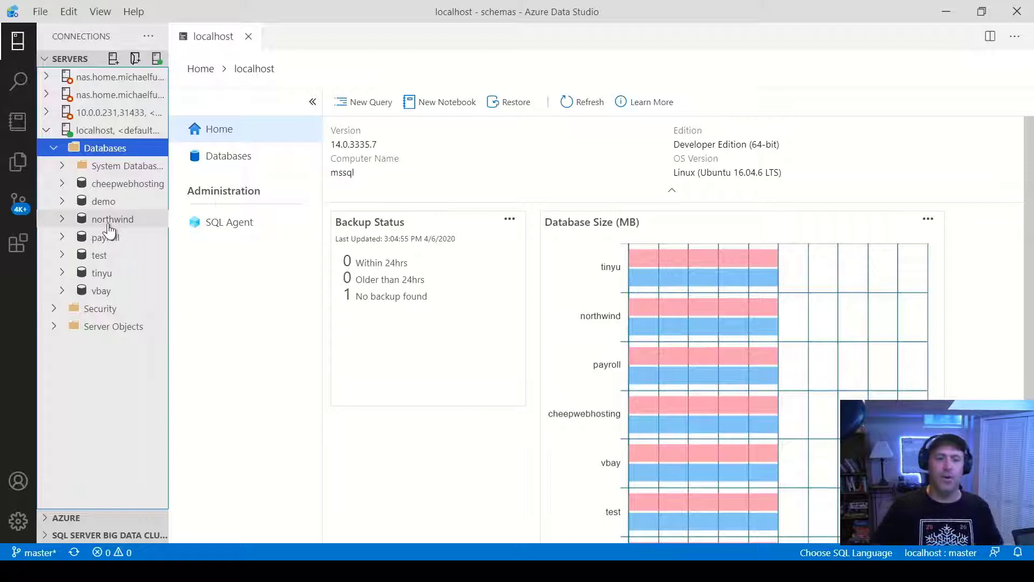
mouse_move(99, 224)
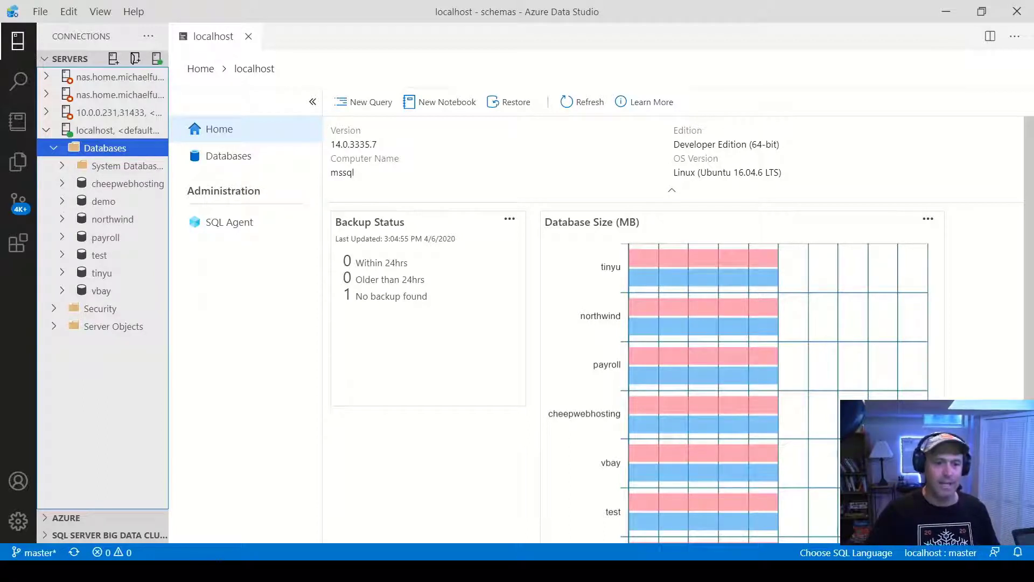
Create the fudgemart-v3 database from its schema and data scripts, then return to the database list
left_click(156, 9)
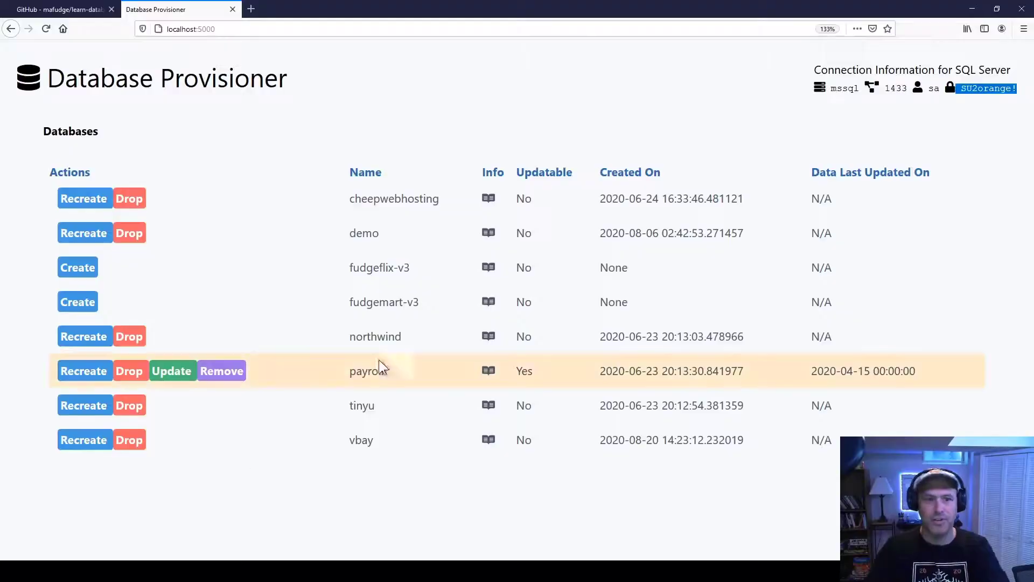
mouse_move(77, 302)
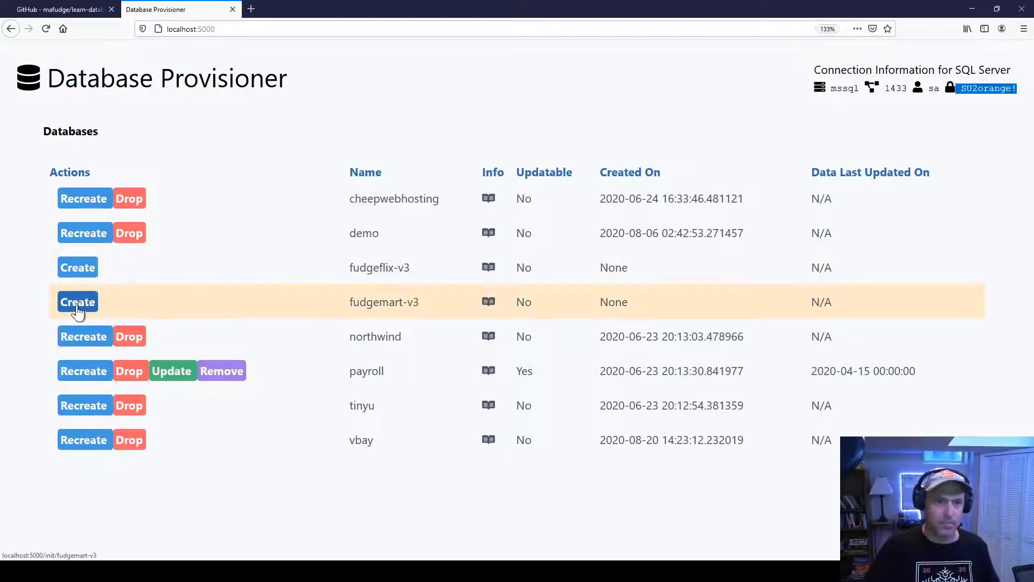
left_click(77, 302)
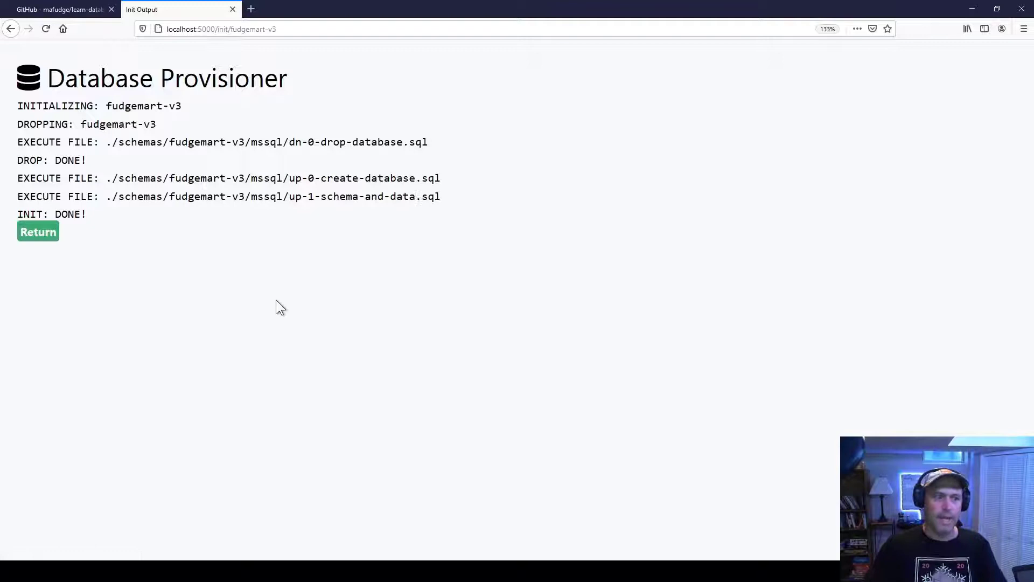
mouse_move(38, 231)
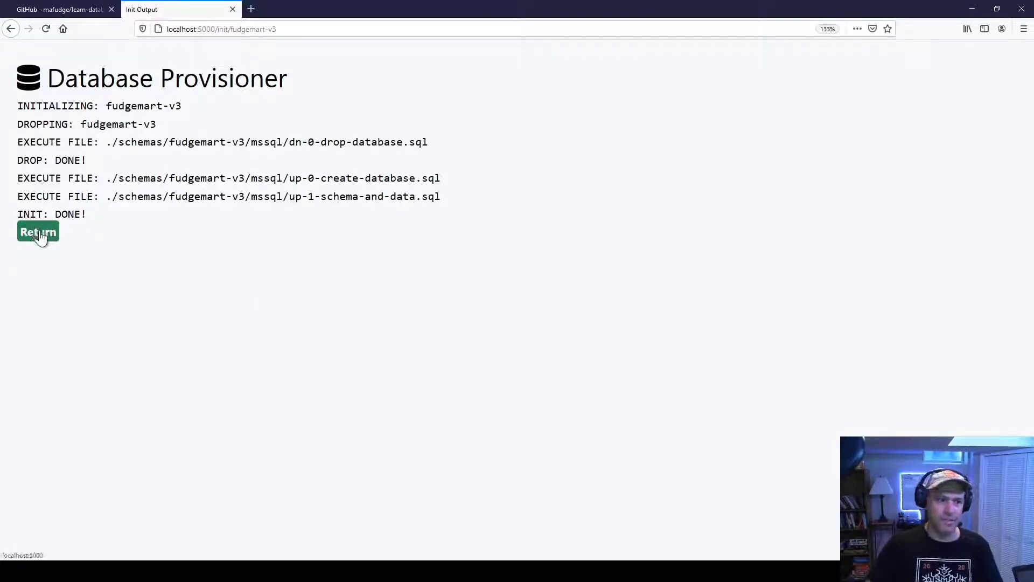
left_click(38, 232)
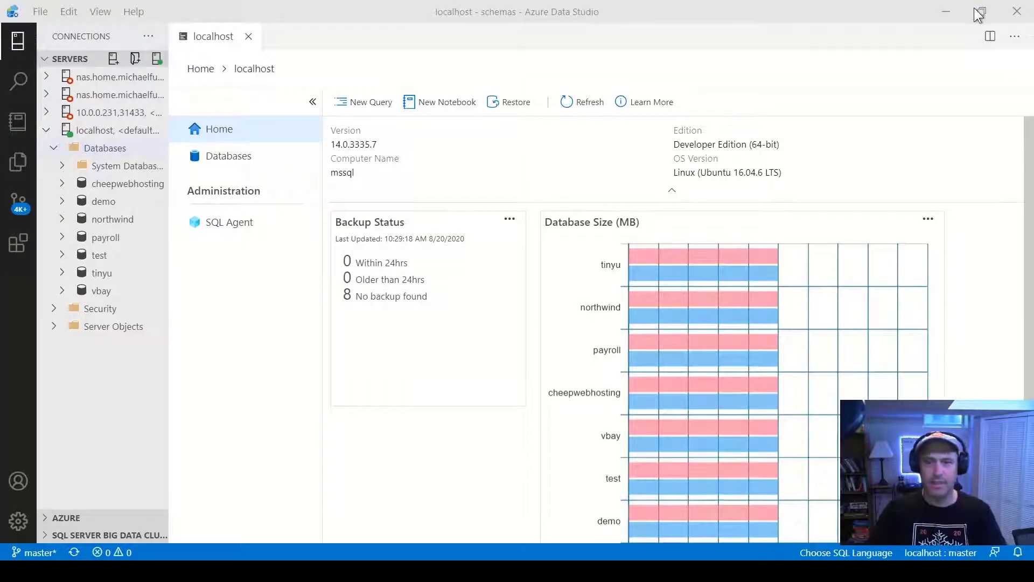
Refresh Databases, open a new query on fudgemart_v3 and start typing a SELECT
left_click(105, 148)
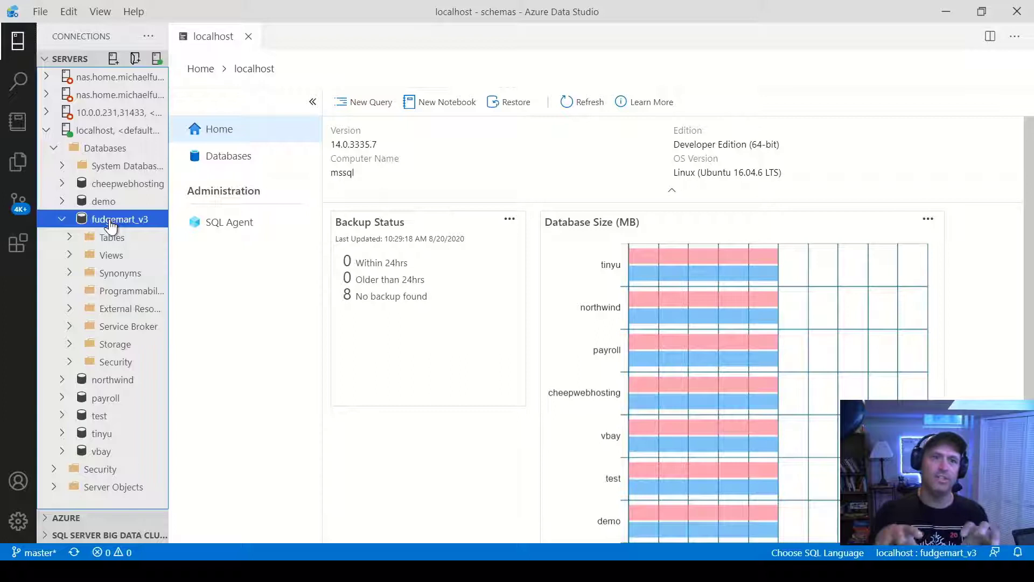
left_click(362, 102)
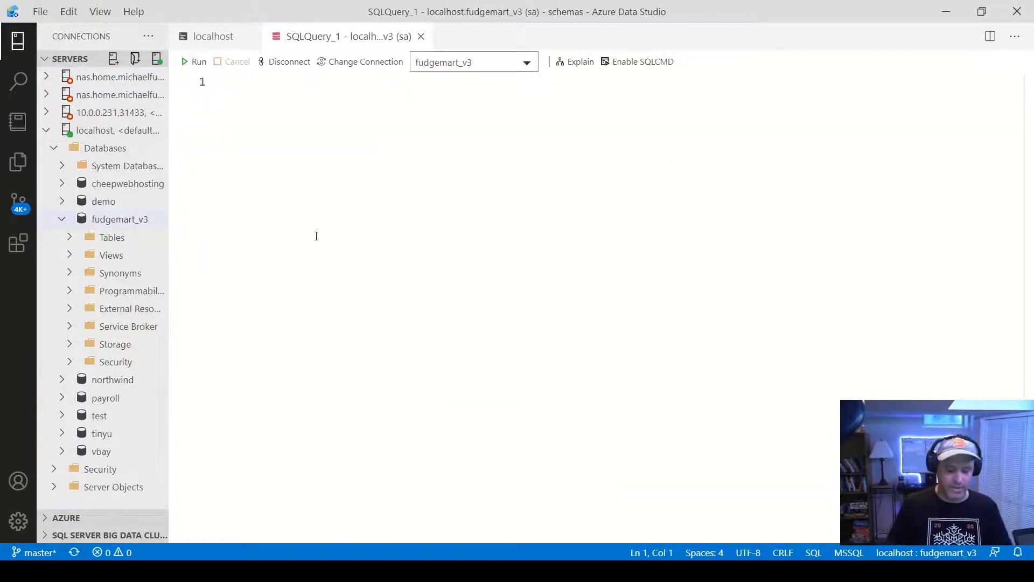
type("select")
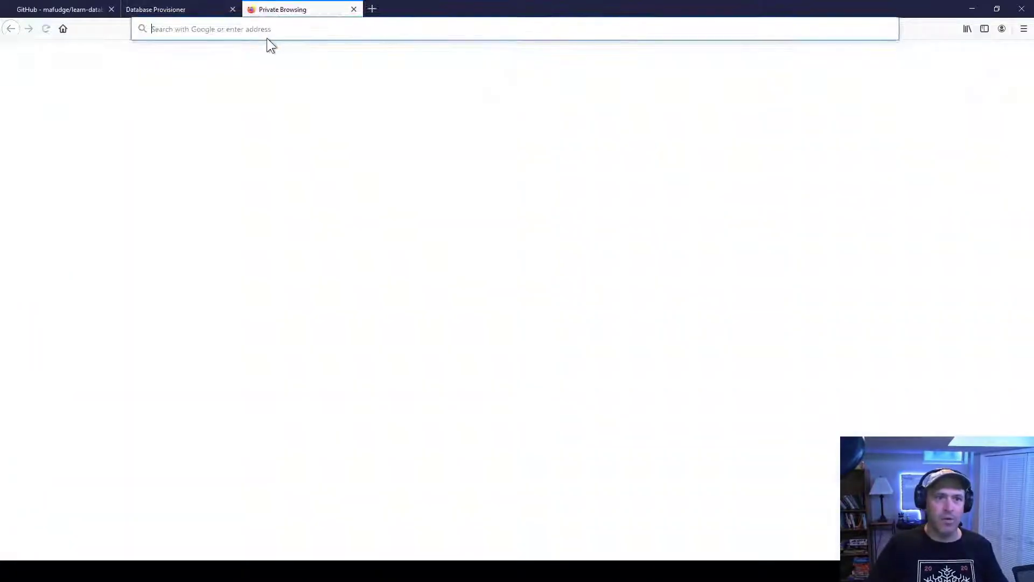
Load SQLPad at localhost:5001 to begin adding a new connection
type("localhost:5001/queries/new")
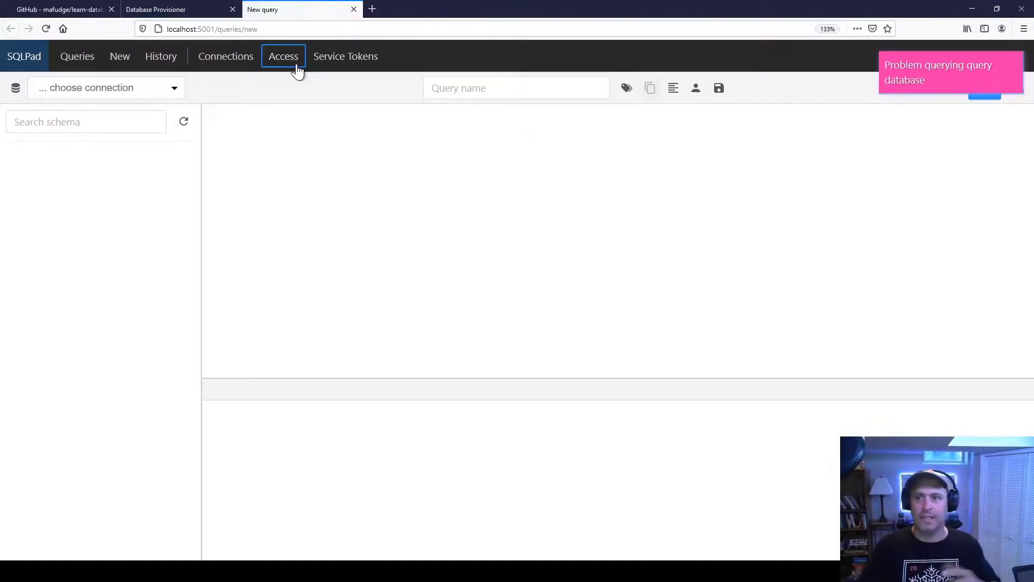
mouse_move(759, 69)
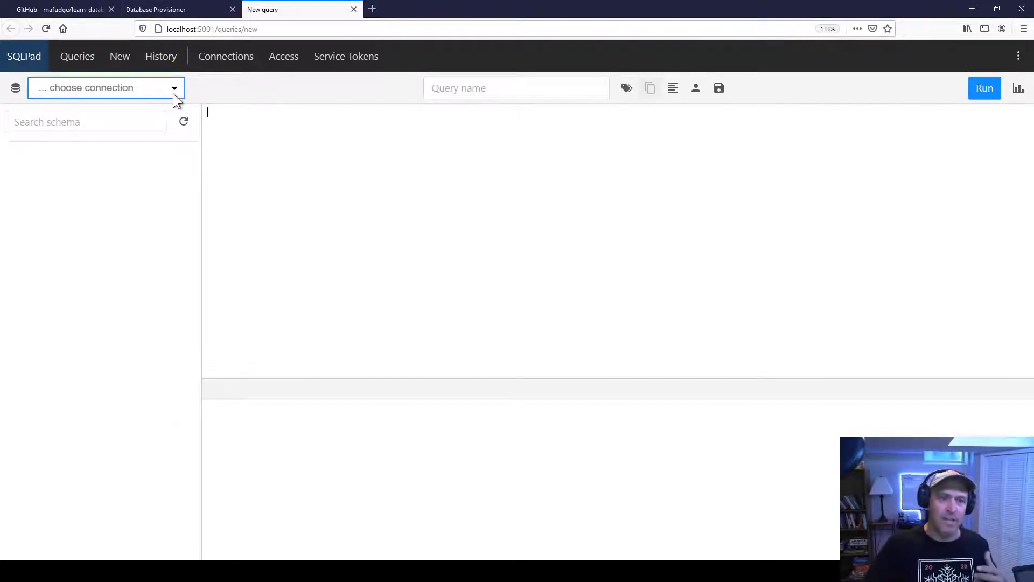
mouse_move(111, 163)
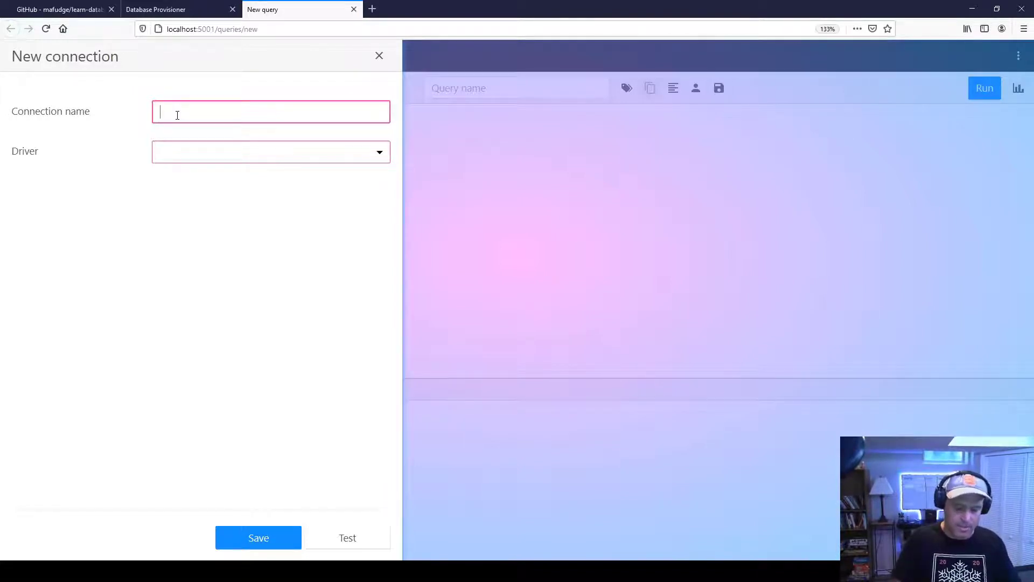
Save SQL Server connection 'demo': host mssql, port 1433, database demo, user sa
type("demo")
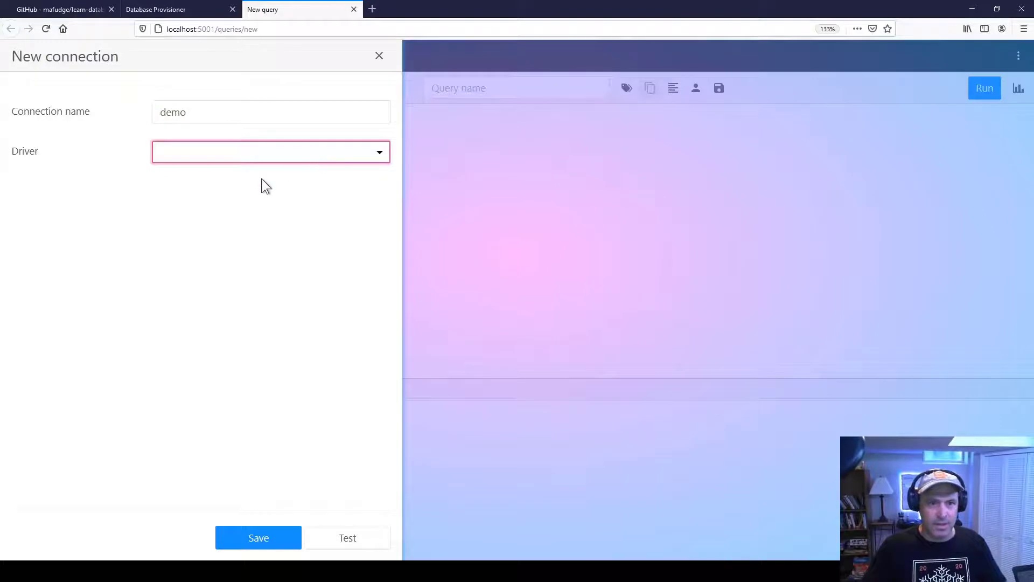
mouse_move(217, 302)
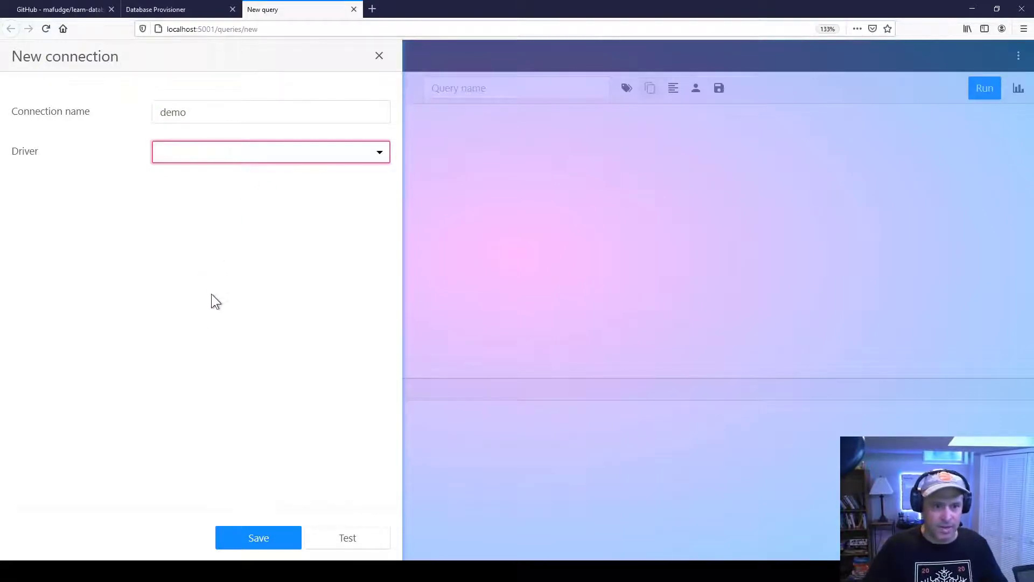
left_click(270, 152)
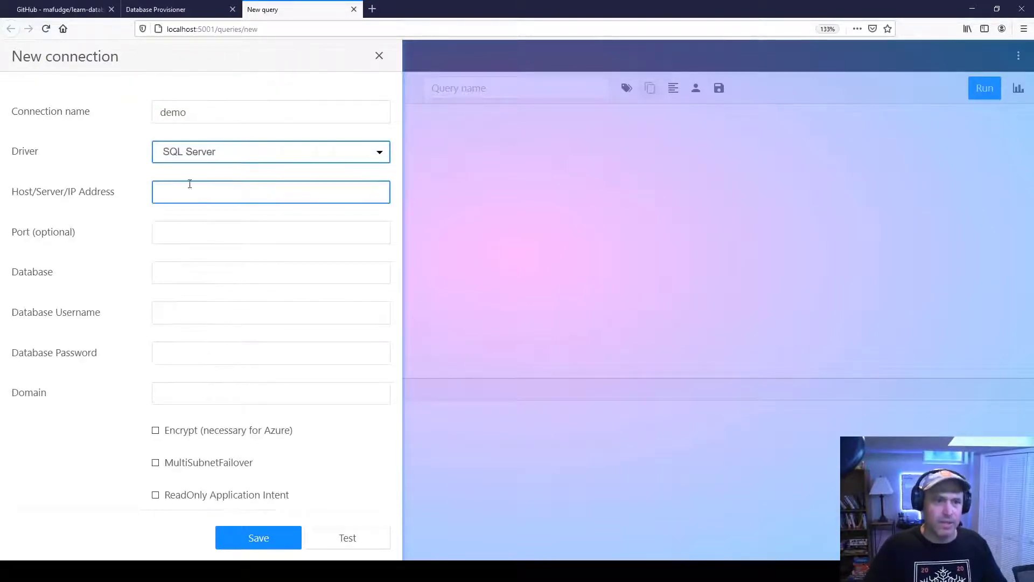
type("mssql")
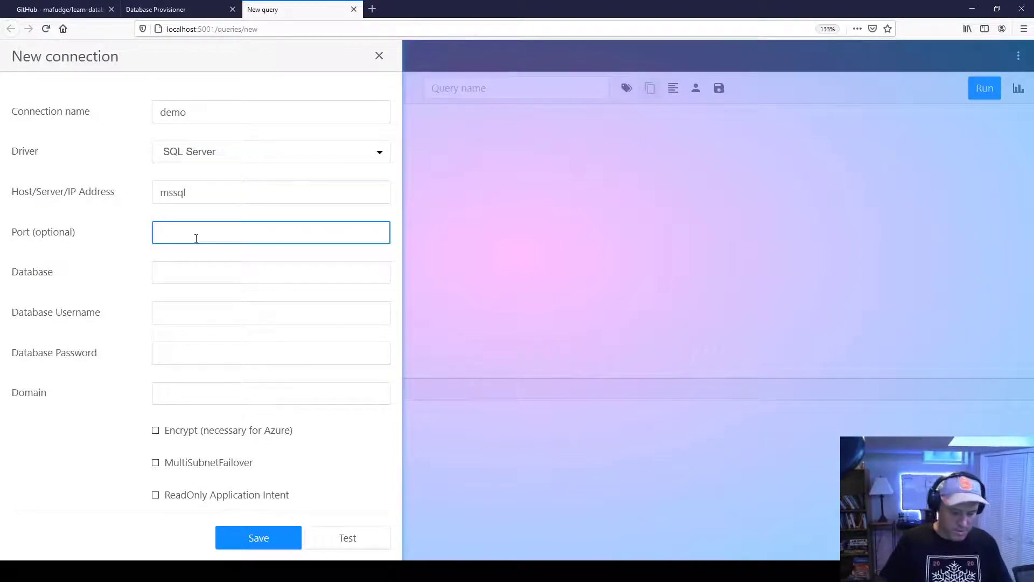
type("1433")
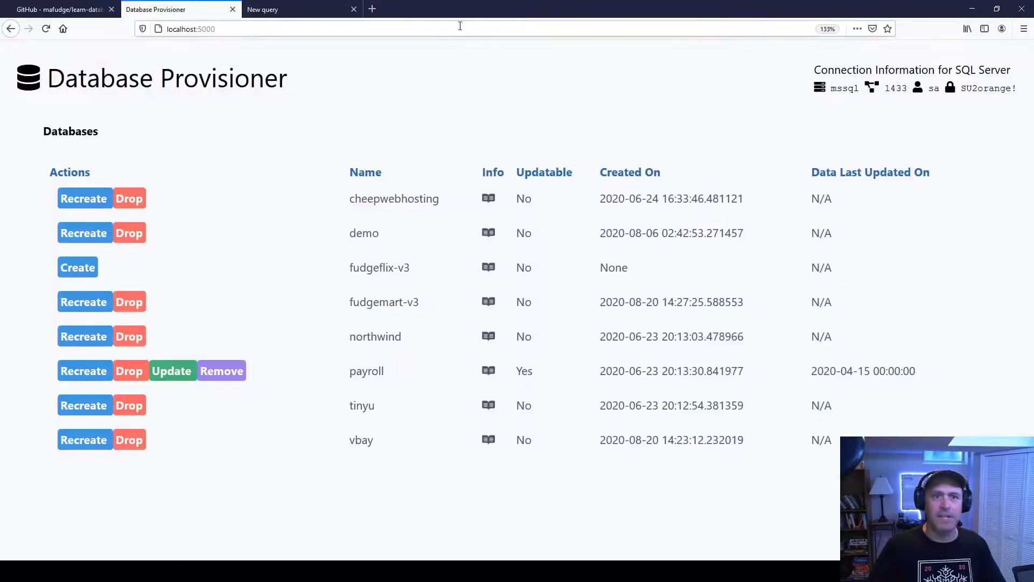
double_click(840, 88)
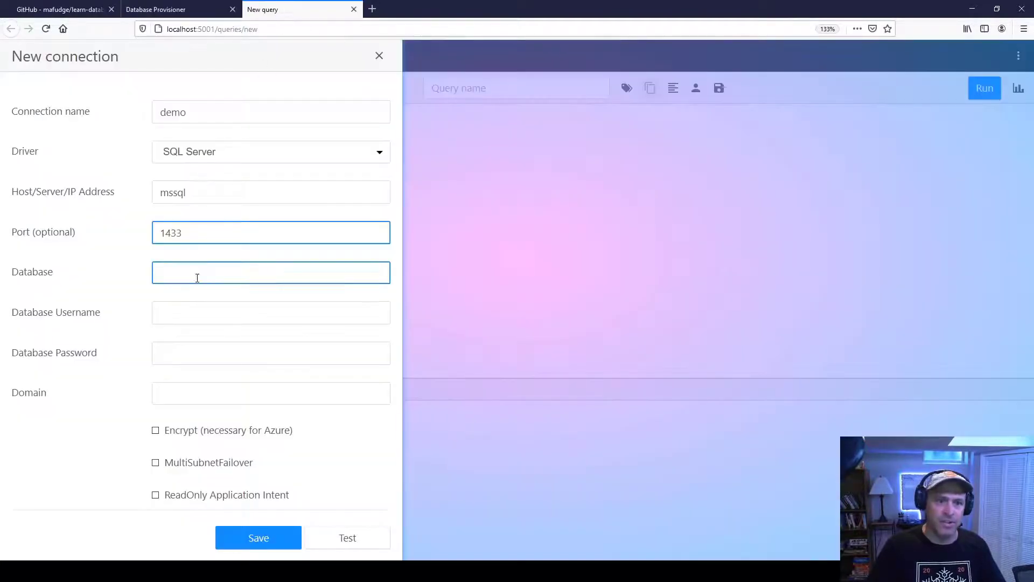
type("demo")
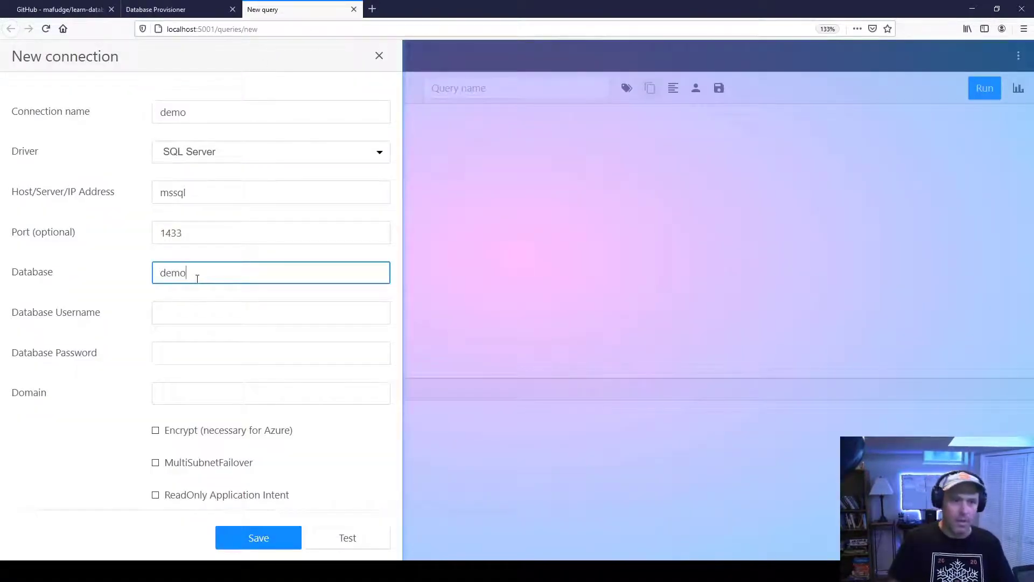
left_click(271, 311)
type("sa")
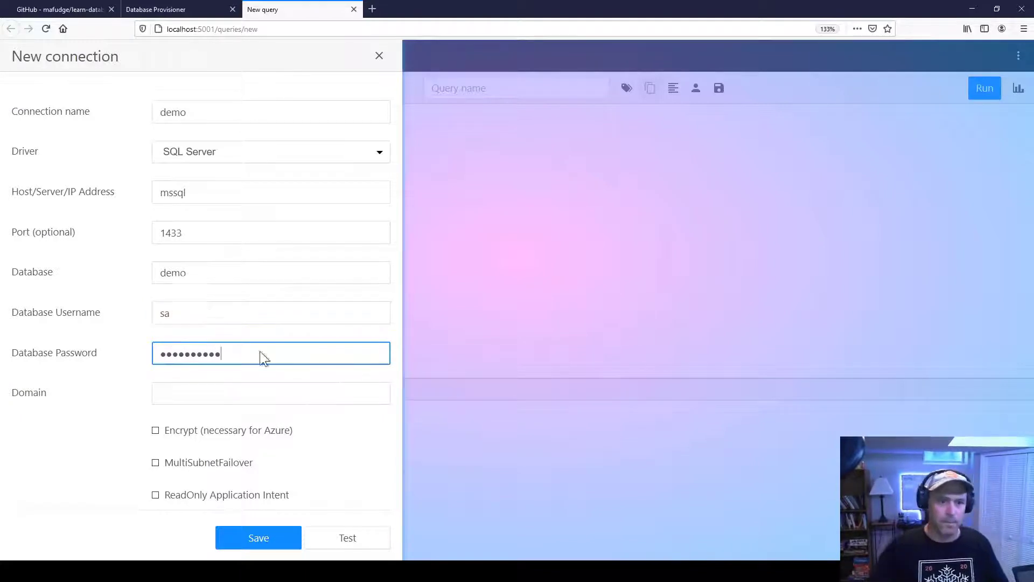
left_click(258, 537)
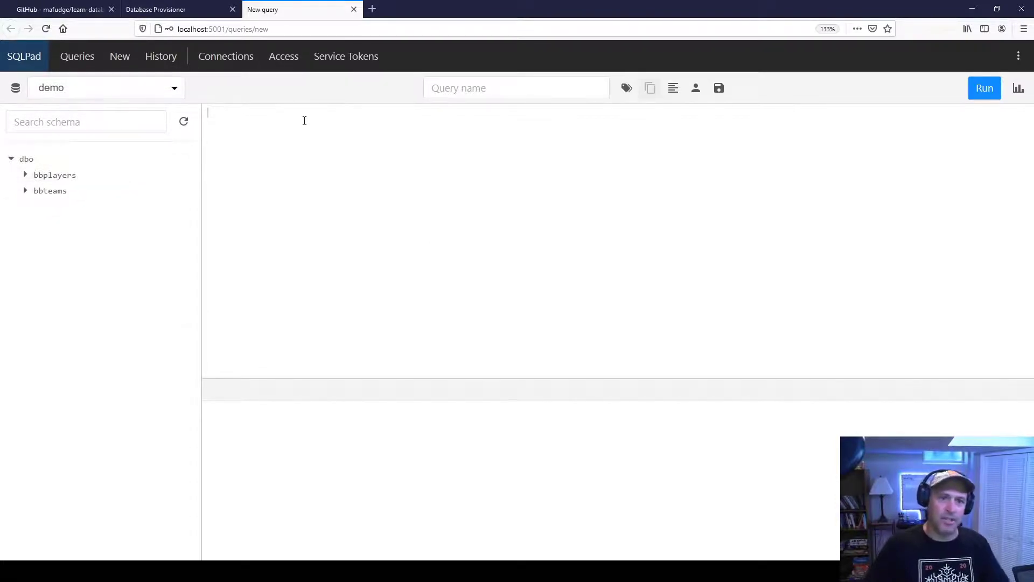
Run select * from bbplayers, returning Jordan, O'Neal, Pippen, Bryant and Fudge
type("select")
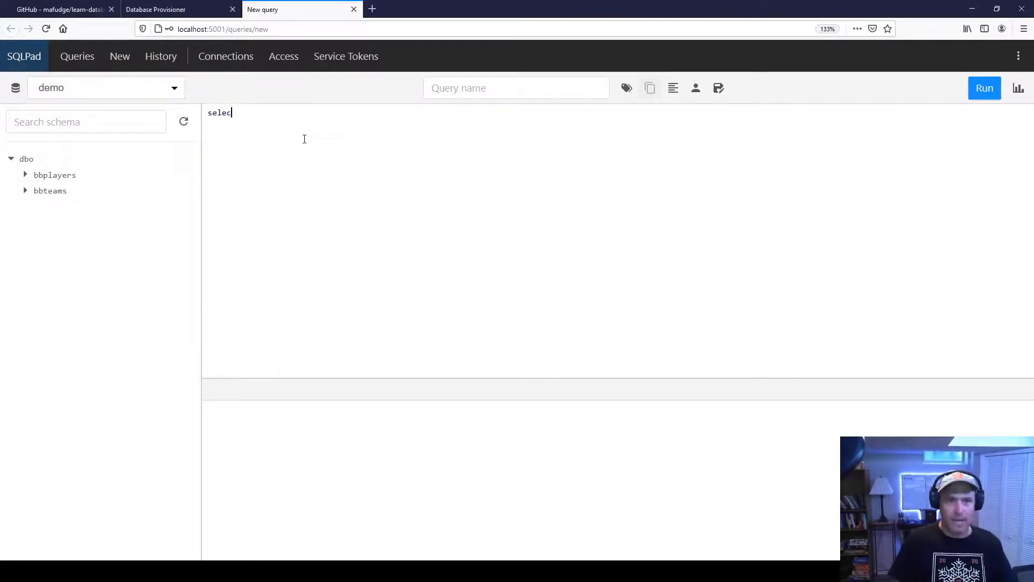
type("* from b")
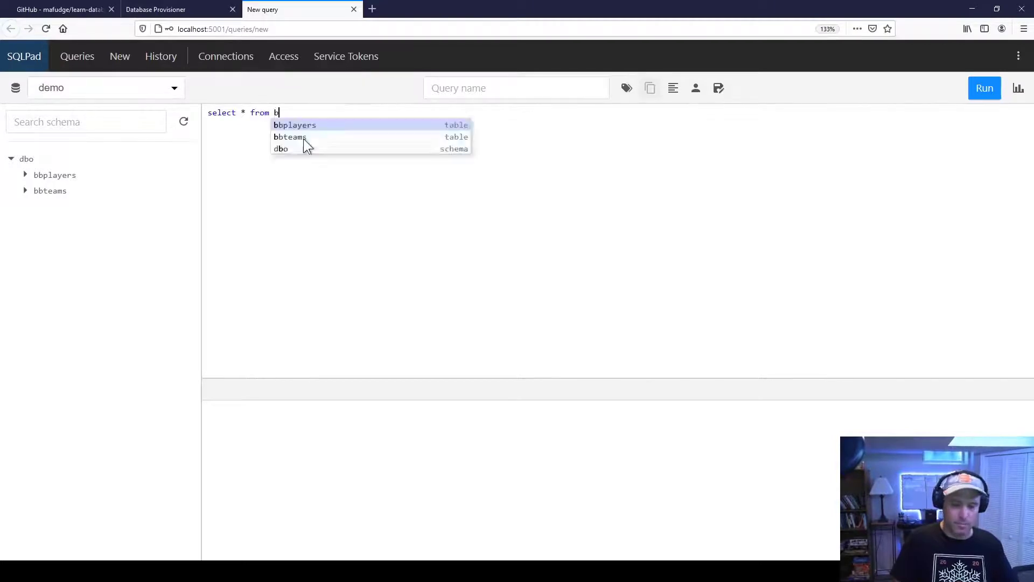
left_click(294, 125)
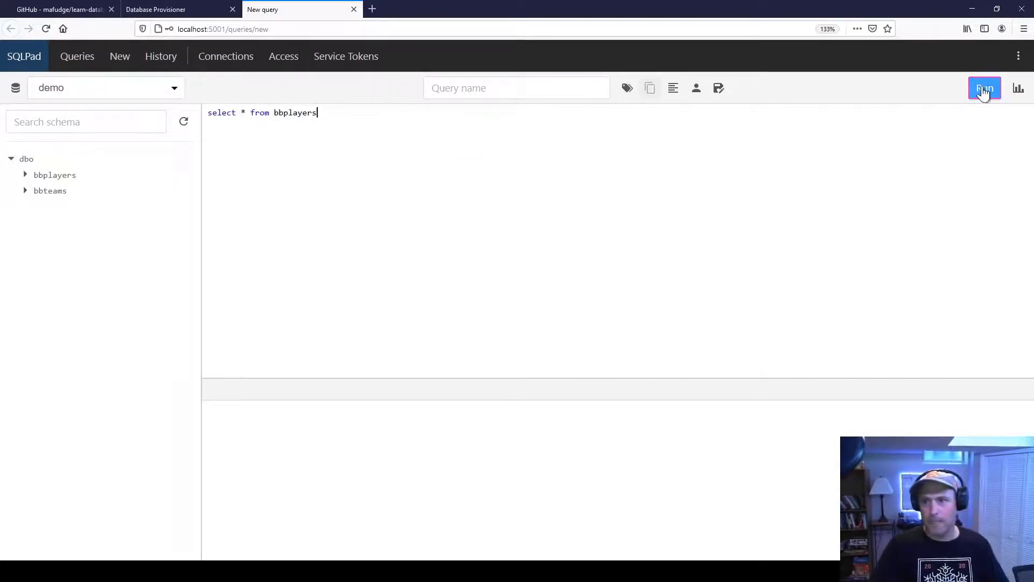
left_click(983, 88)
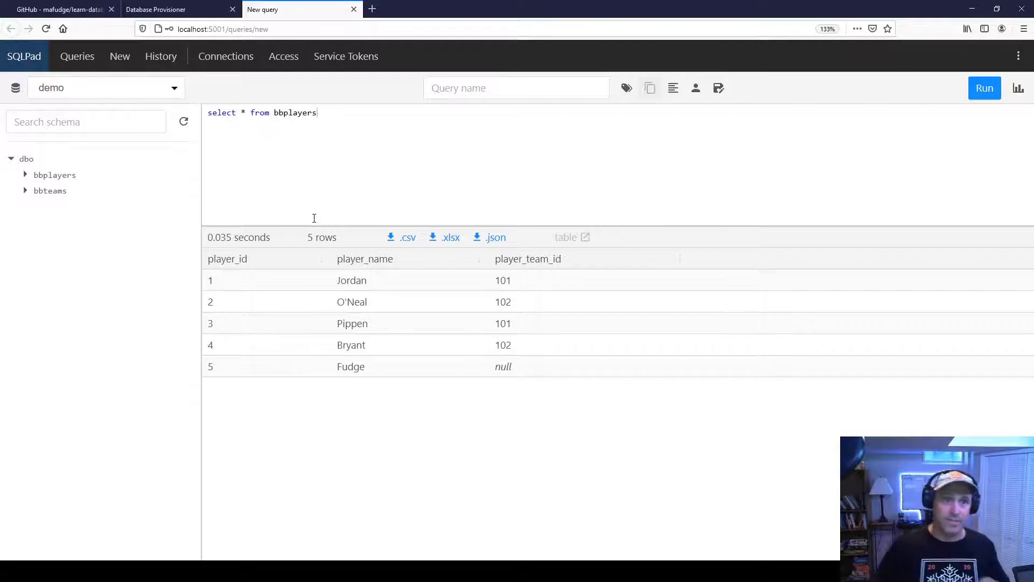
mouse_move(366, 192)
type("localhost:")
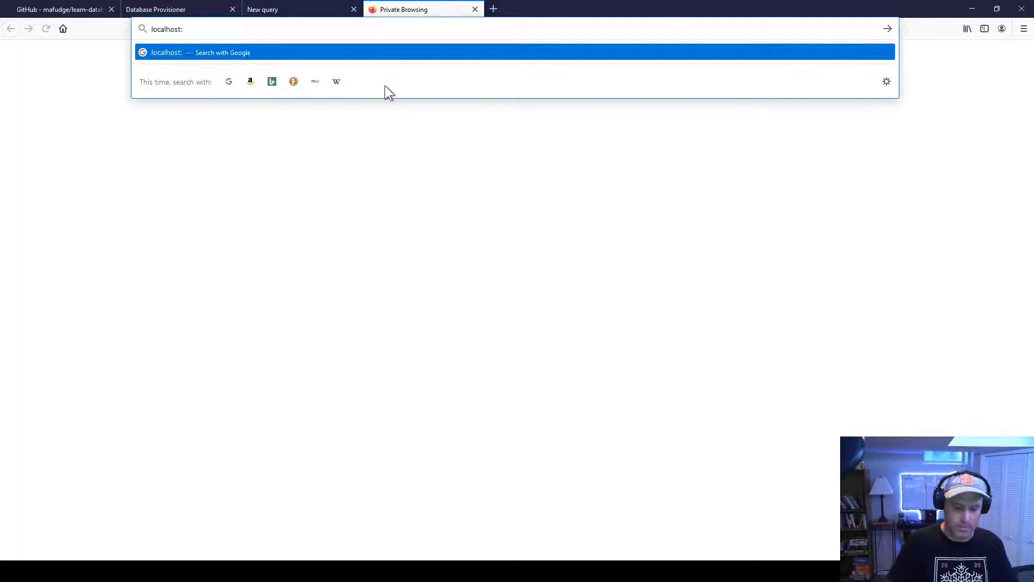
Log in to Adminer with MS SQL, server mssql, user sa, database demo
type("5002")
key("Return")
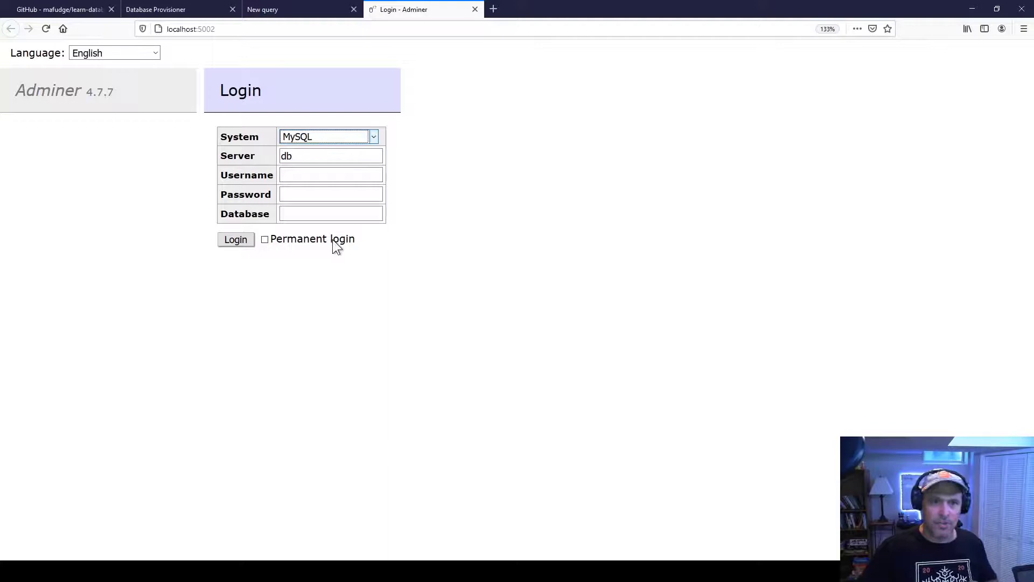
left_click(328, 137)
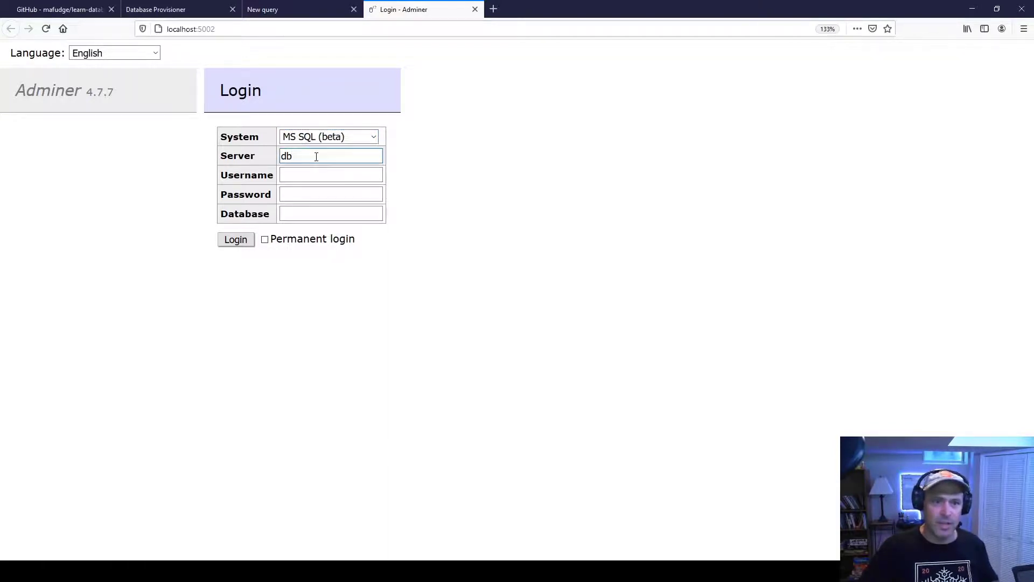
type("mmsq")
left_click(331, 174)
type("sa")
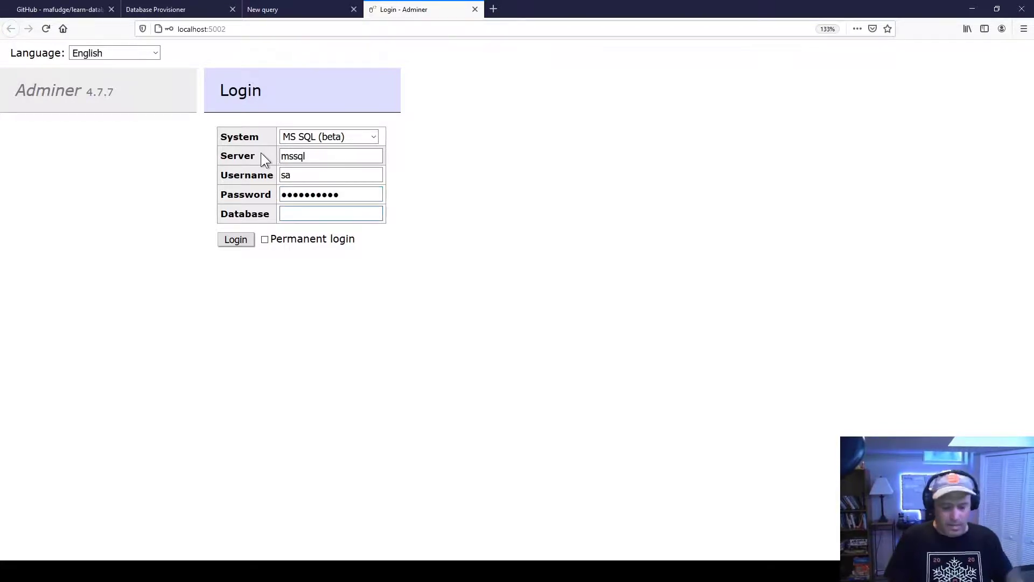
type("demo")
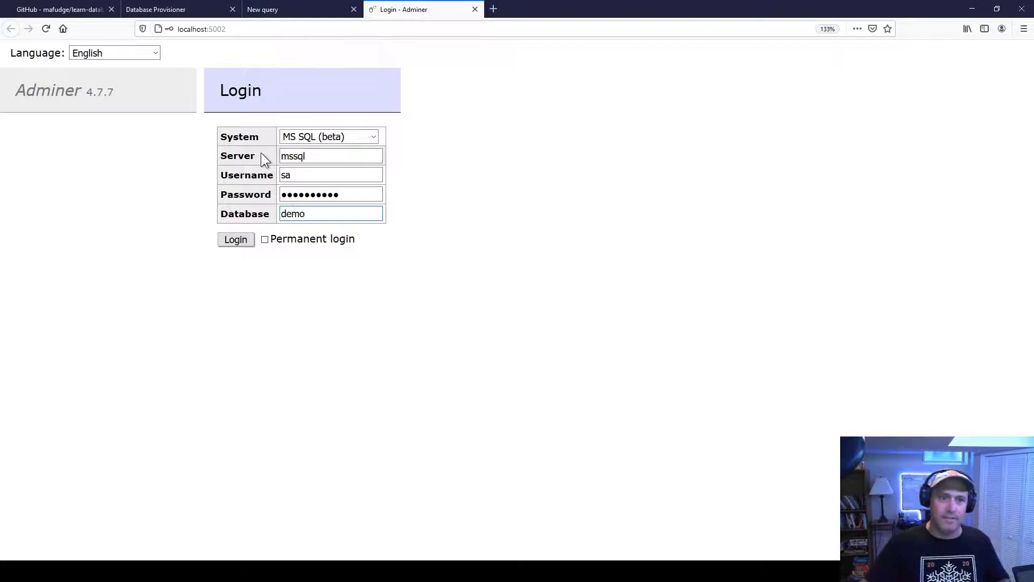
left_click(235, 239)
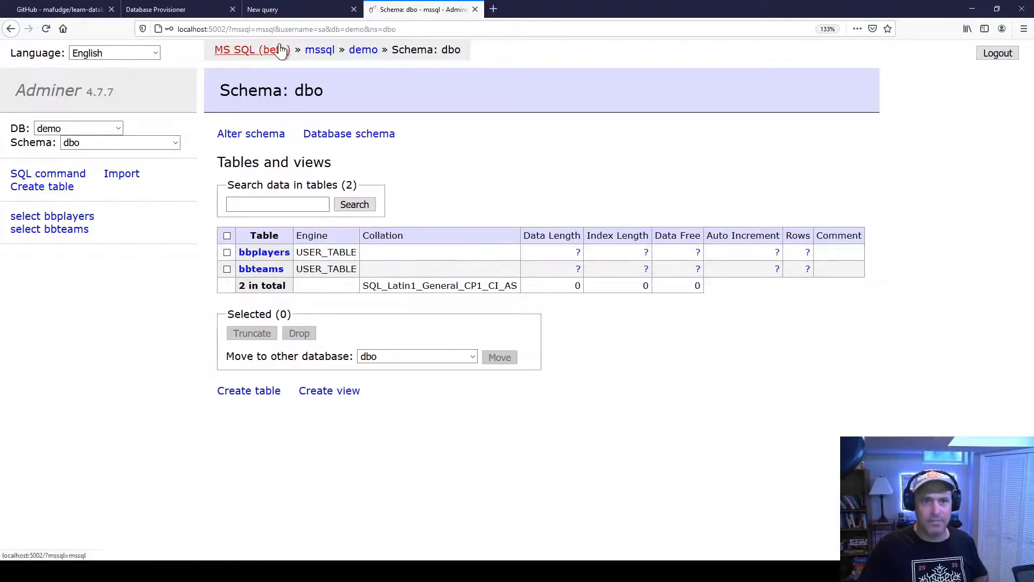
Browse bbplayers' new-item form and rows, then open Pippen's row (player_id 3) for editing
left_click(300, 9)
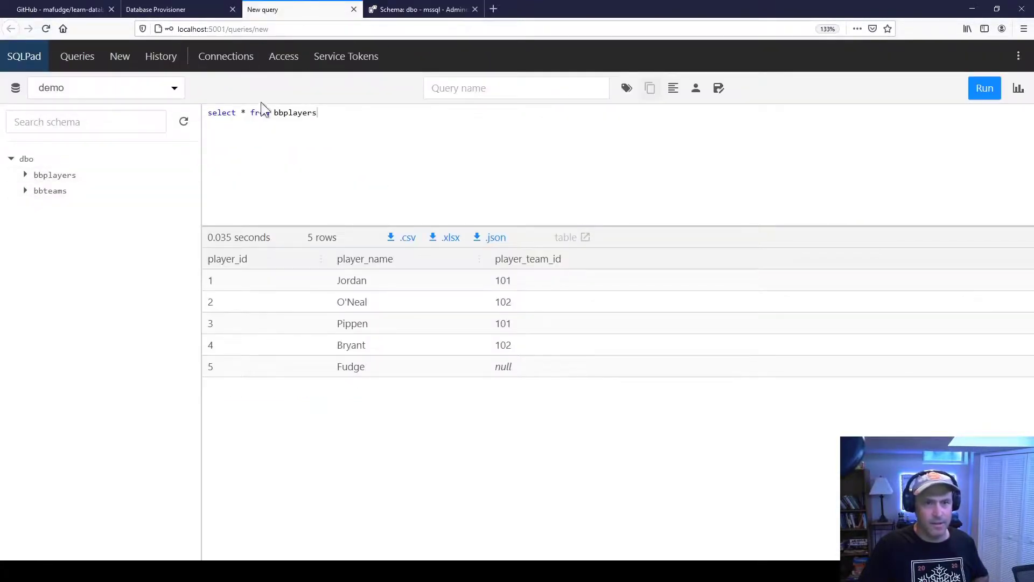
left_click(422, 9)
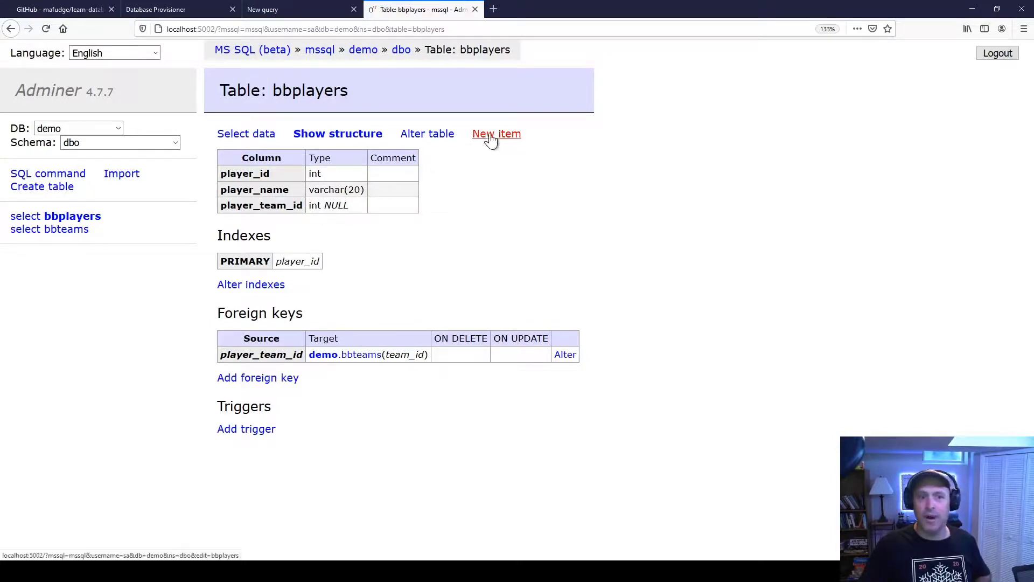
left_click(496, 134)
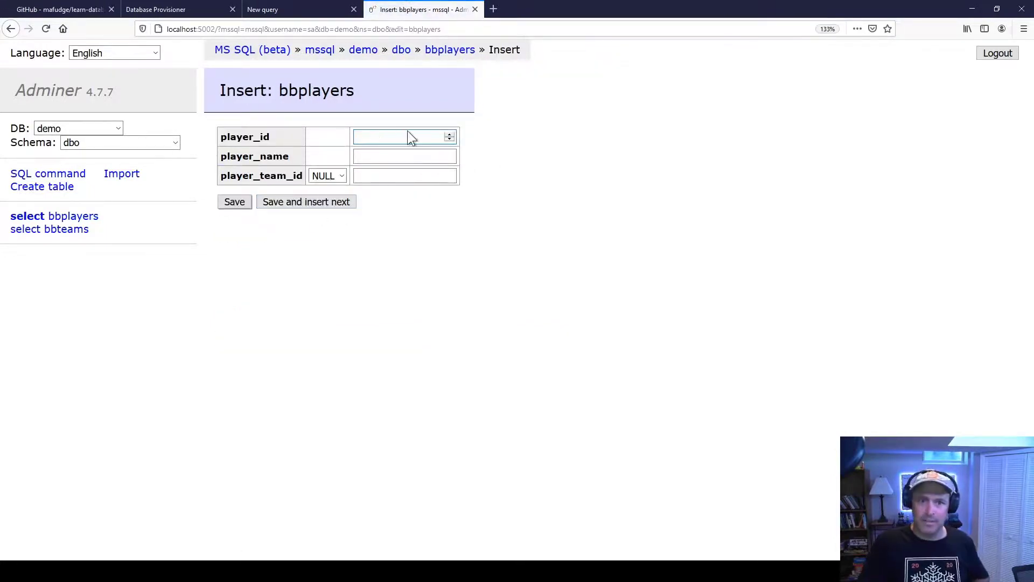
left_click(403, 136)
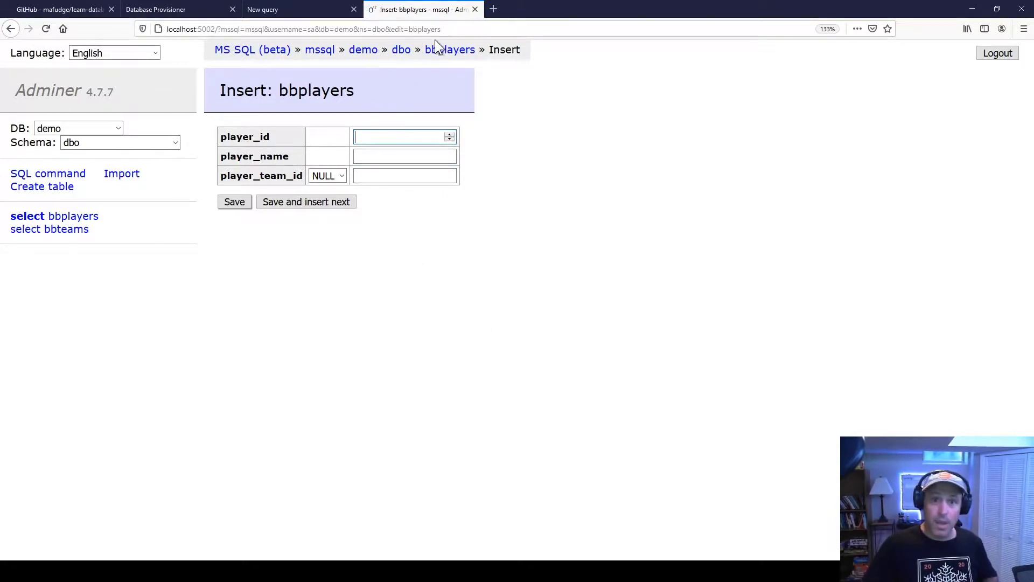
left_click(54, 216)
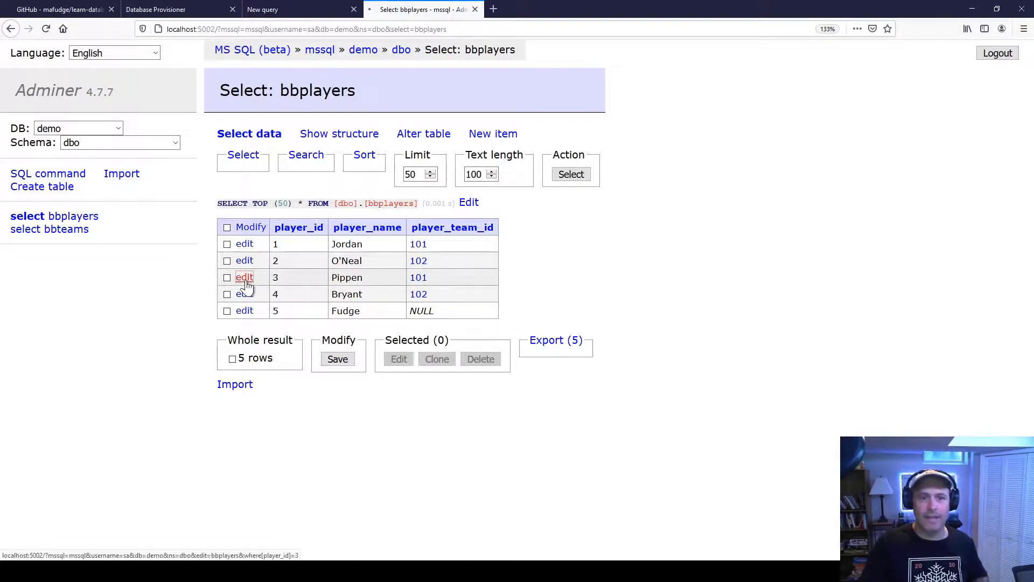
left_click(244, 276)
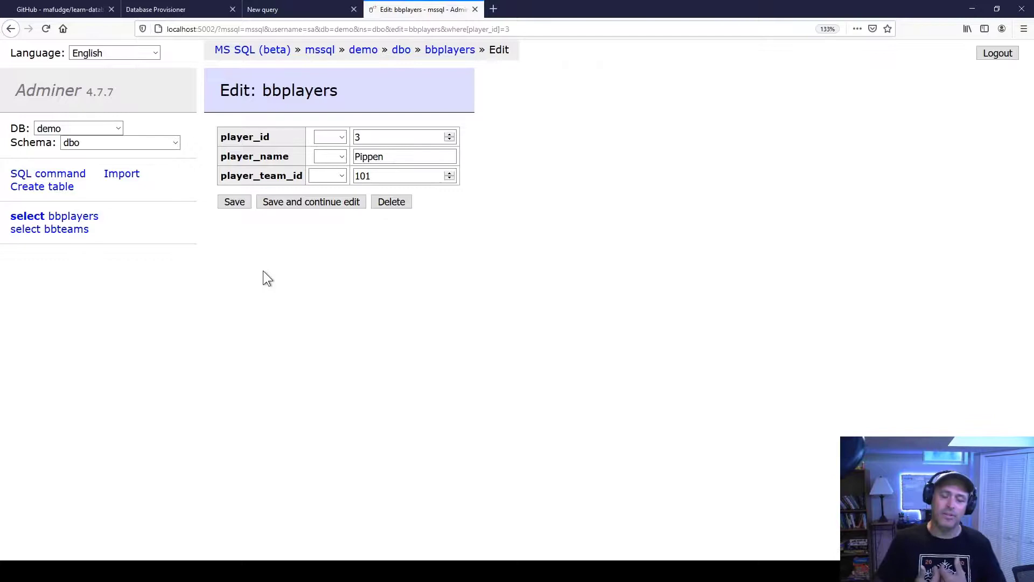
mouse_move(353, 256)
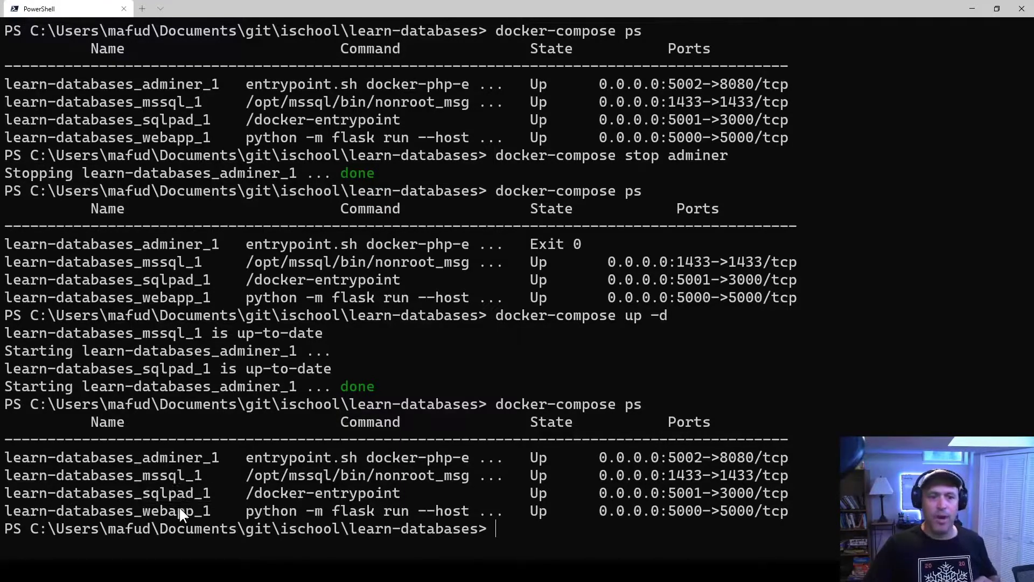
Stop and remove the four learn-databases containers and their network with docker-compose
double_click(145, 458)
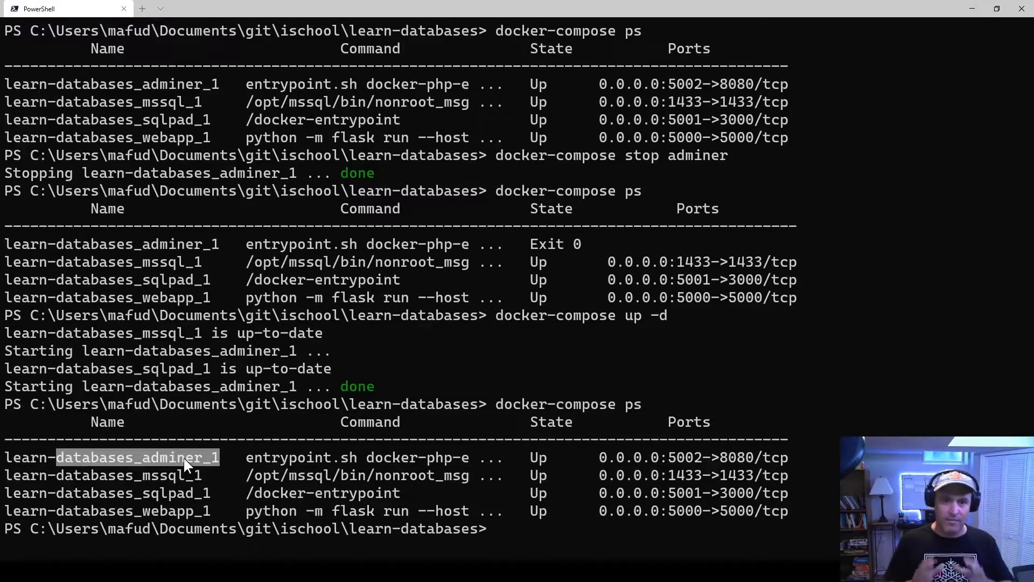
type("docker-compose stop adminer")
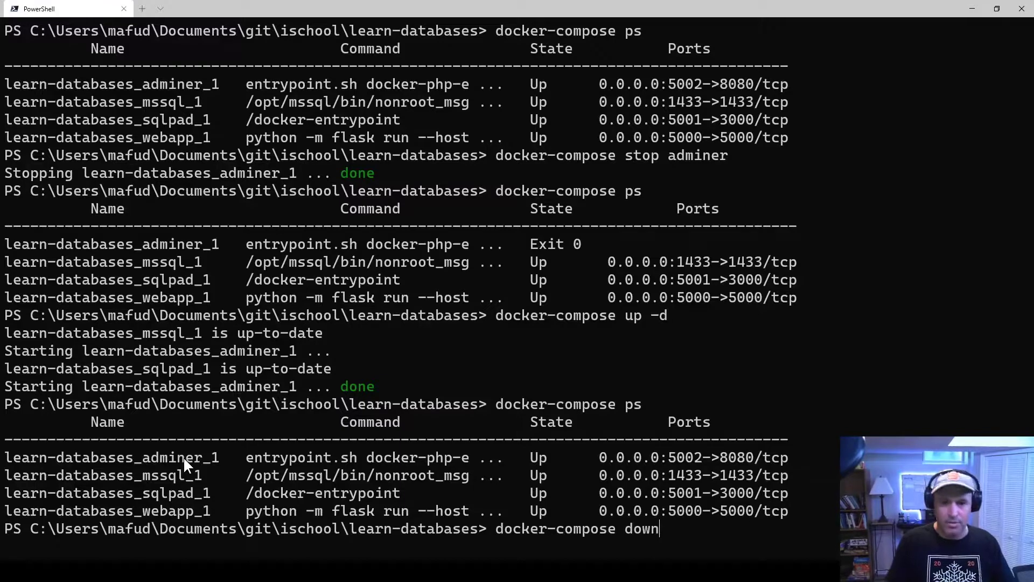
key("Return")
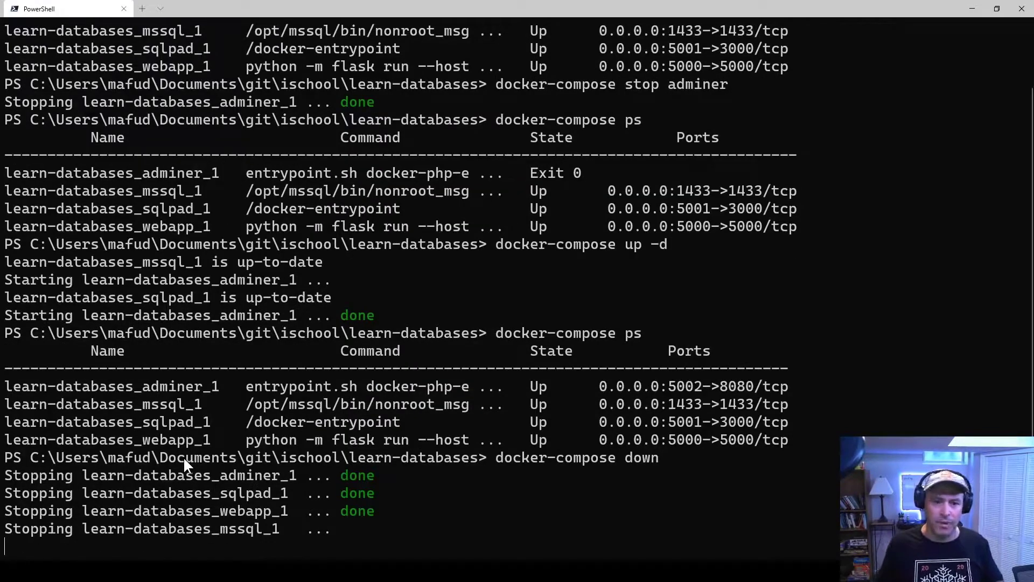
scroll("down", 3)
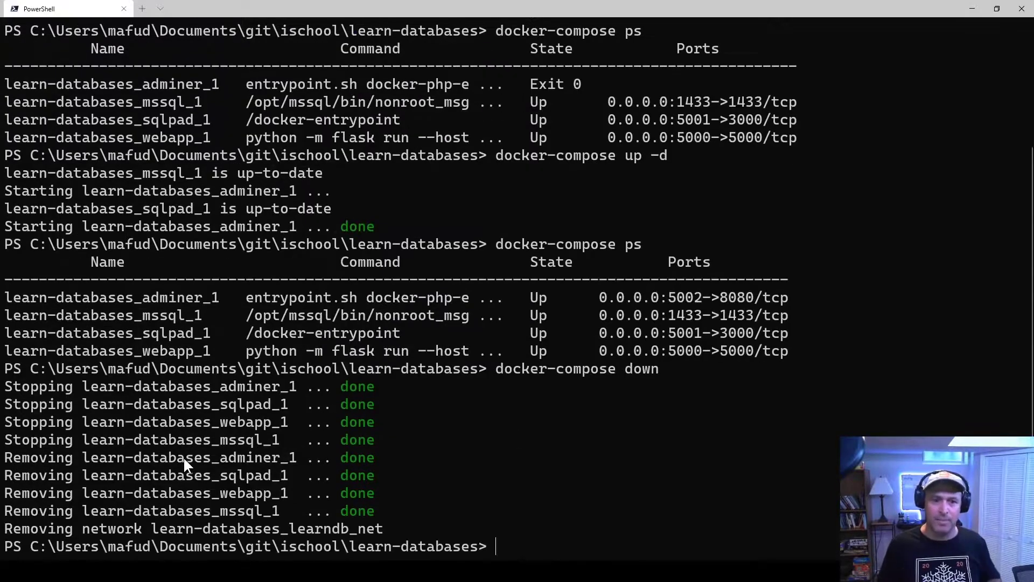
type("docker-compose")
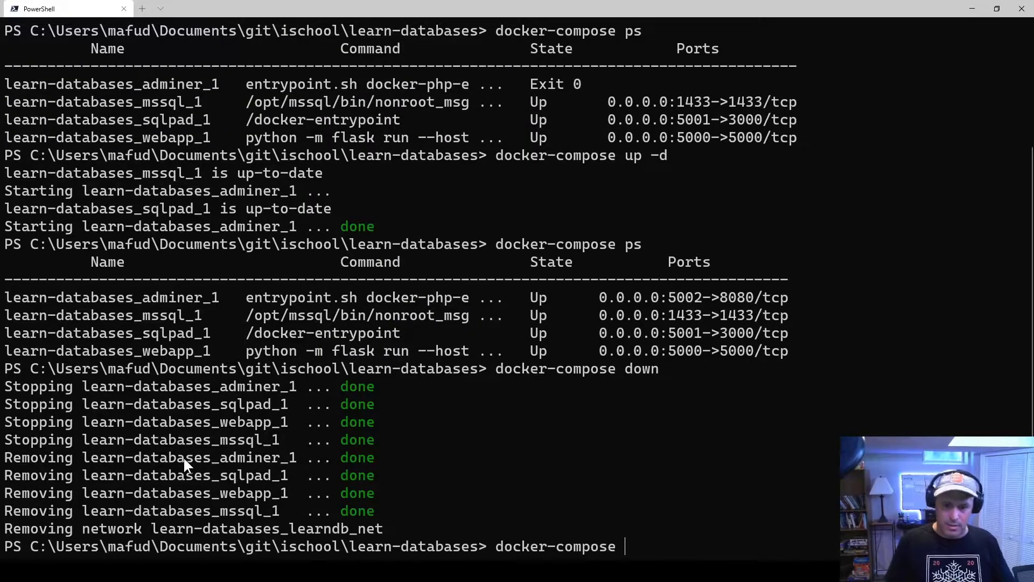